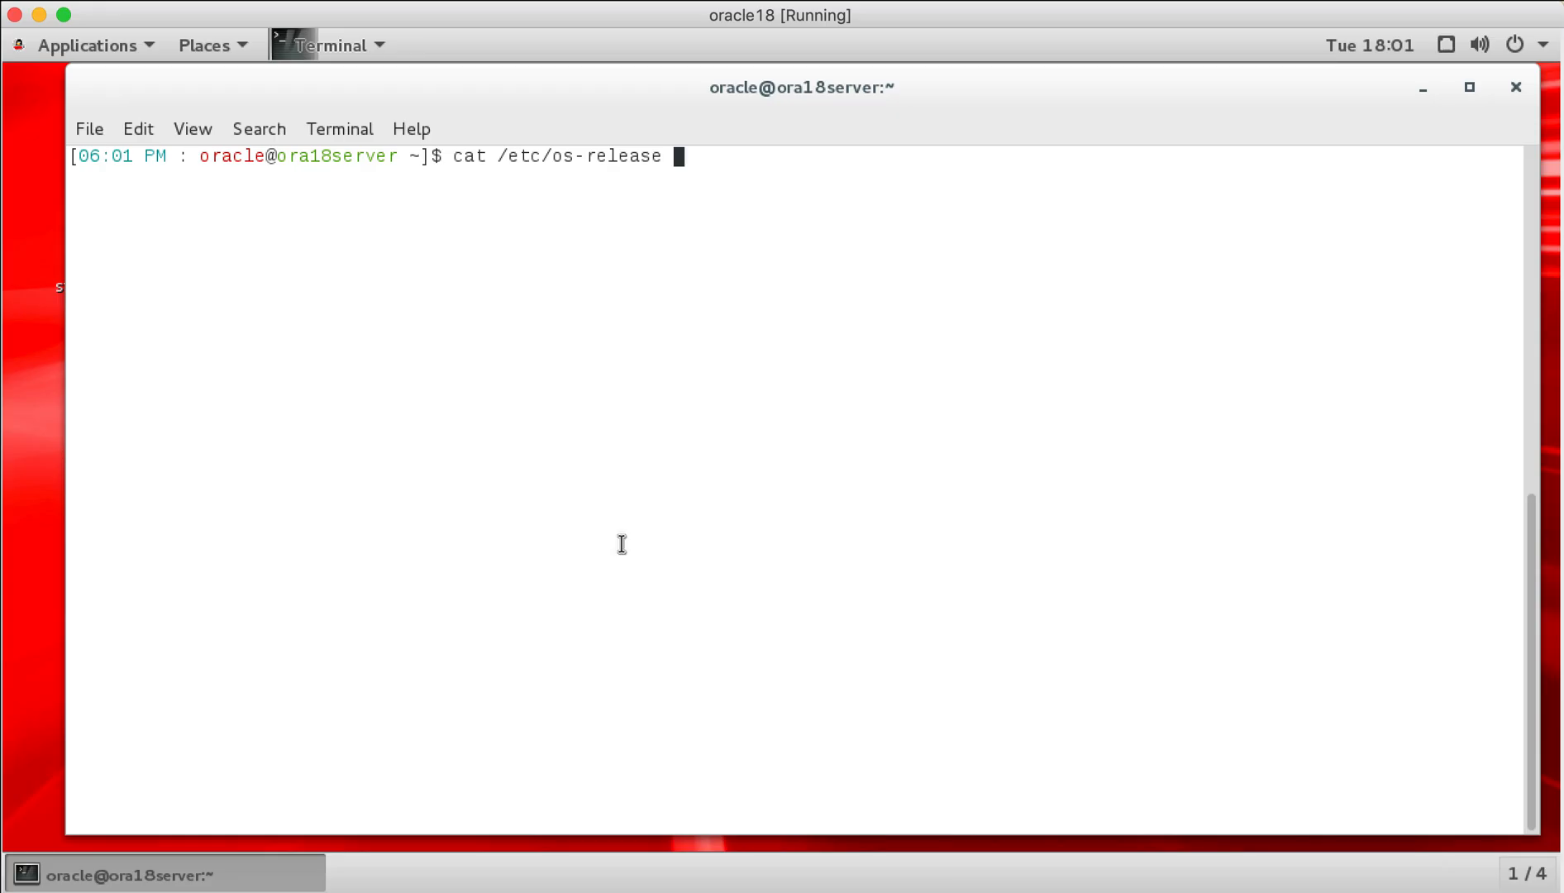
Step: Show /etc/os-release (Oracle Linux Server 7.3) and exit the Python 2.7.5 interpreter
key(Return)
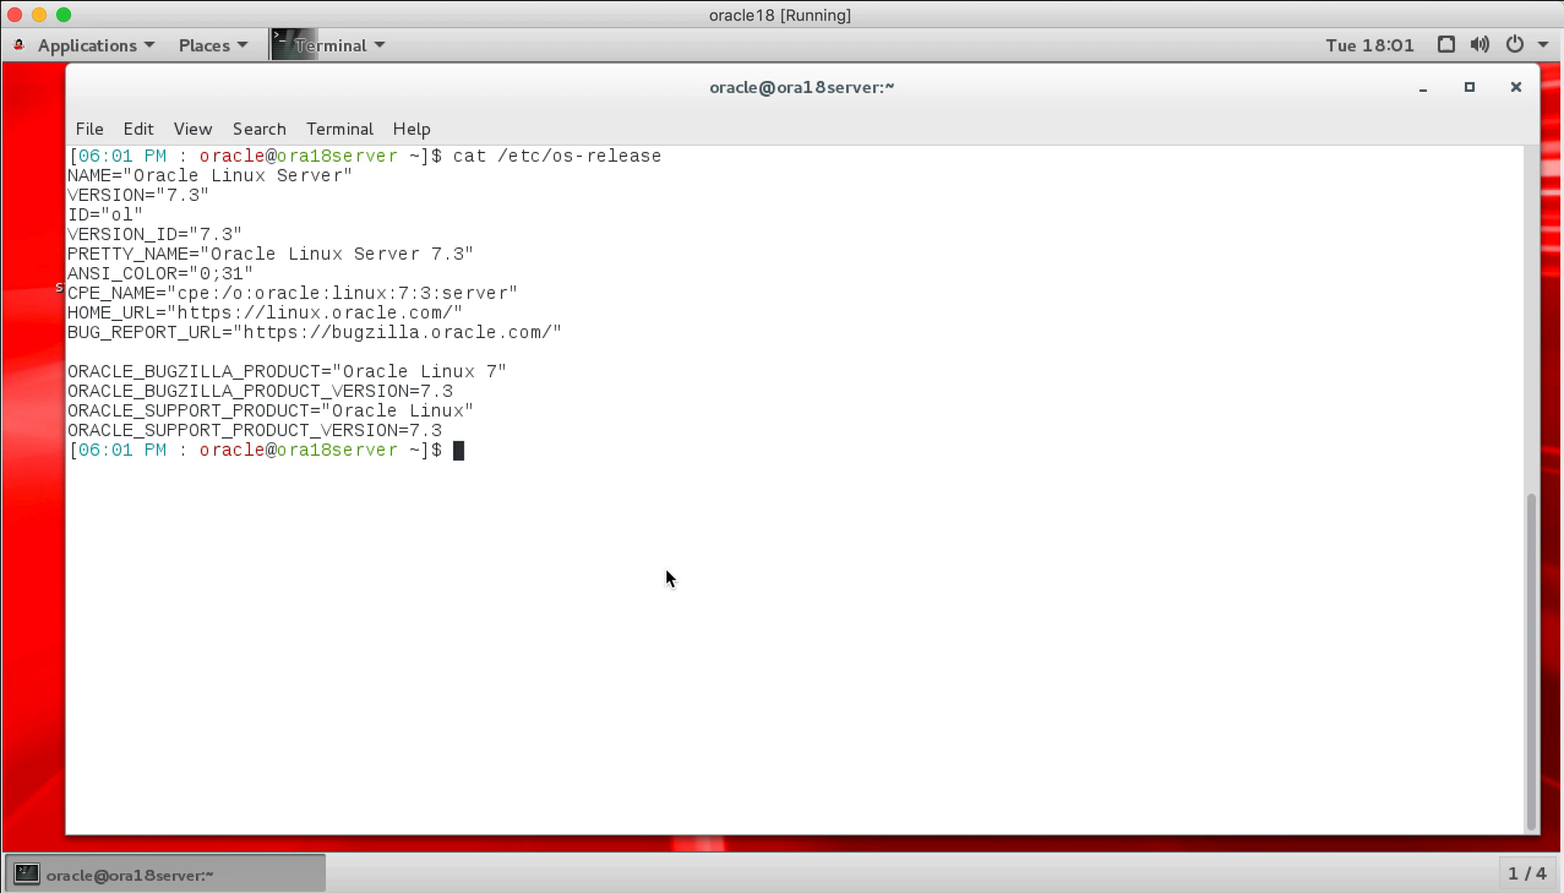
mouse_move(630, 623)
text(python)
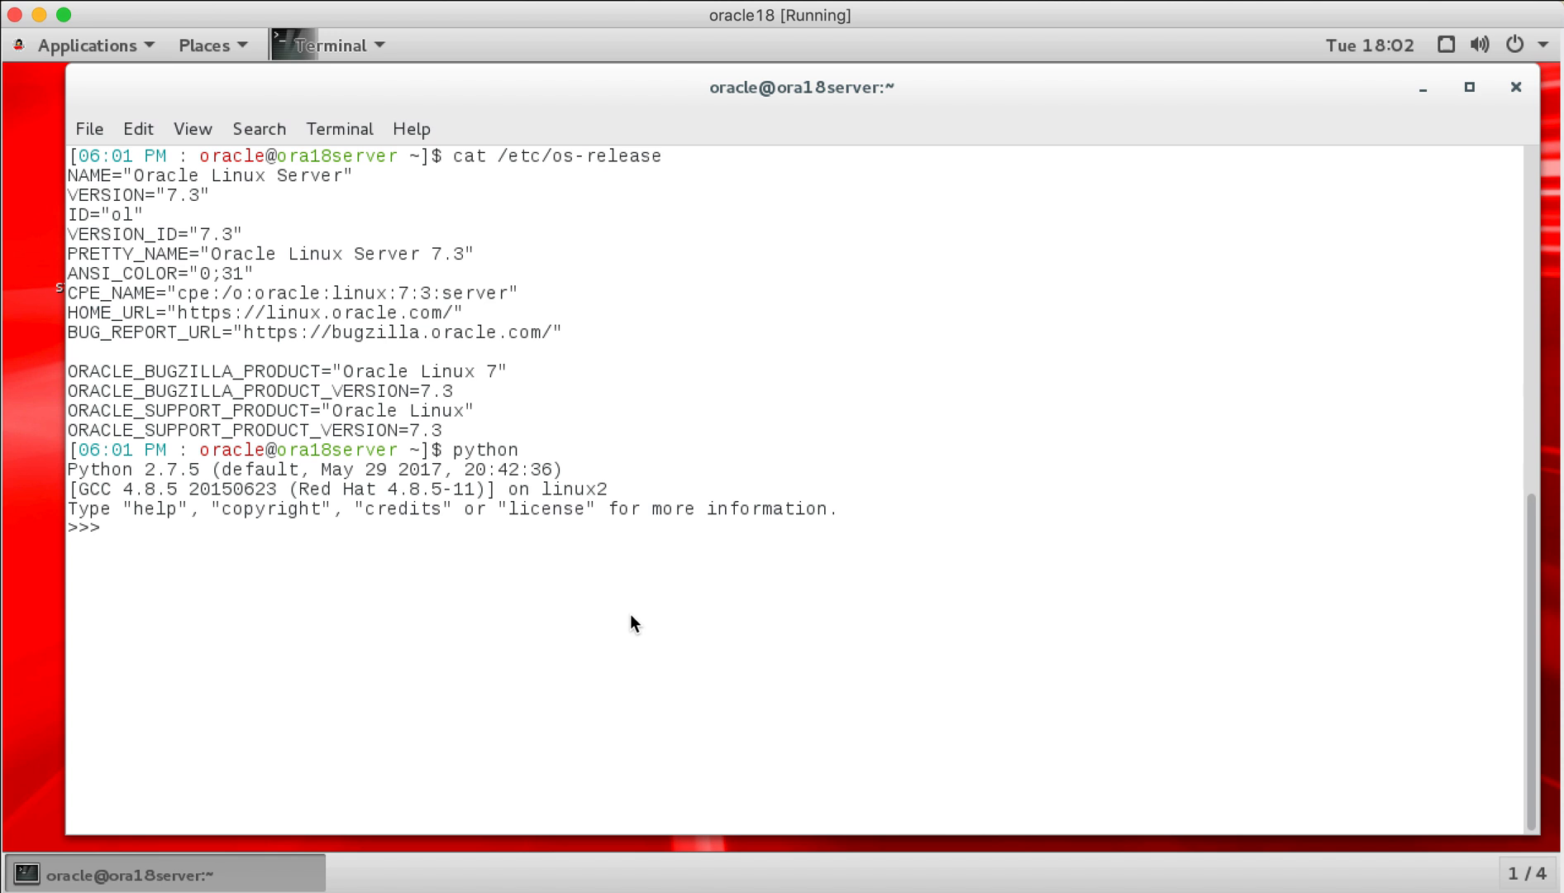
text(exit()
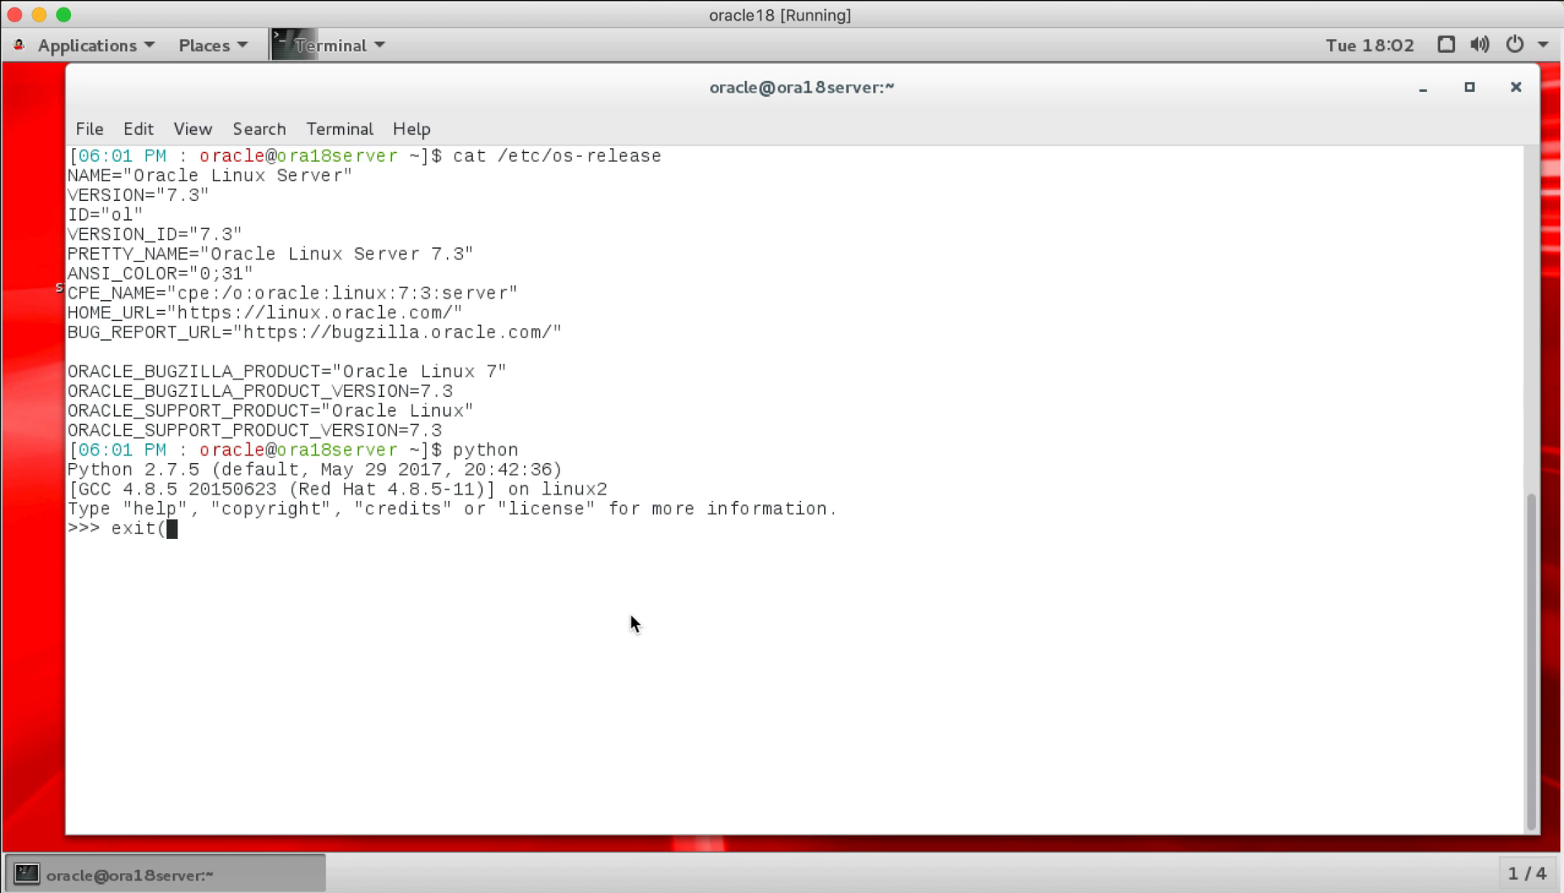
key(Return)
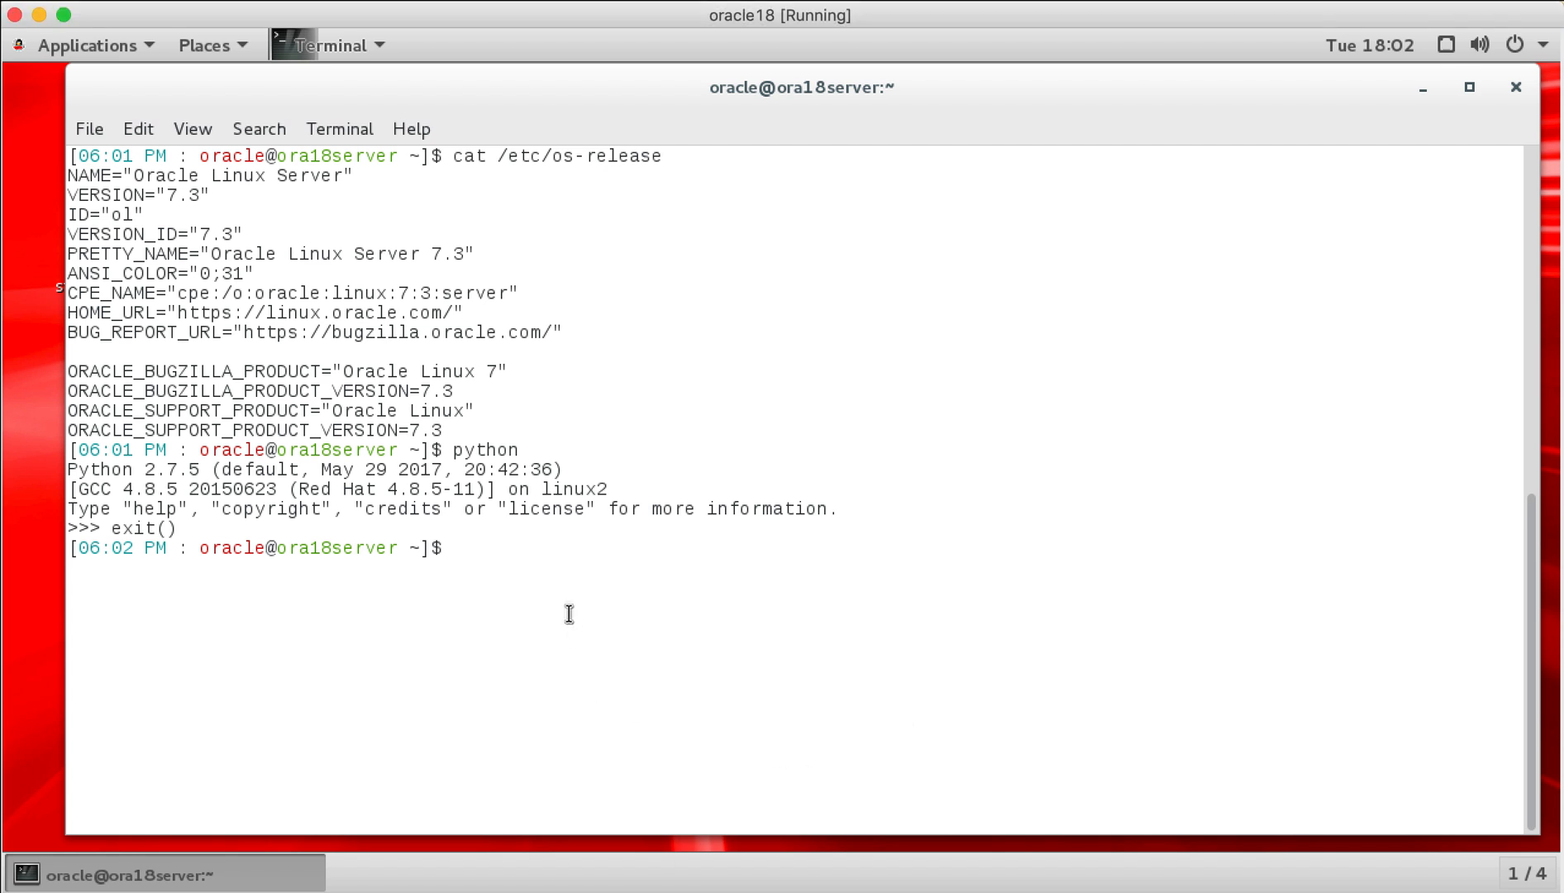
Step: Install python36 via sudo yum, then stage the next install command at the prompt
text(sudo yum install python36-pip)
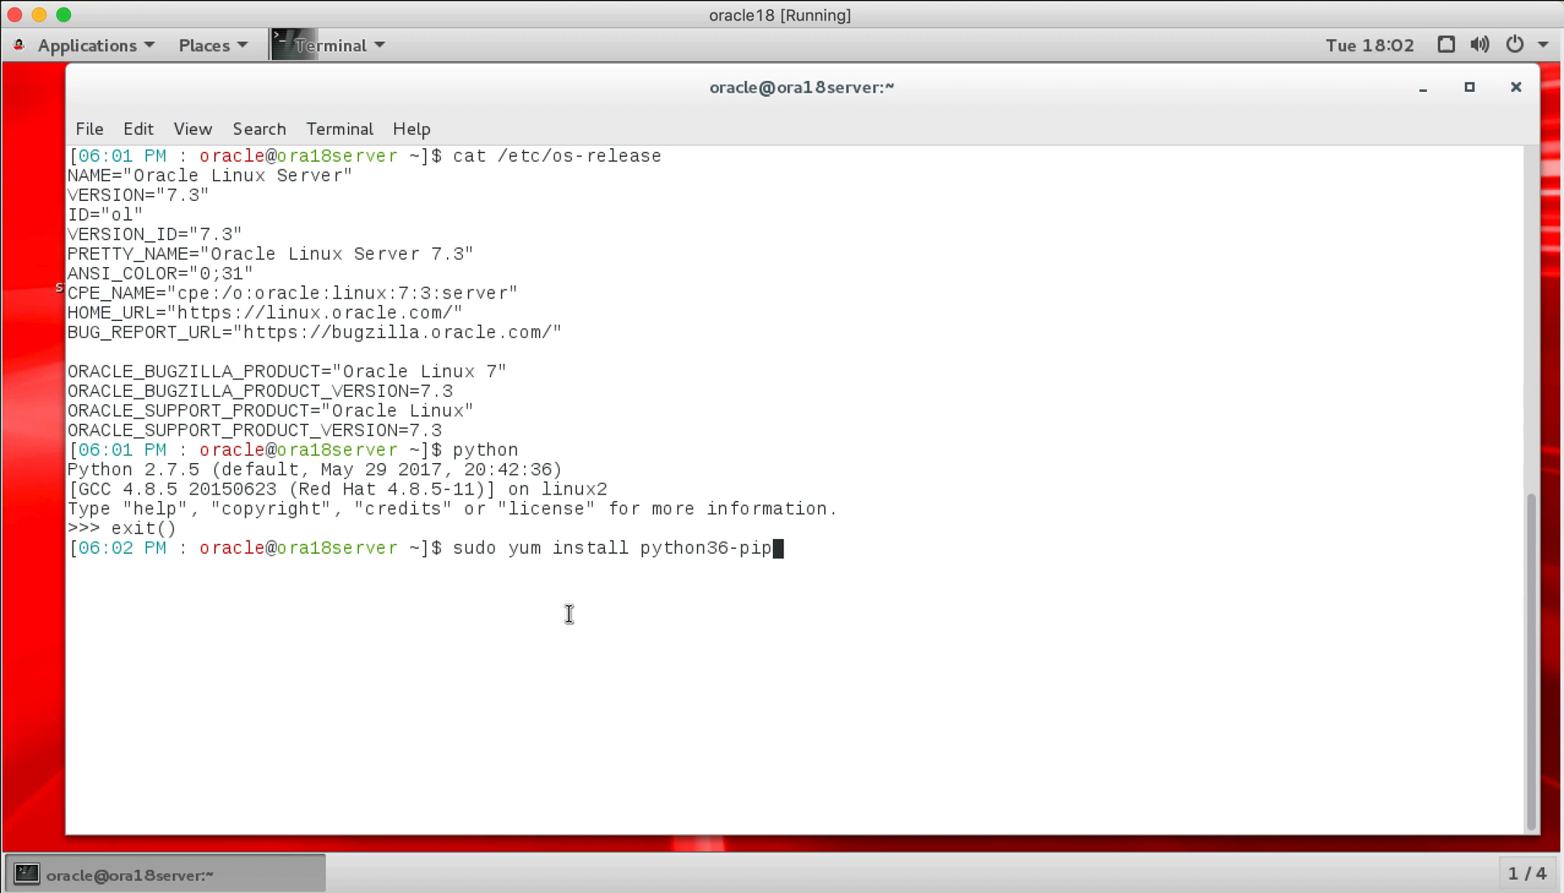
key(BackSpace)
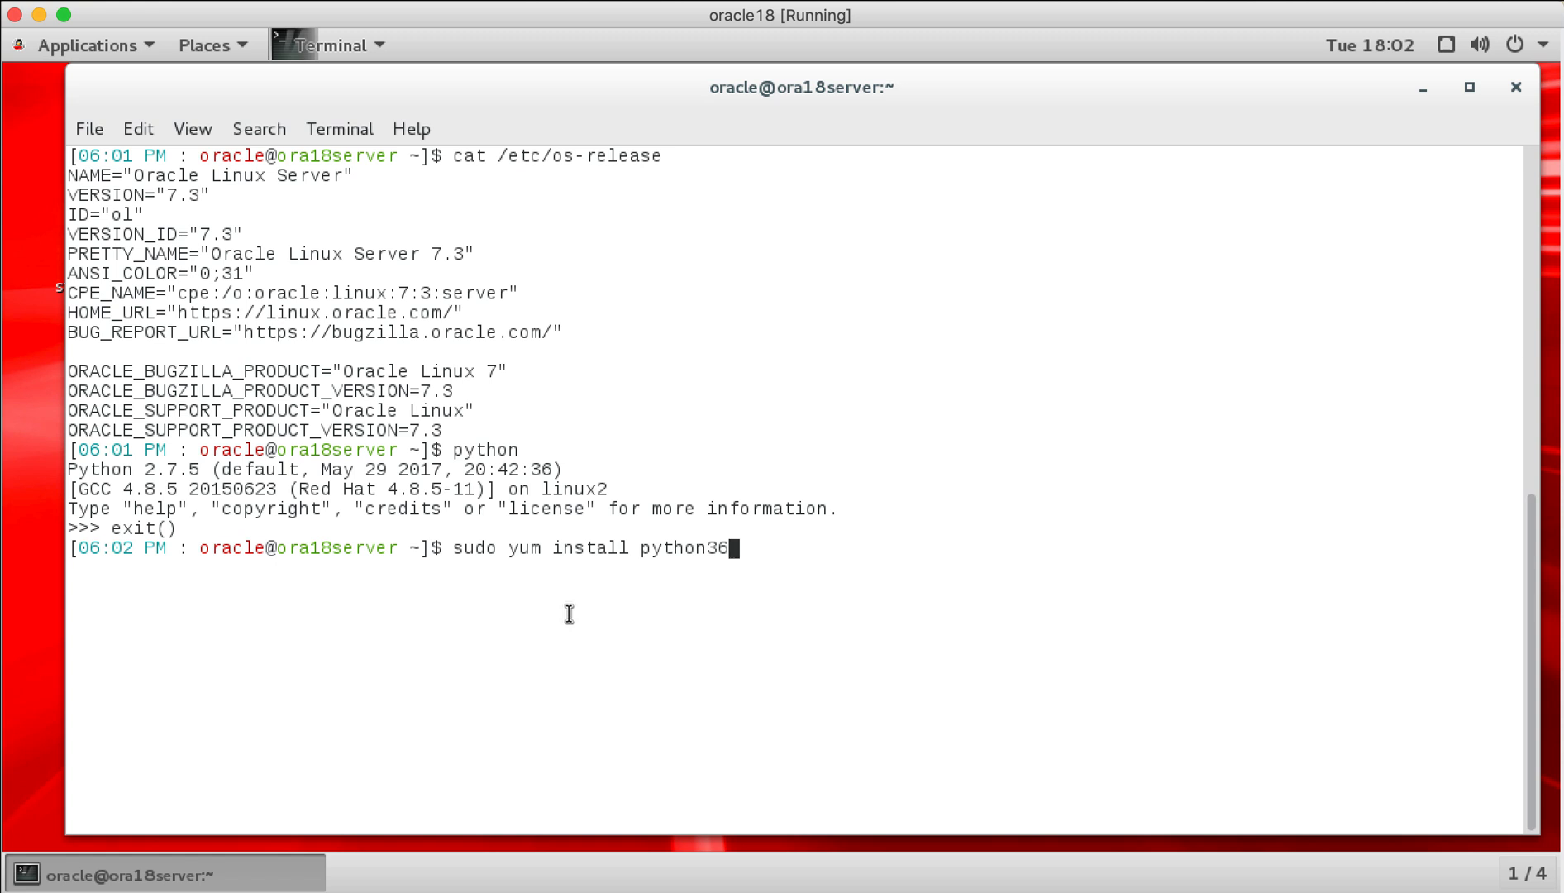
key(Return)
text(y)
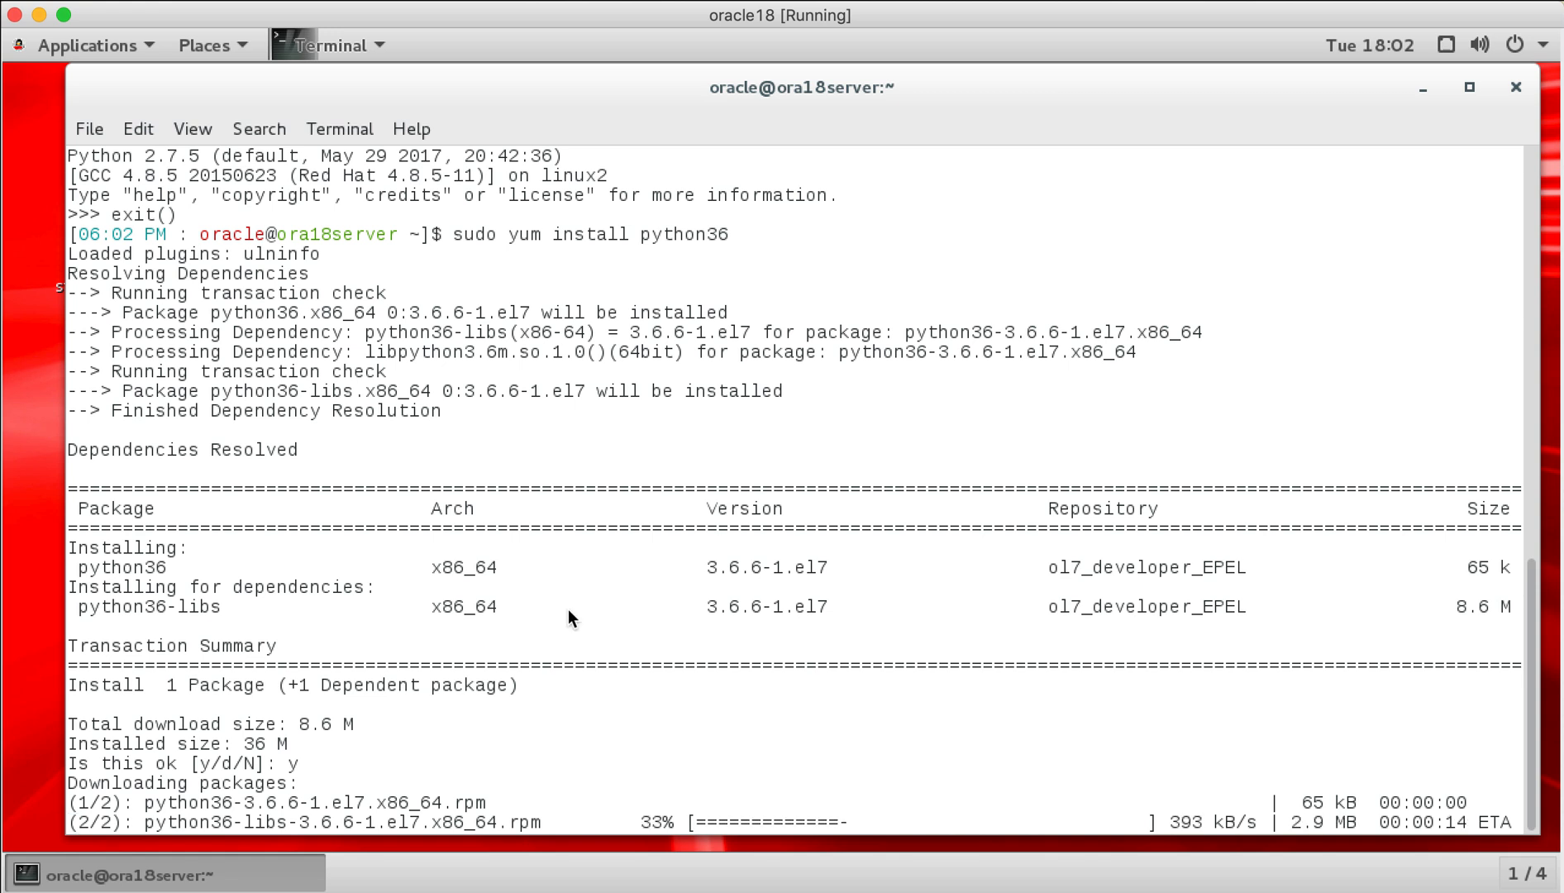
scroll(down, 3)
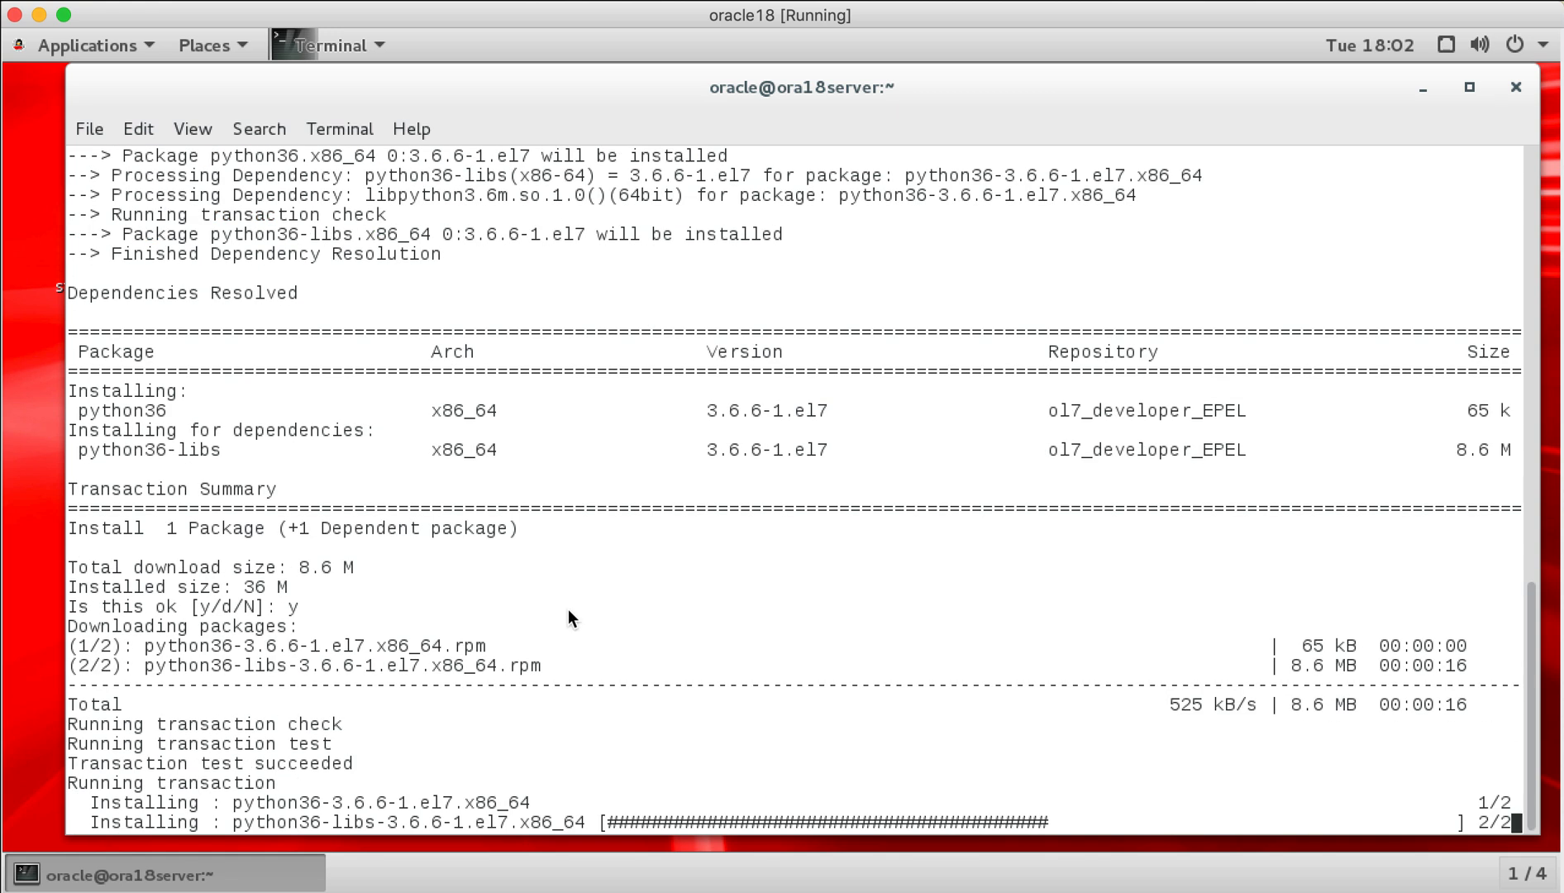
scroll(down, 3)
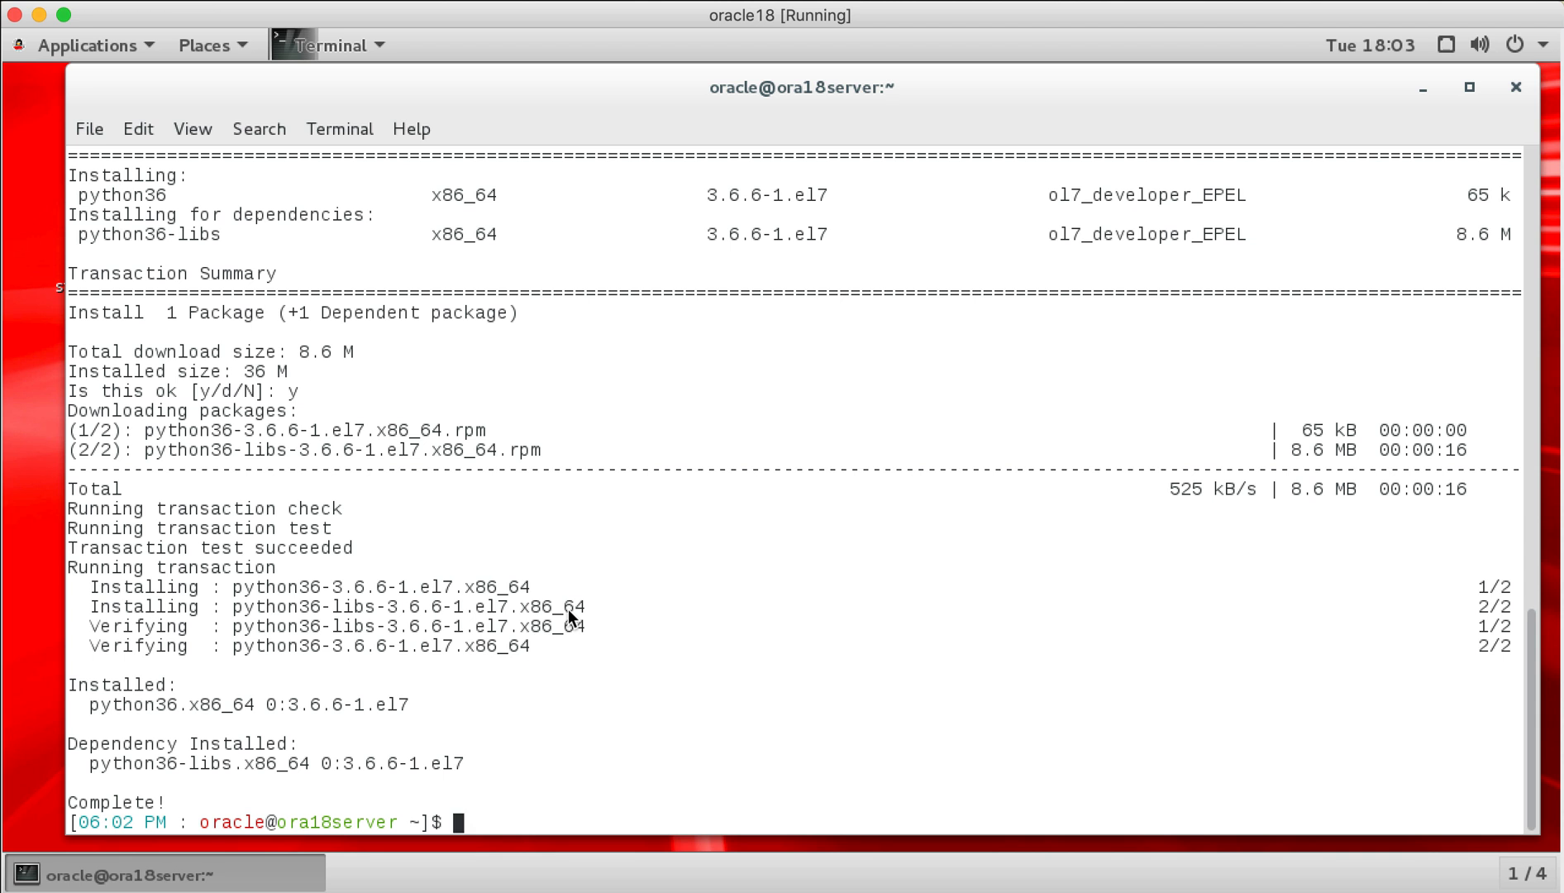
text(sudo yum install python36-pip)
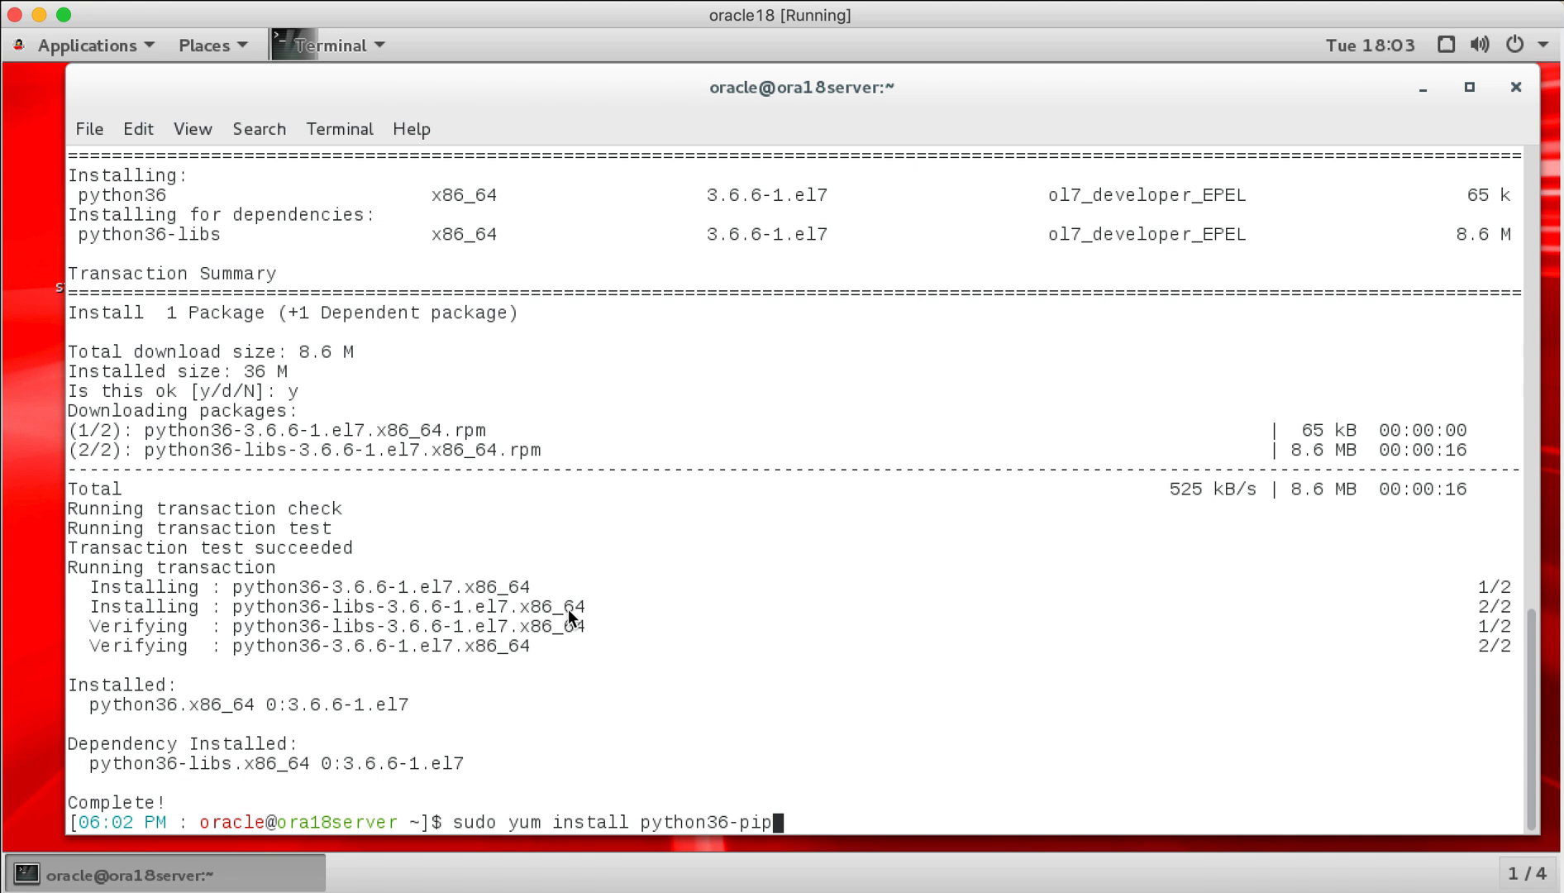
Step: Install python36-pip with its python36-setuptools dependency via yum
key(Return)
text(y)
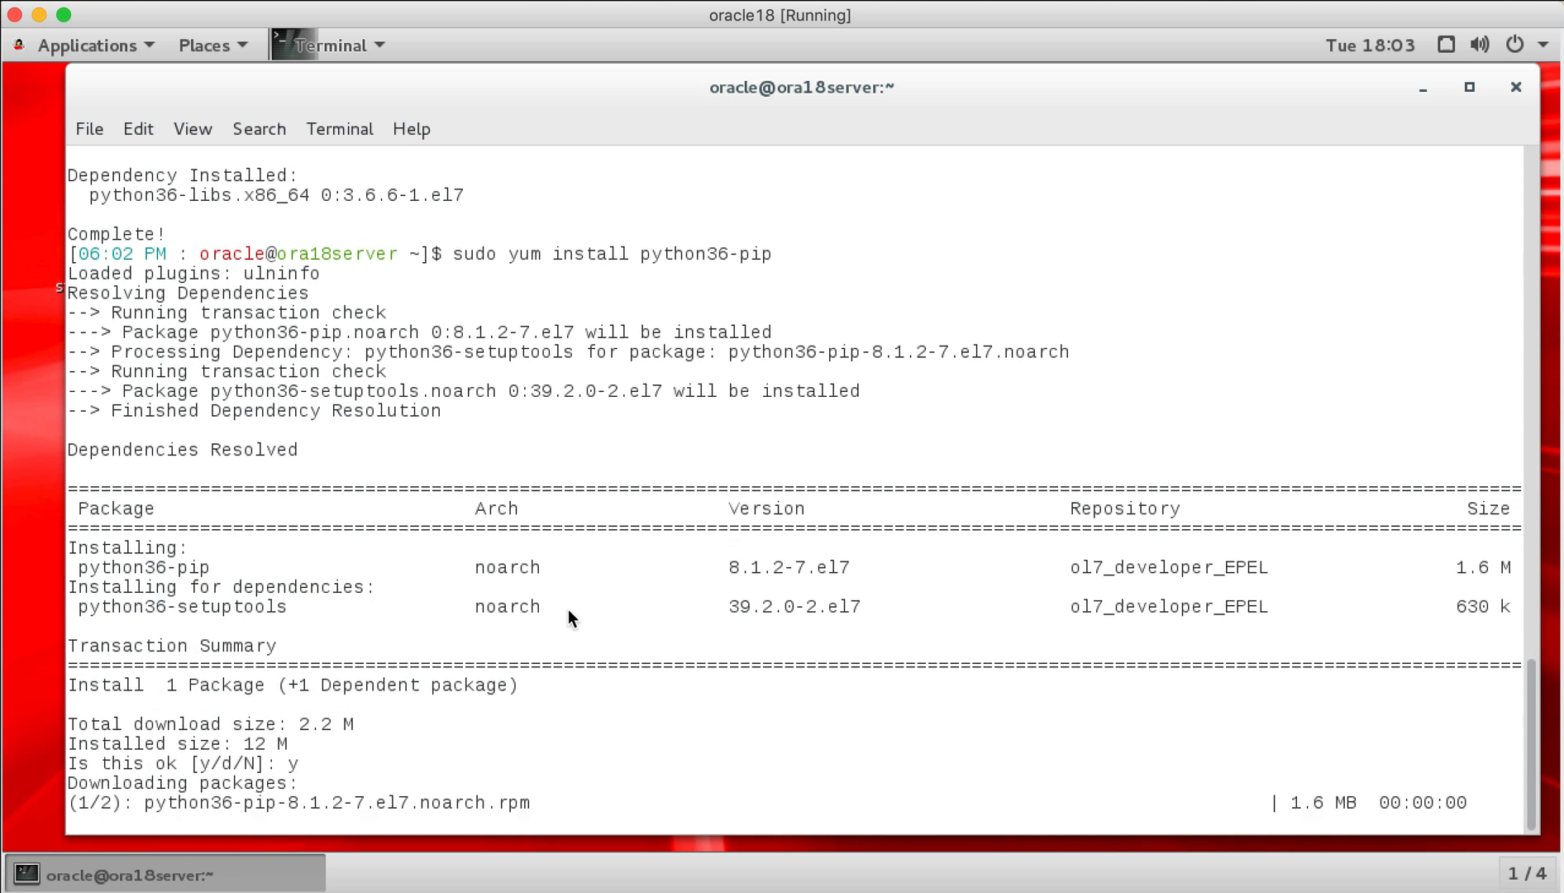
scroll(down, 3)
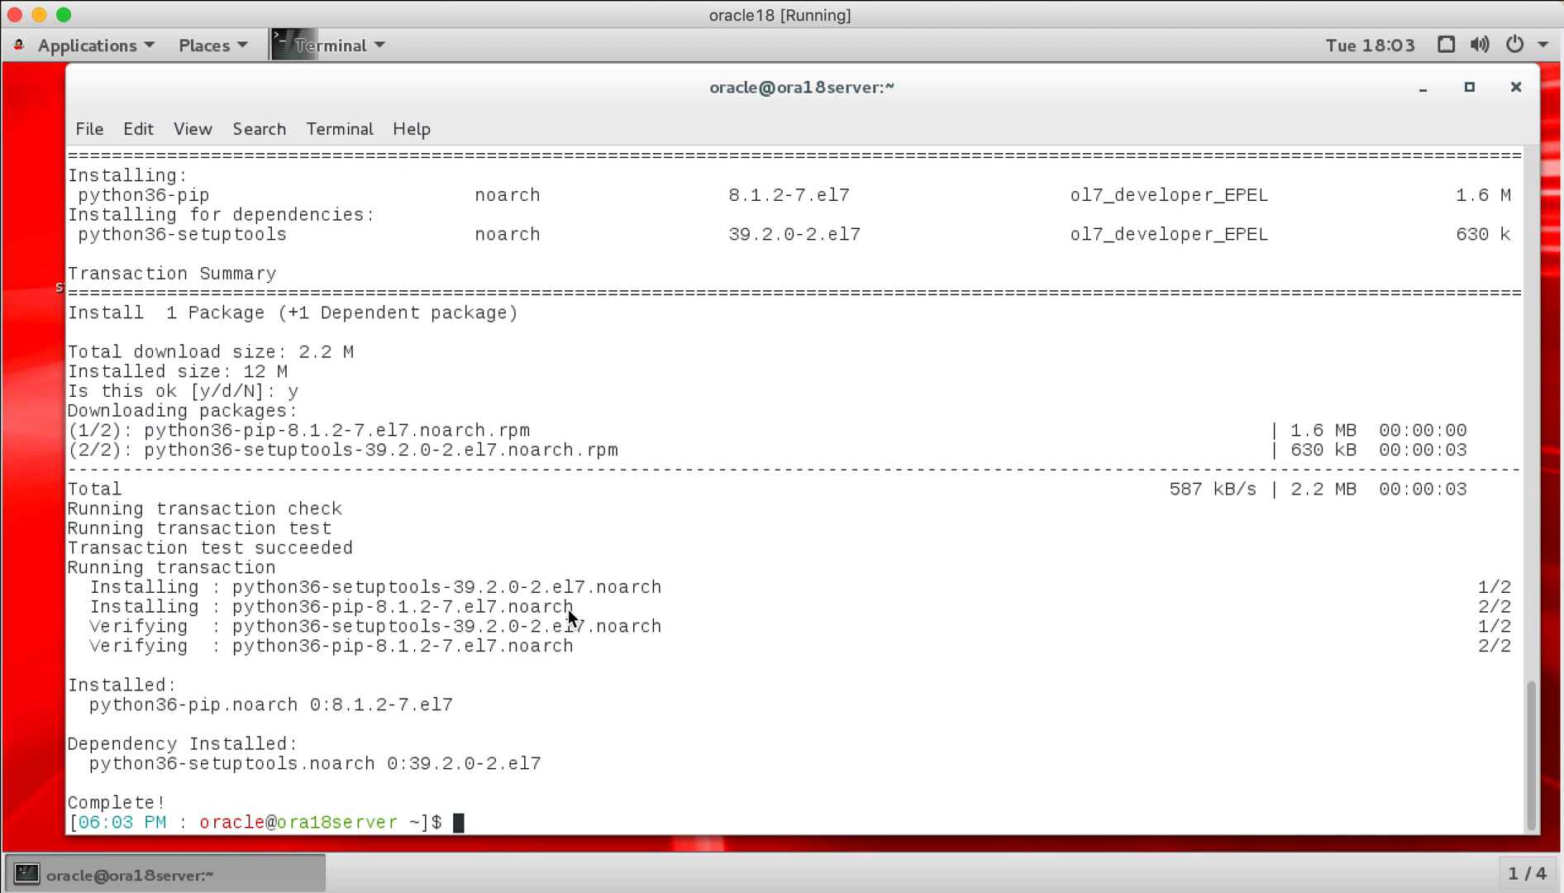
Step: Install virtualenv with sudo pip3.6 install virtualenv
text(sud)
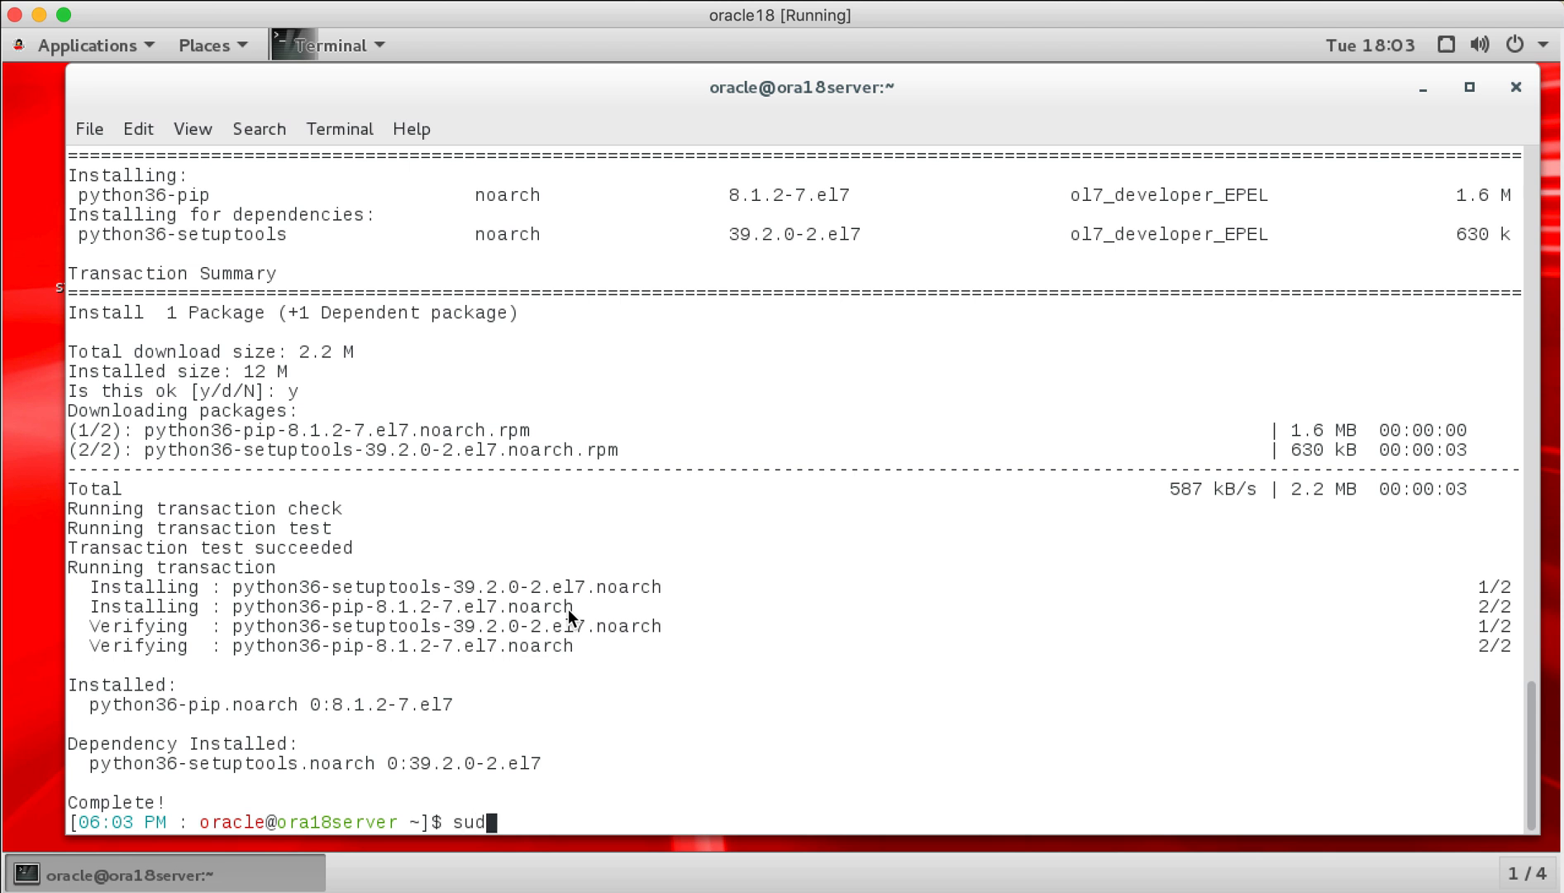
text(o pip install virtual)
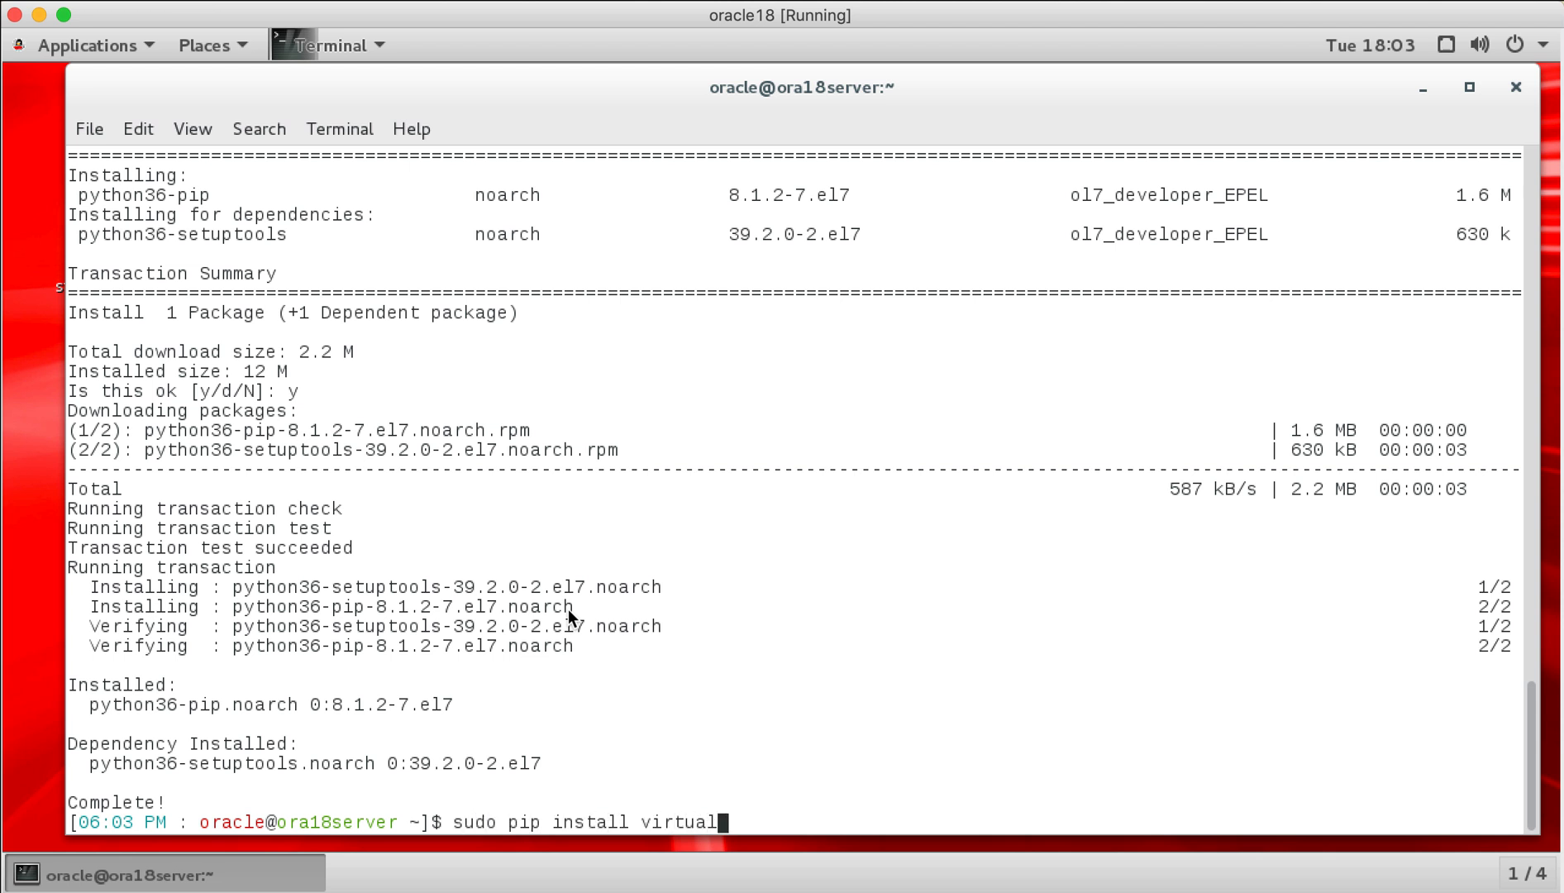
text(env)
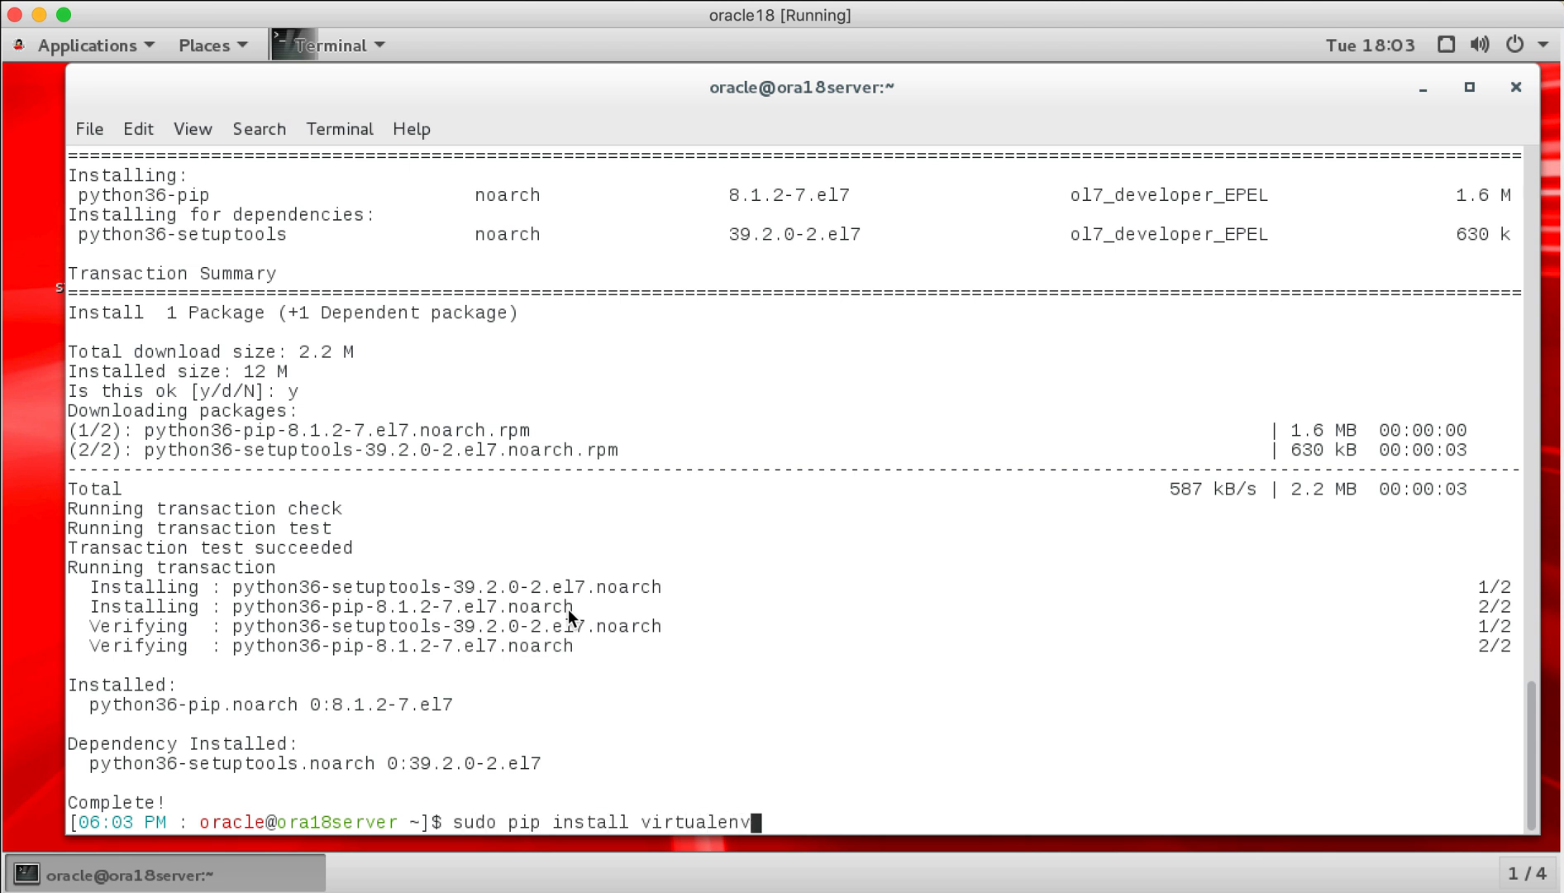
key(Left)
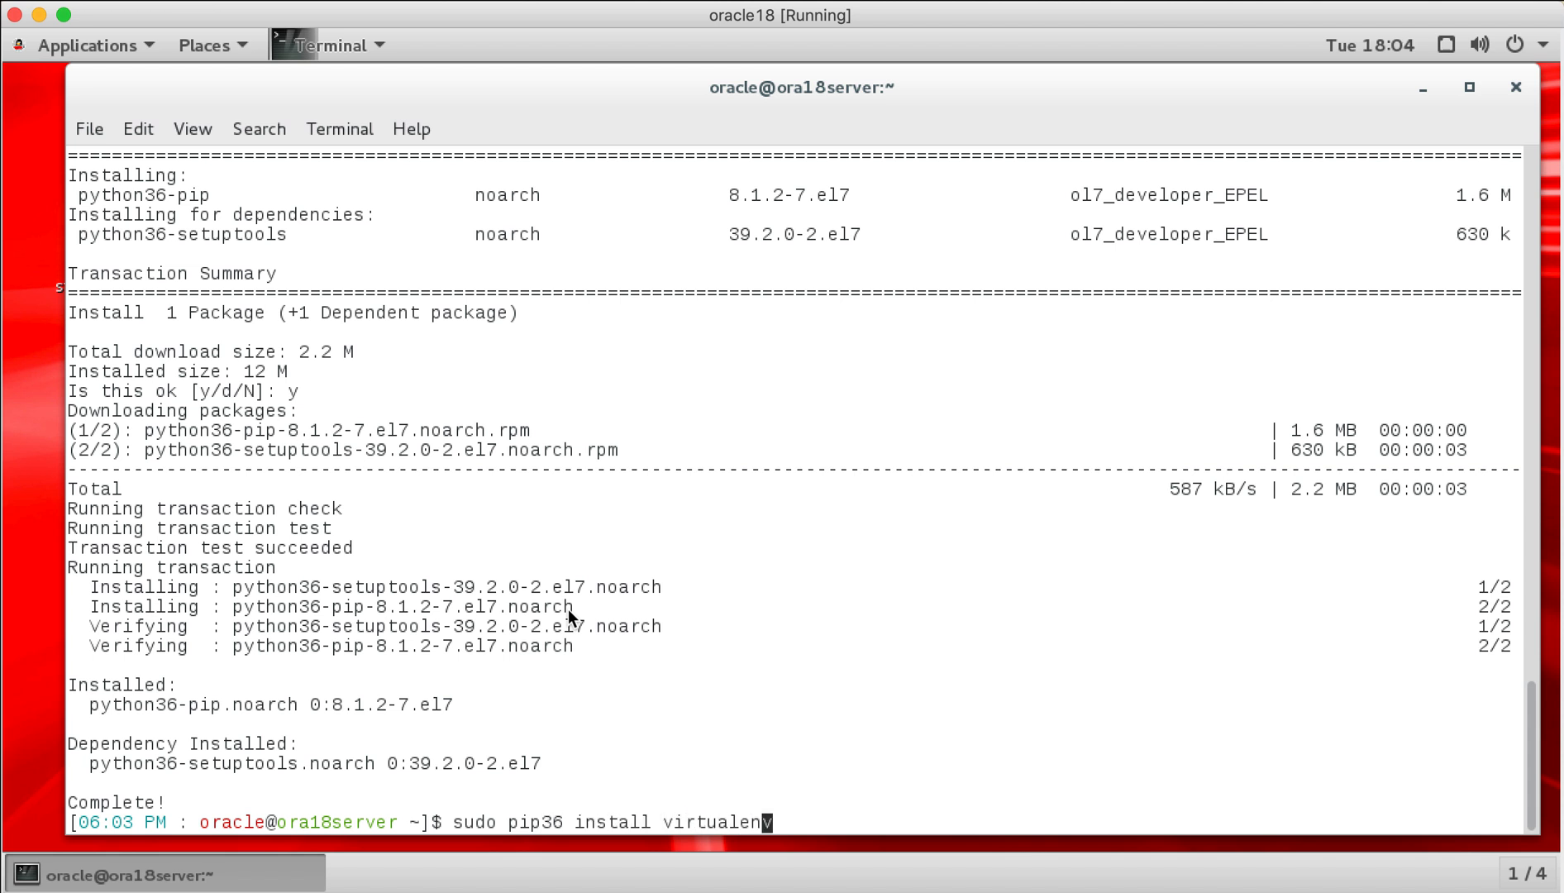
text(.)
key(Return)
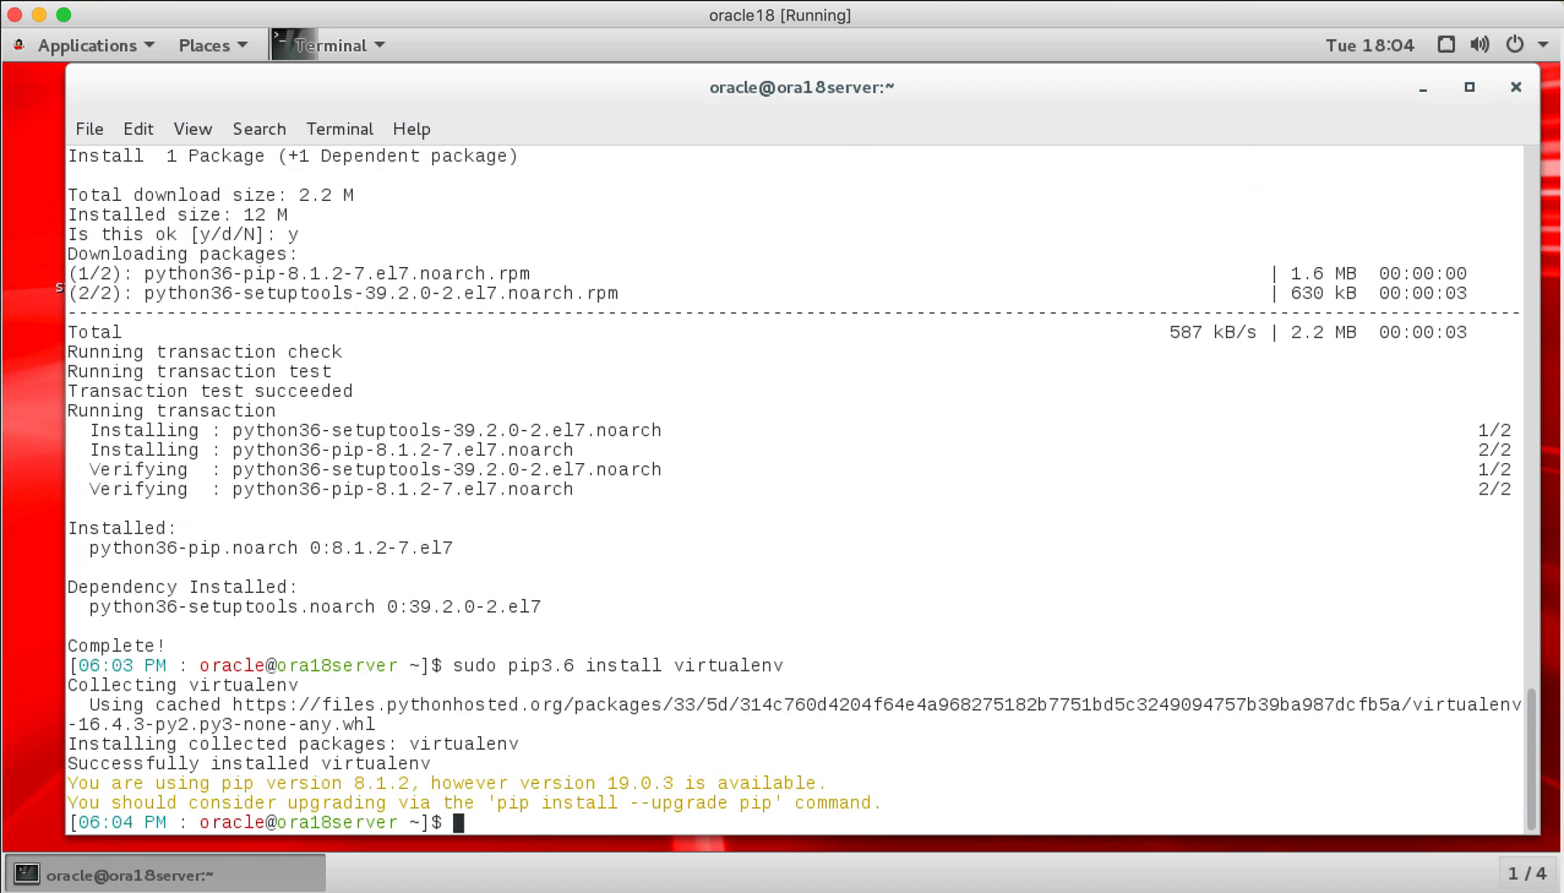
mouse_move(579, 385)
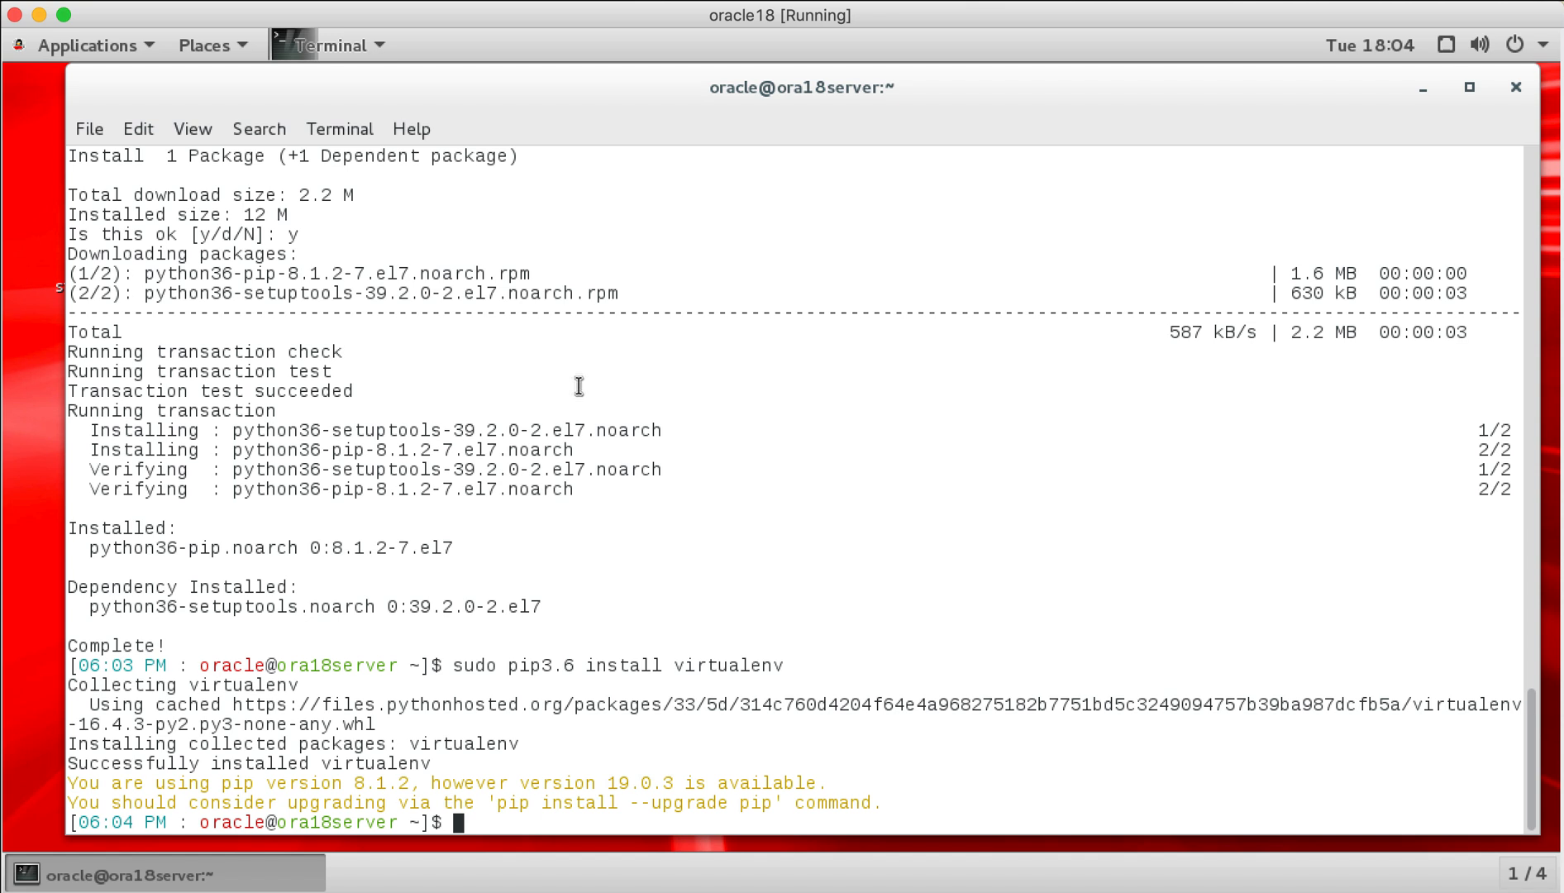
Step: Create myvirtualenv with virtualenv -p /usr/bin/python36 and list the home folder
text(virtualenv -p /usr/bin/python36)
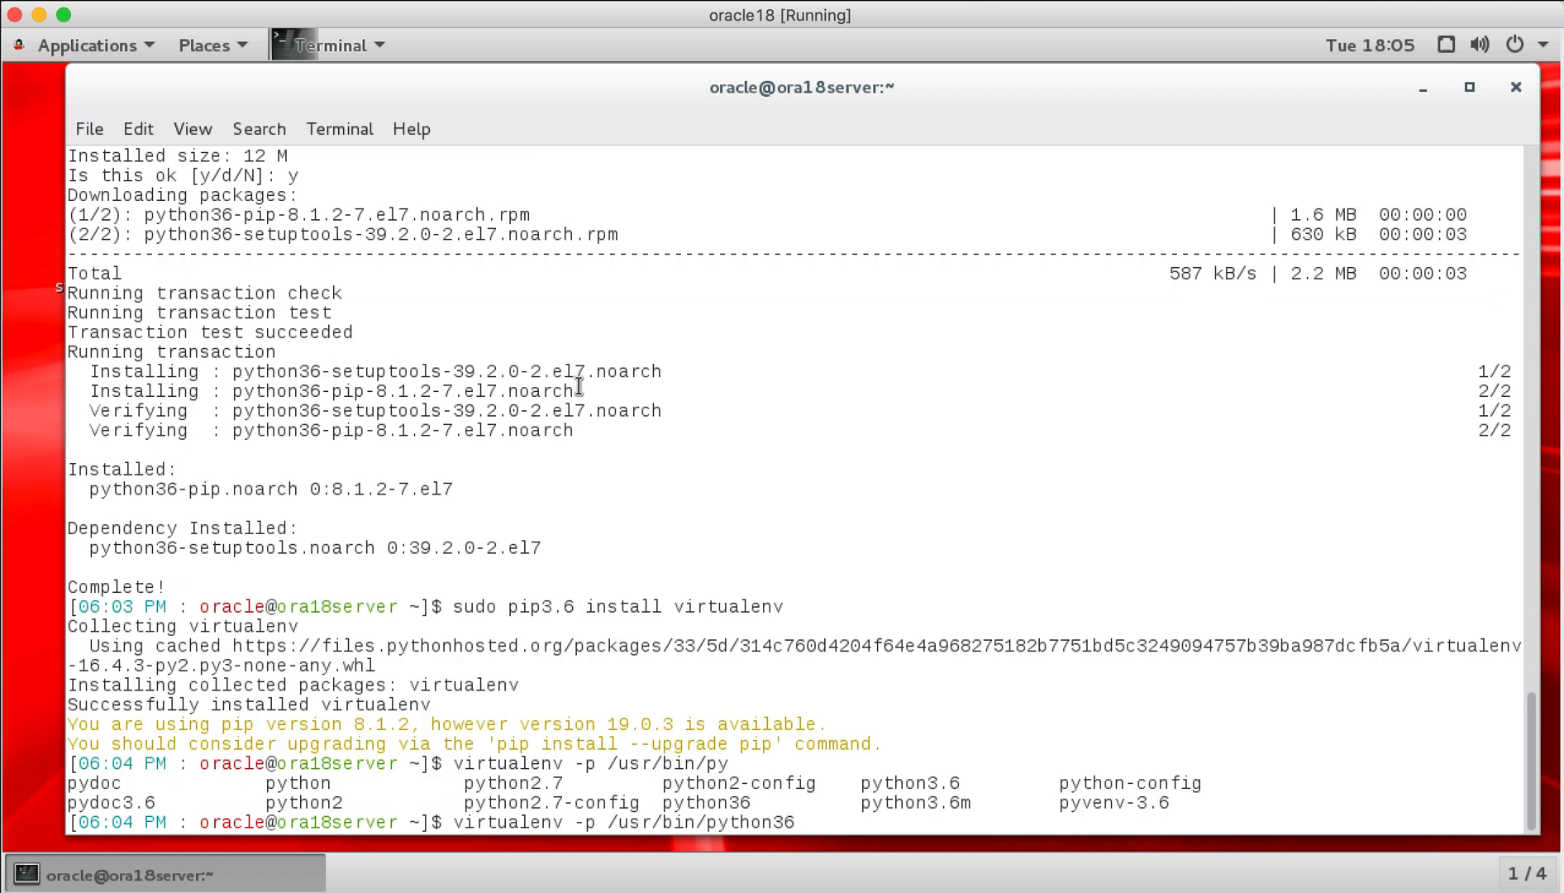
text(myvirtual)
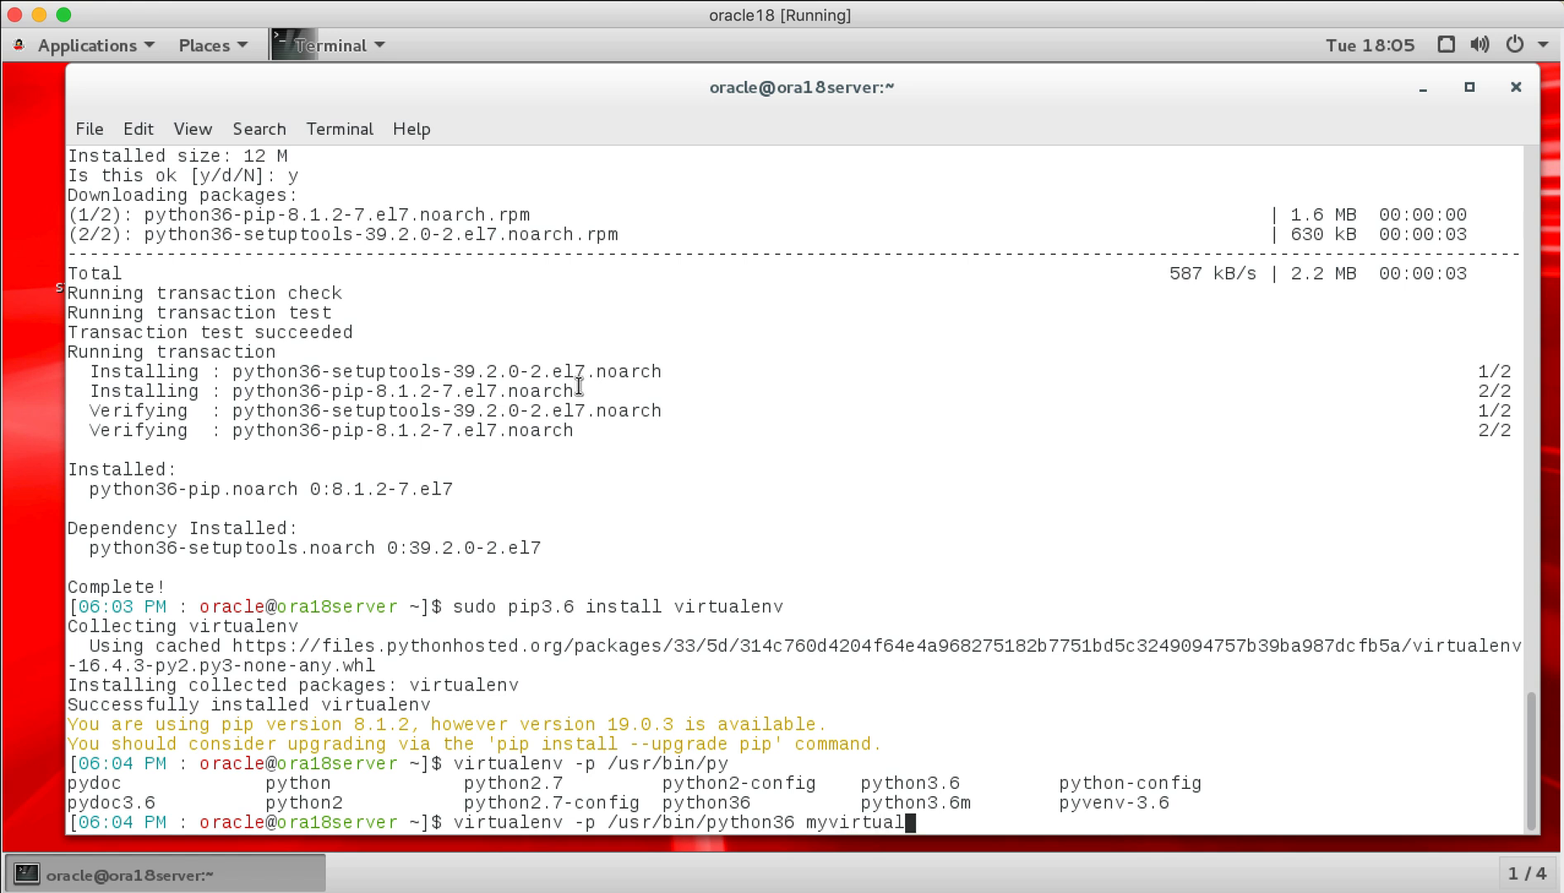
key(Return)
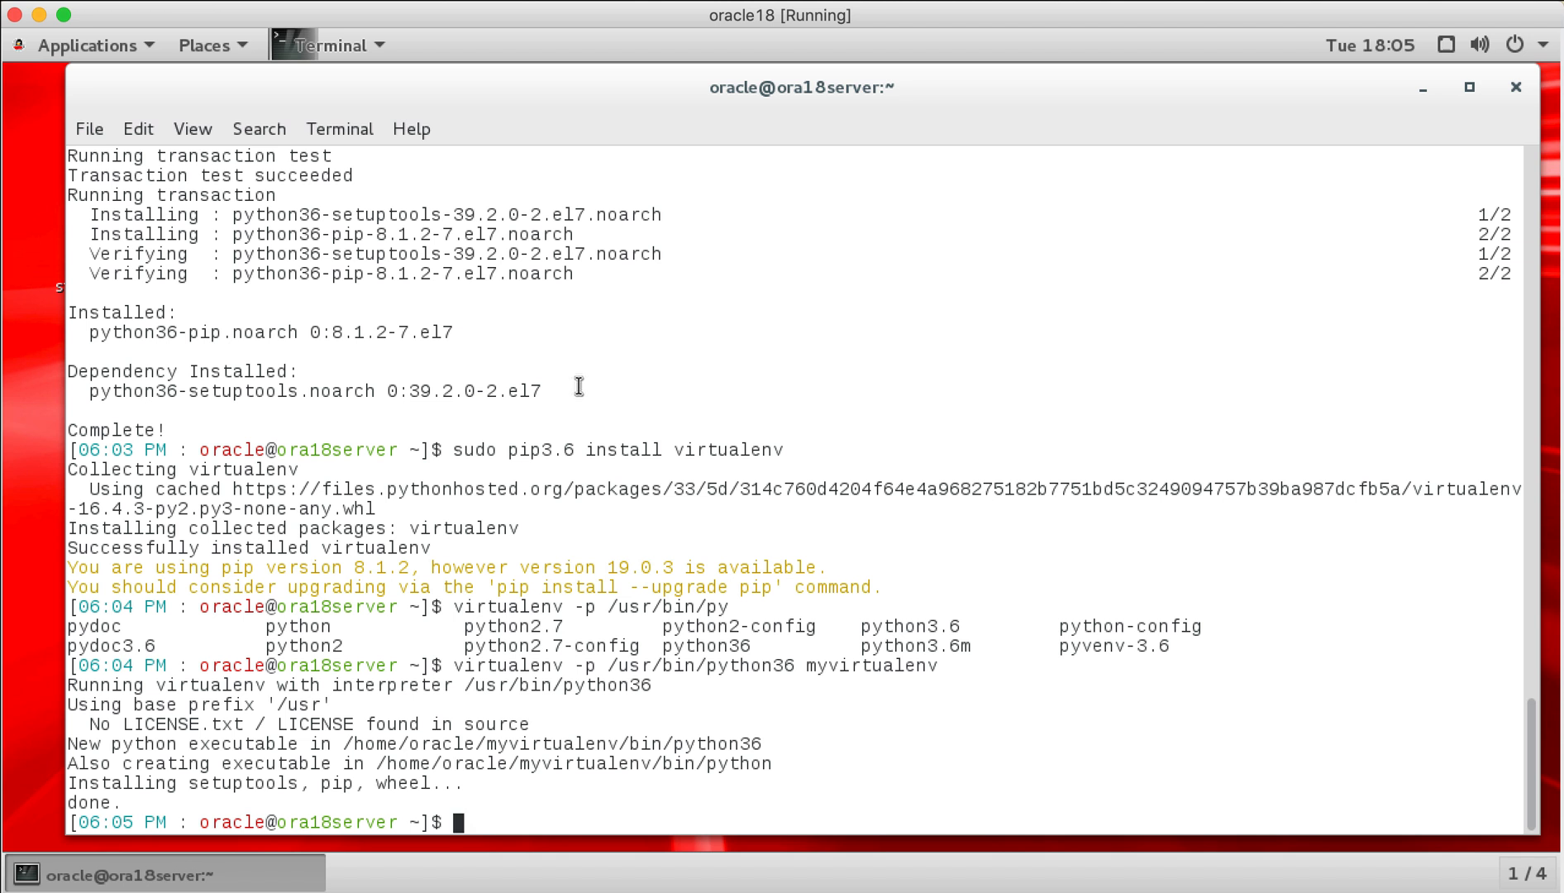
text(ls)
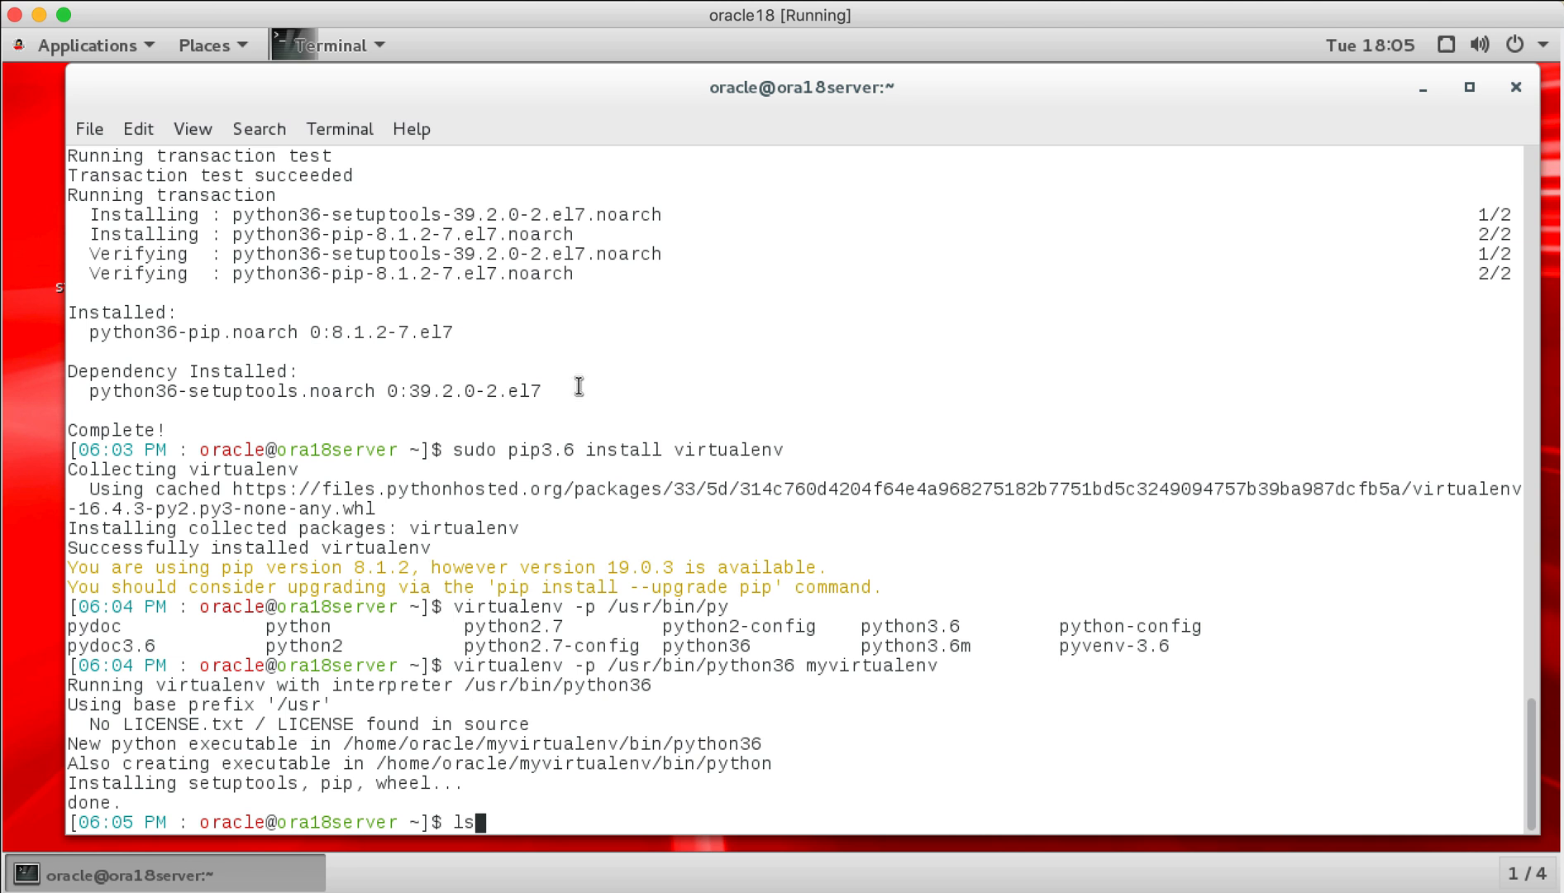
key(Return)
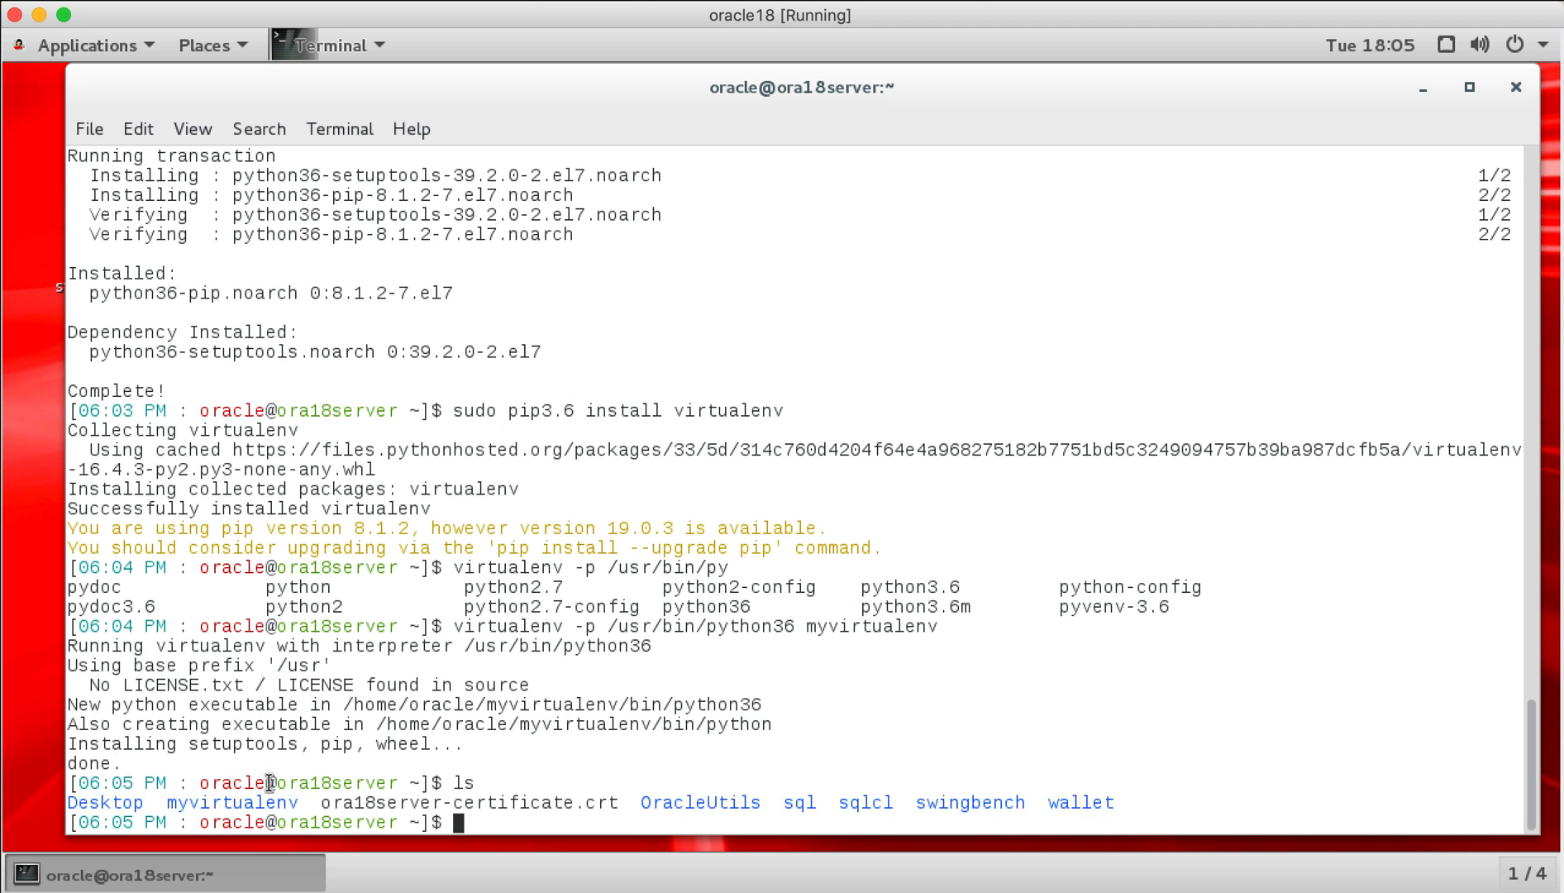
mouse_move(599, 749)
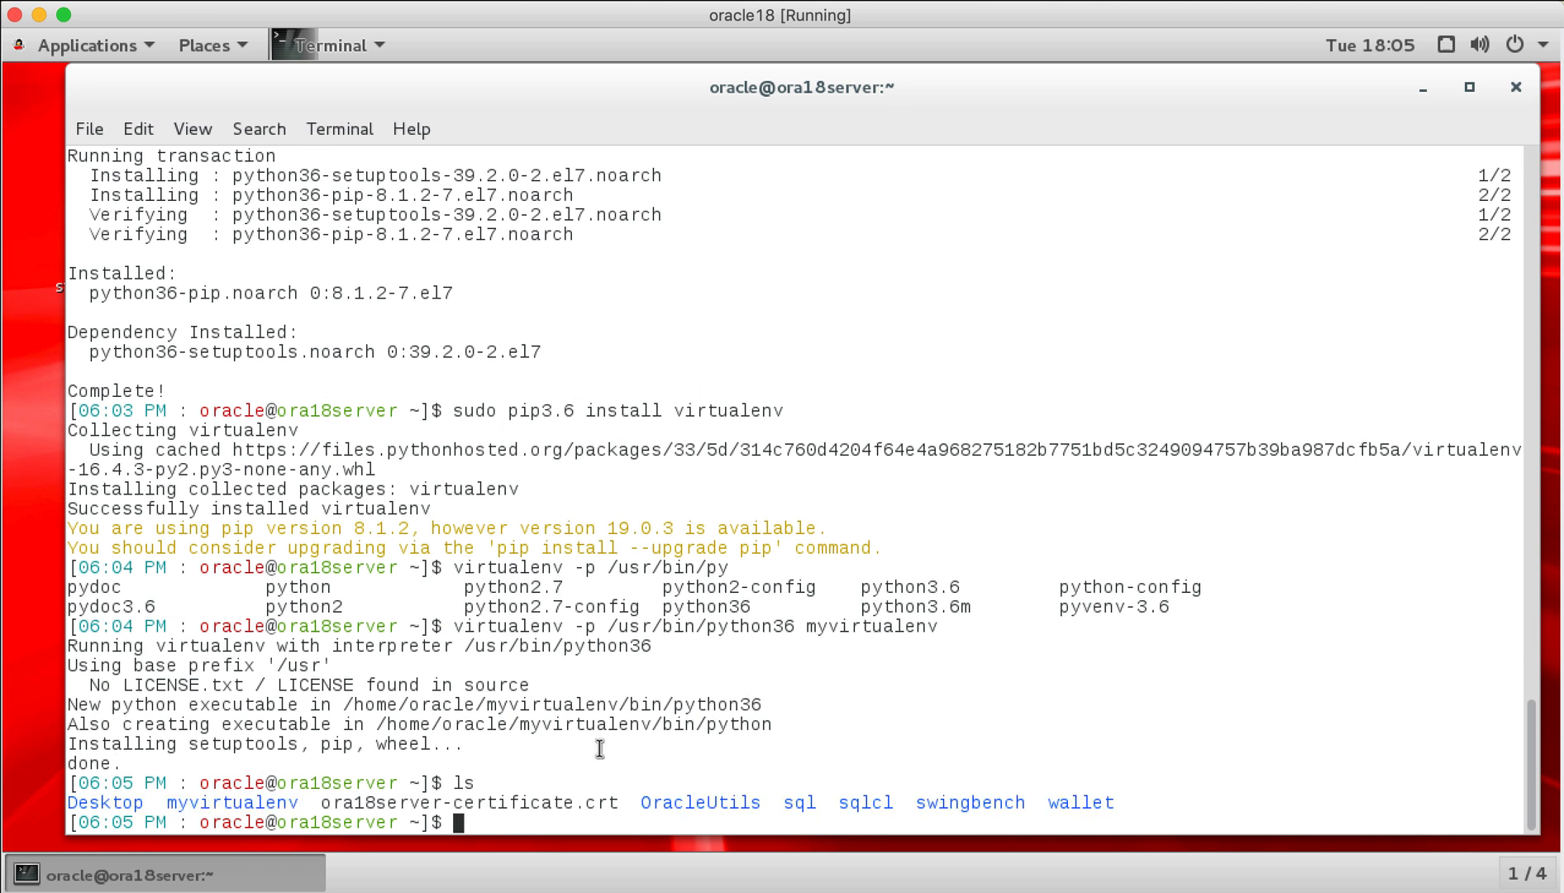
Step: Activate the environment with source myvirtualenv/bin/activate
text(source)
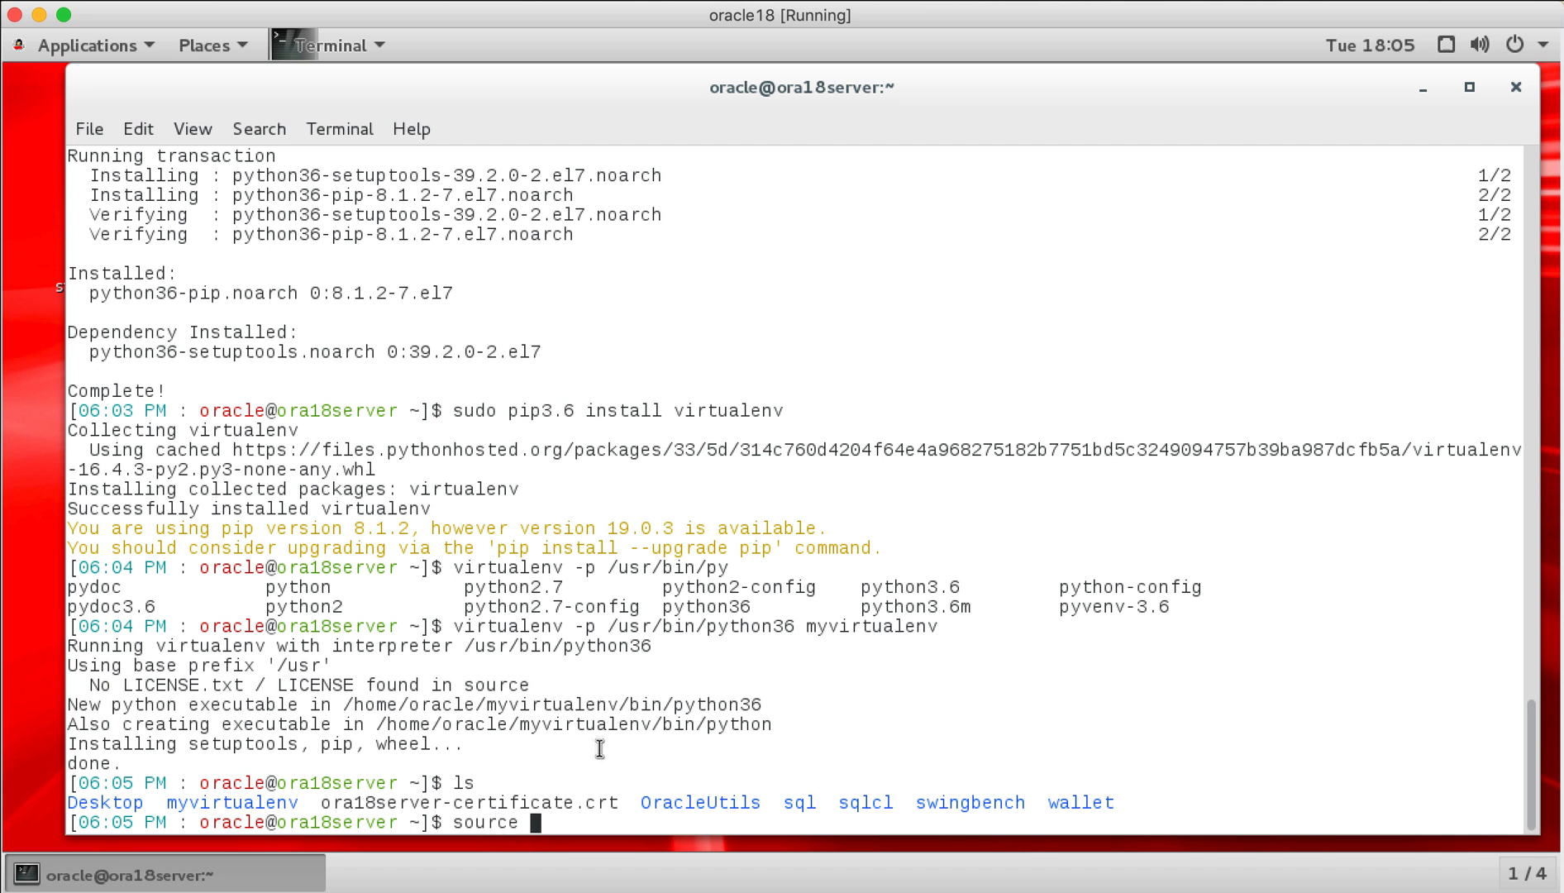
text(myvirtualenv/)
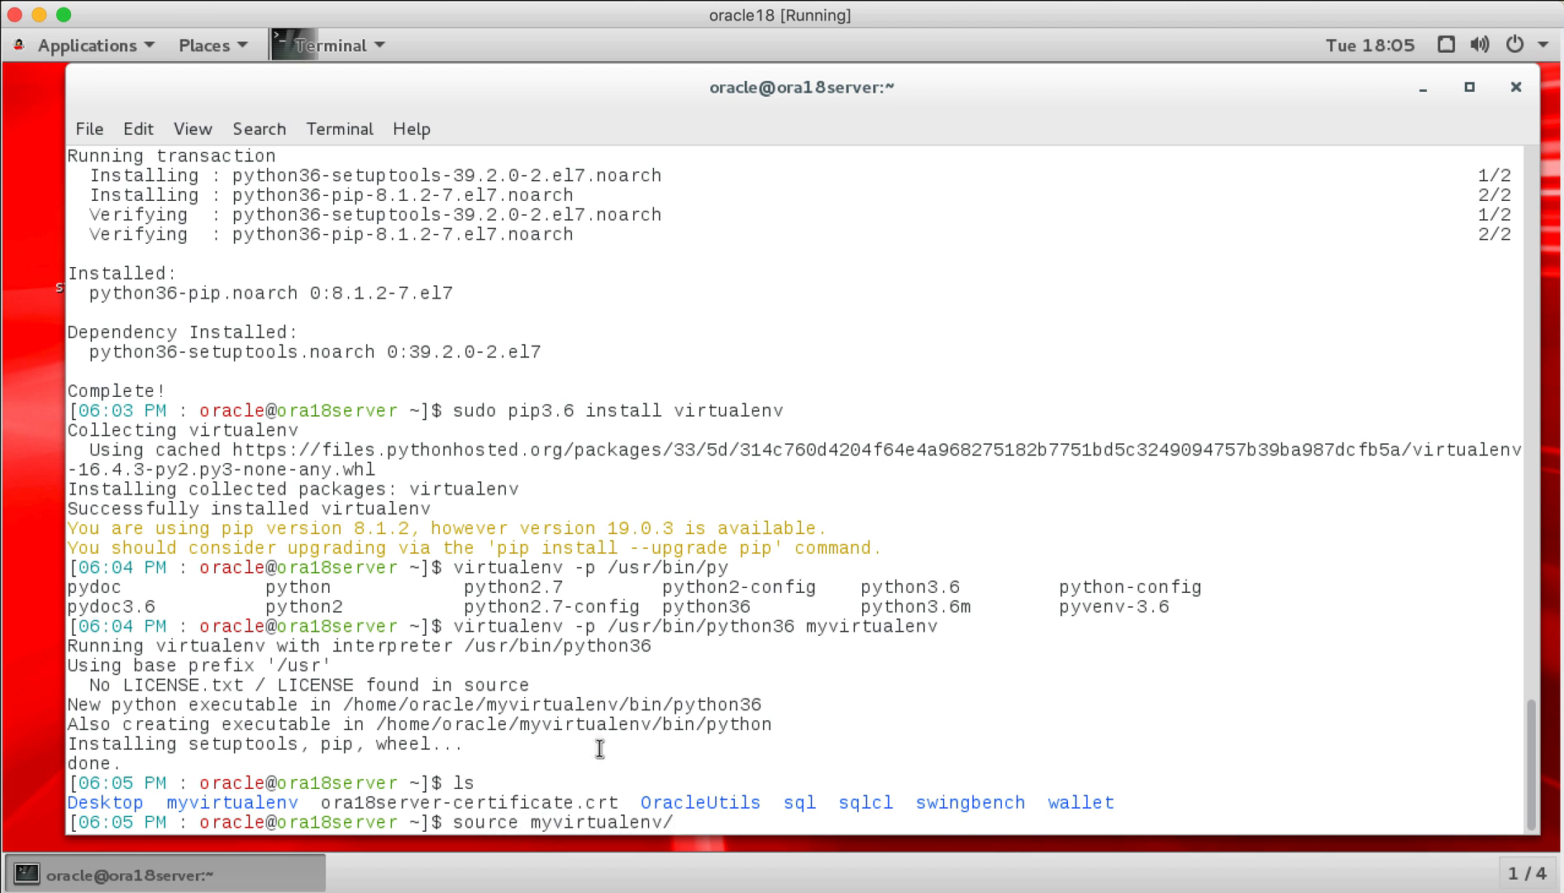
text(bin/a)
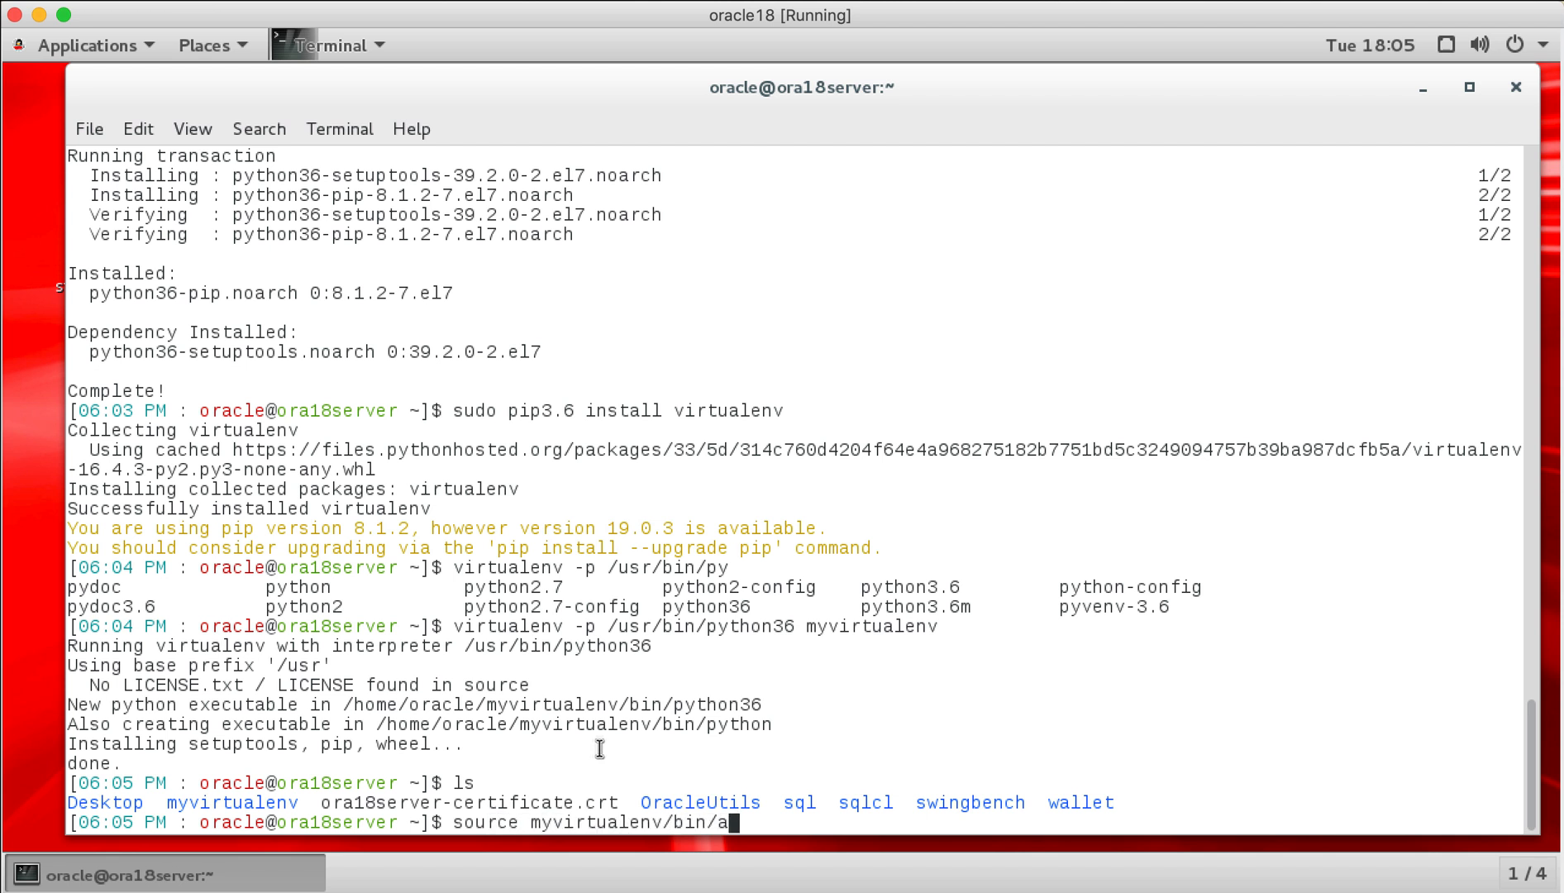
key(Return)
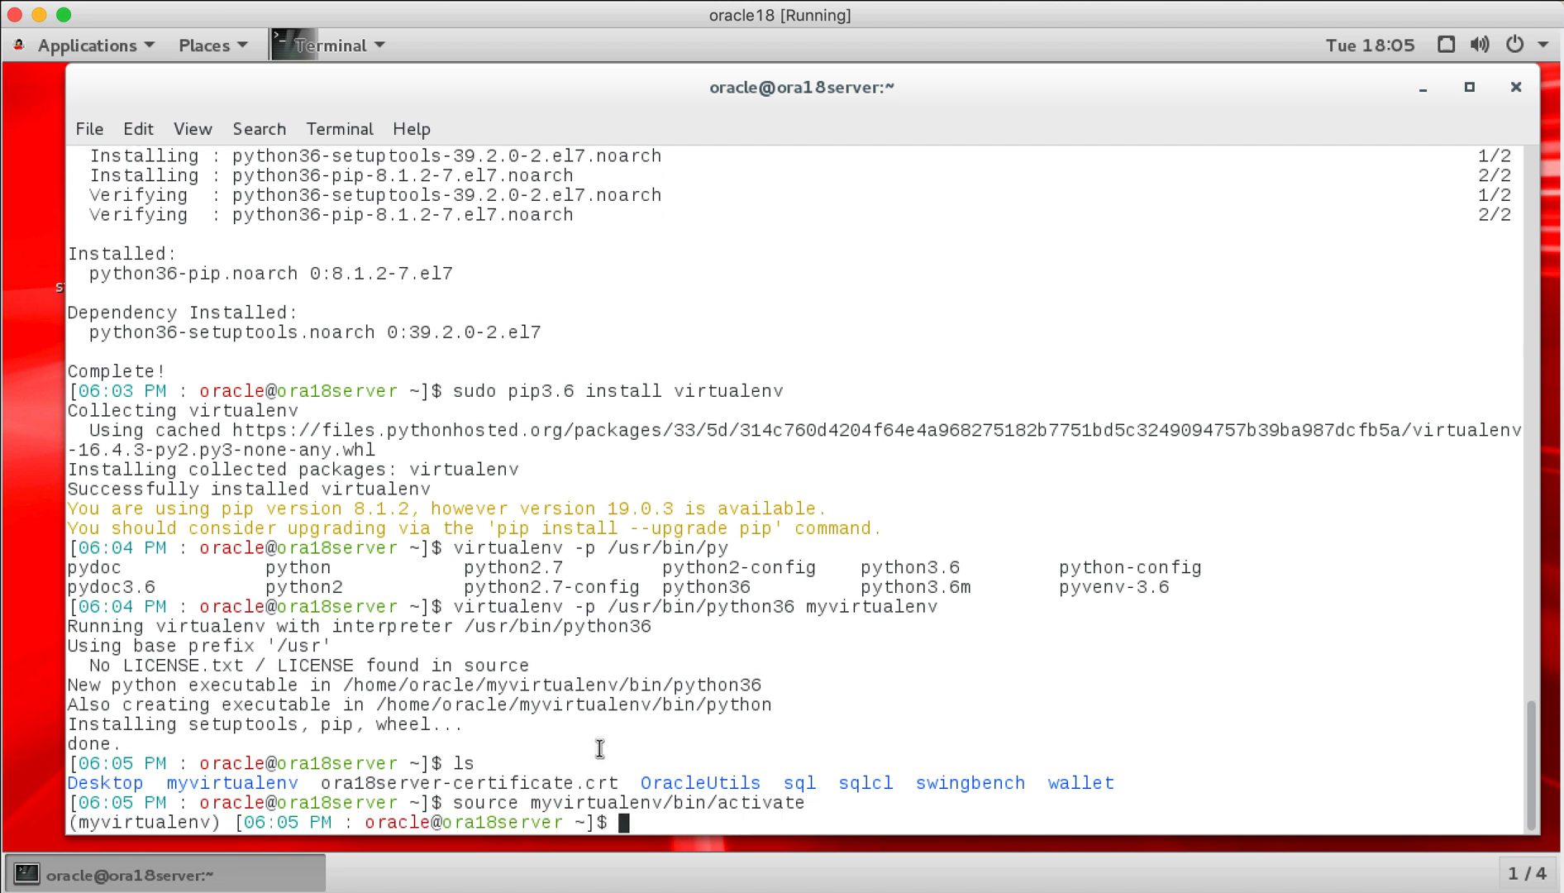
mouse_move(217, 825)
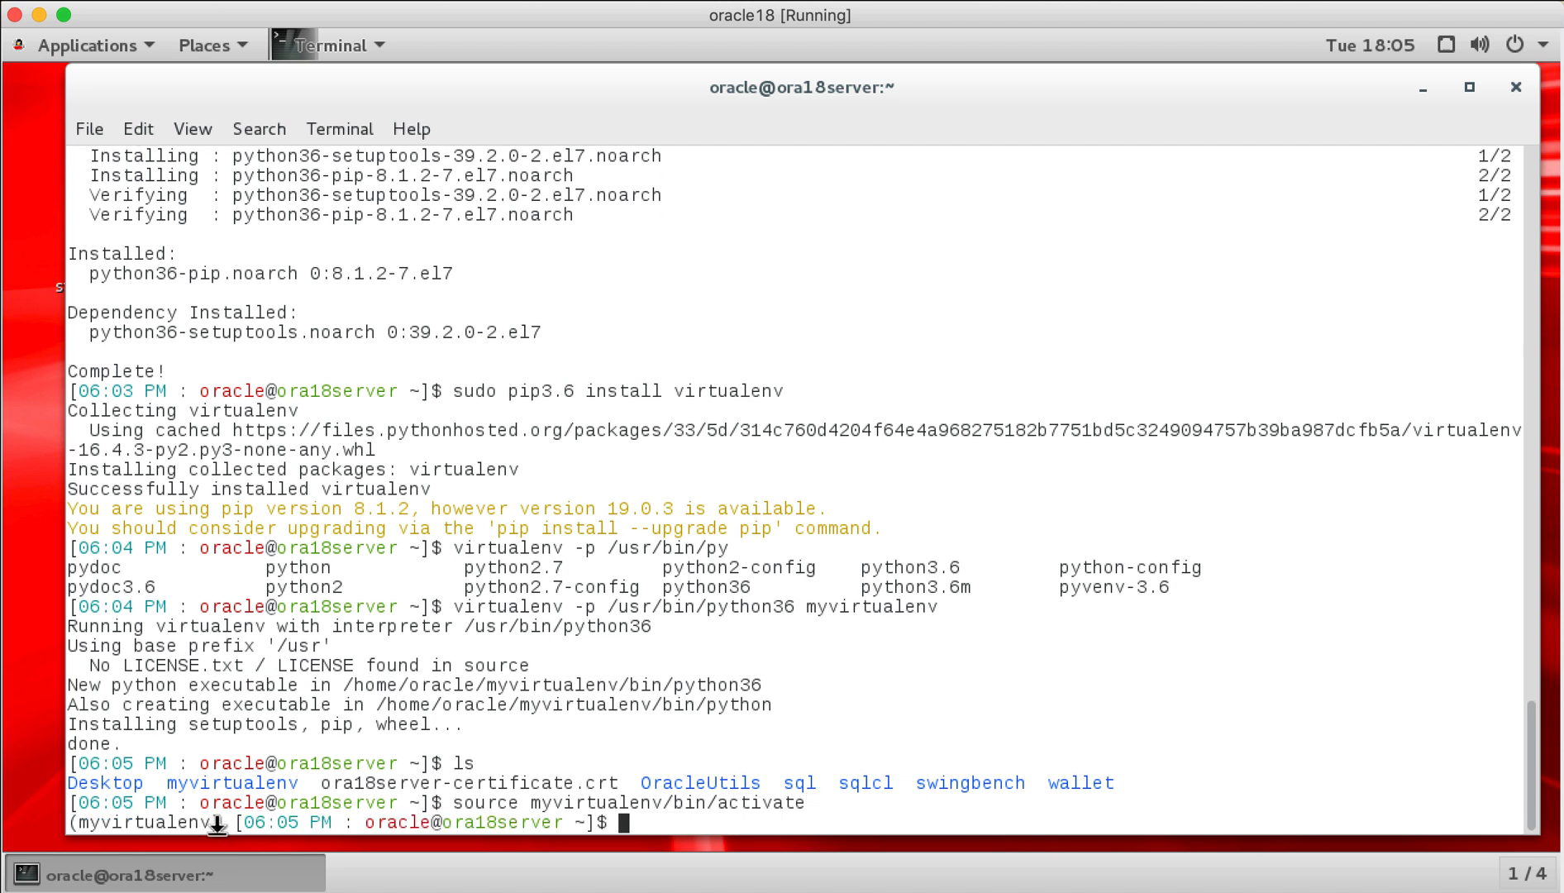
Step: Run pip list to show pip, setuptools and wheel in the environment
double_click(139, 822)
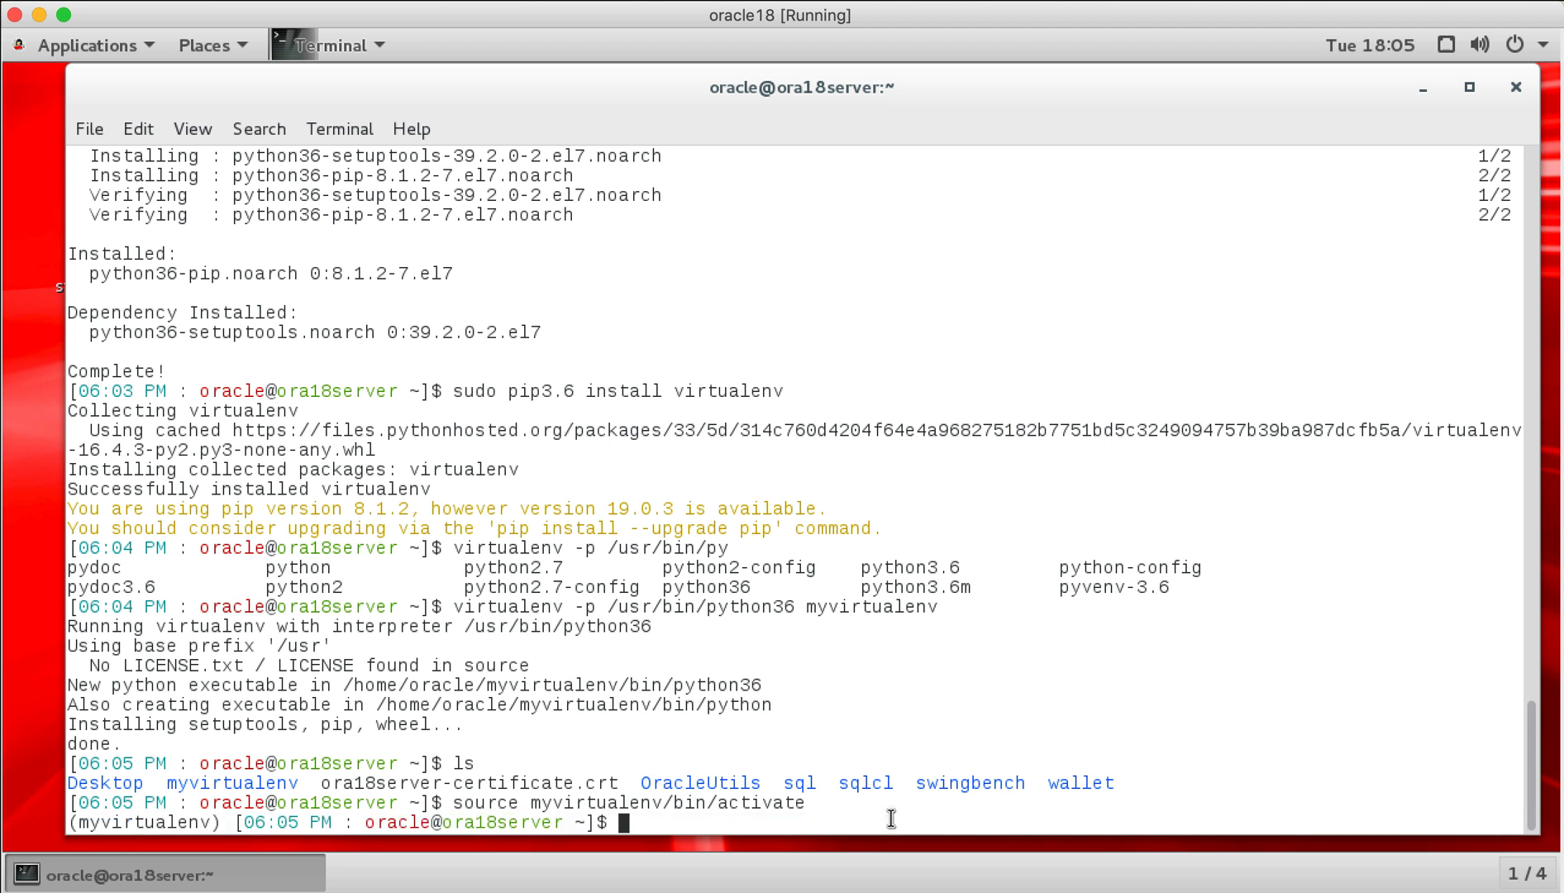
text(pip l)
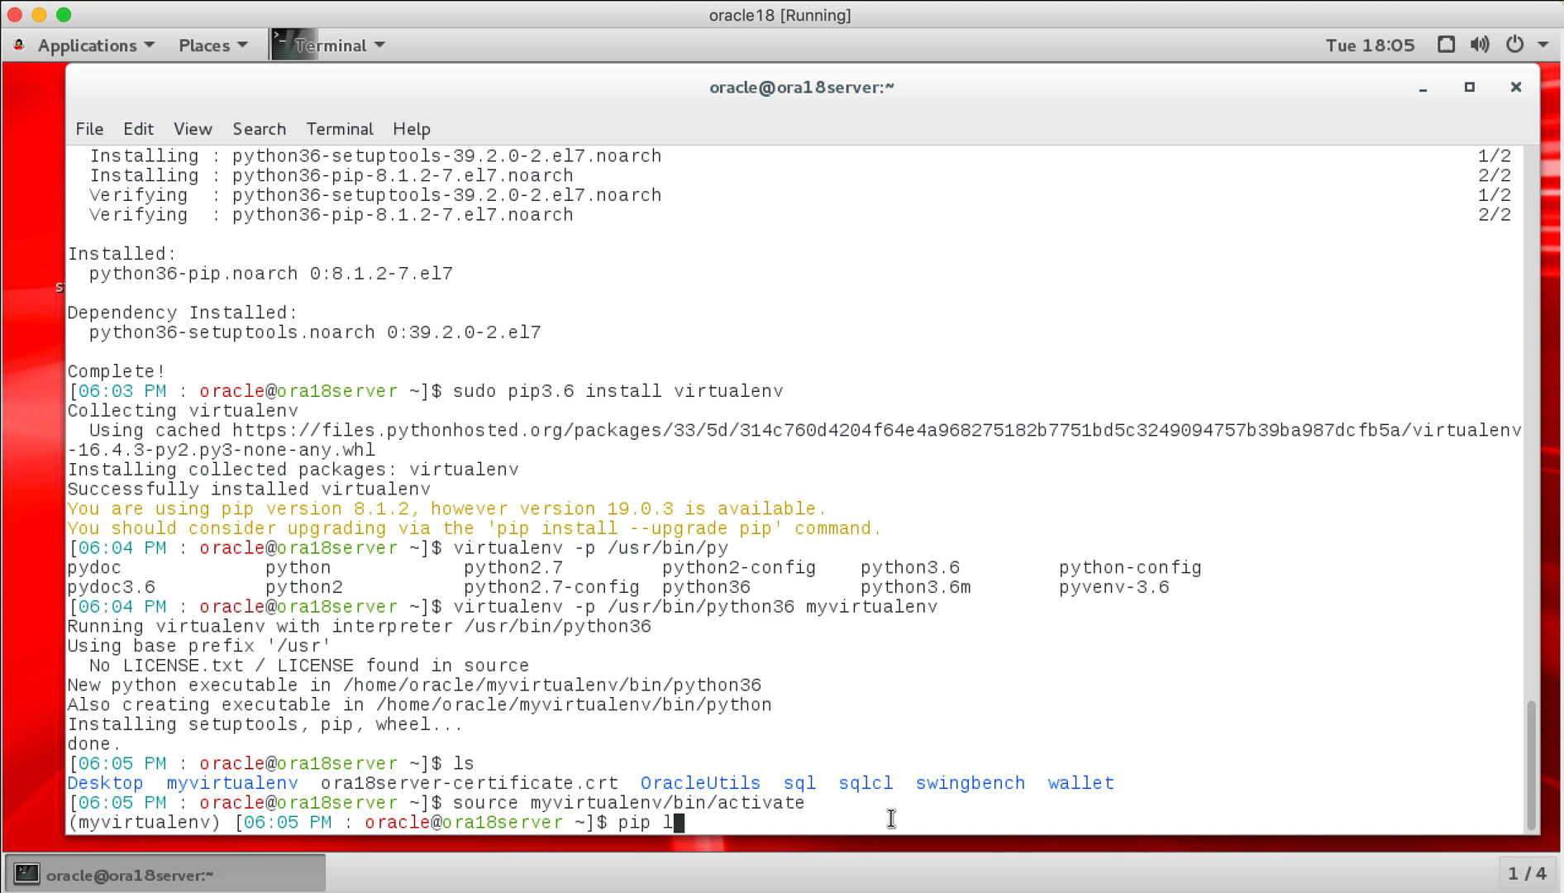
text(ist)
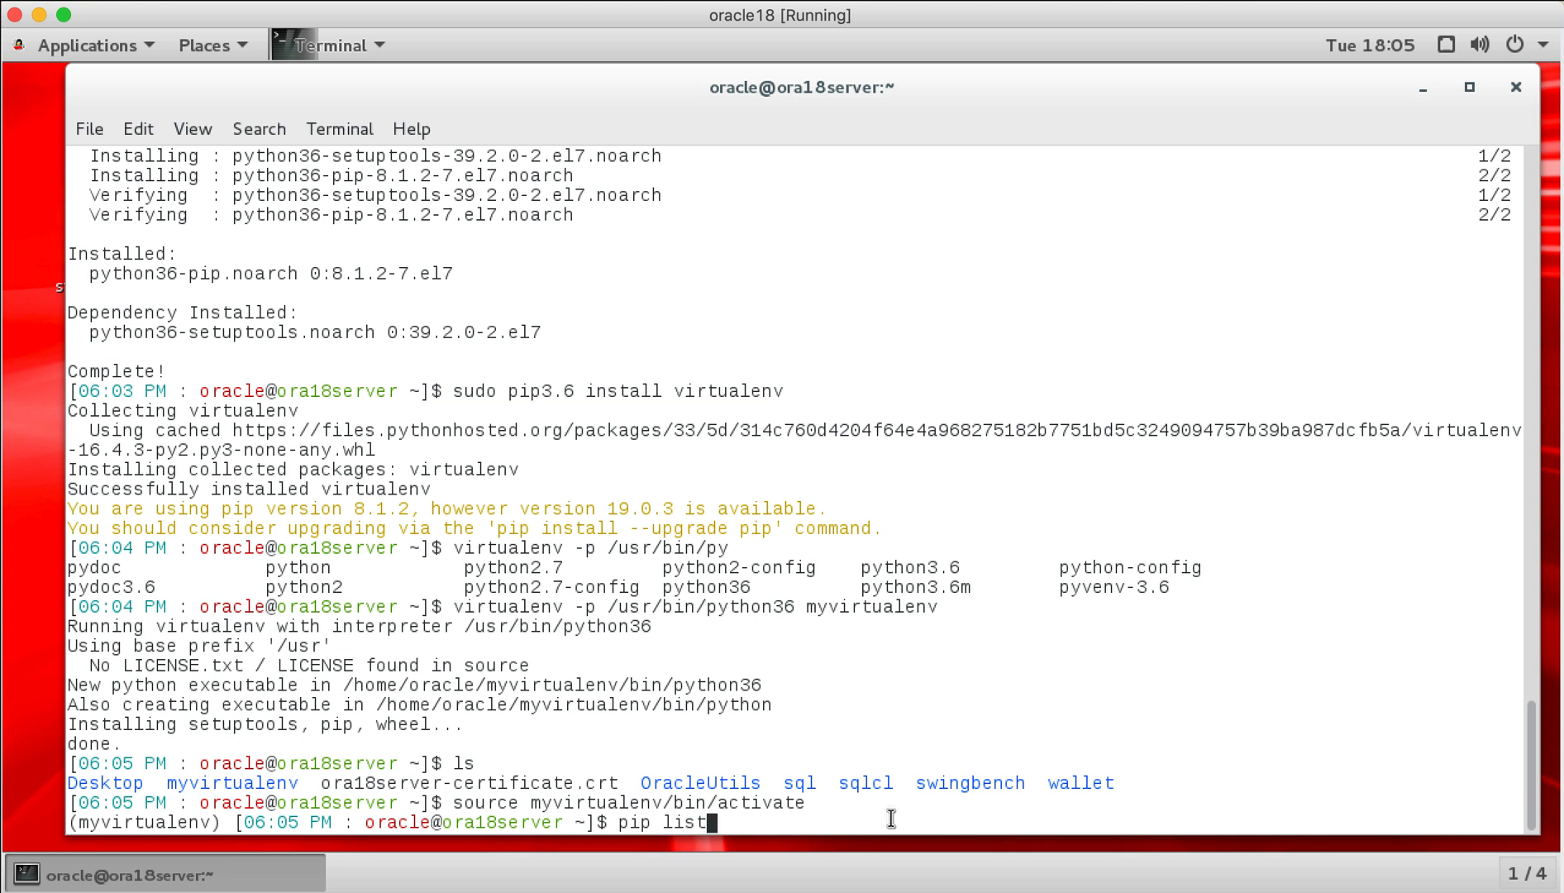
key(Return)
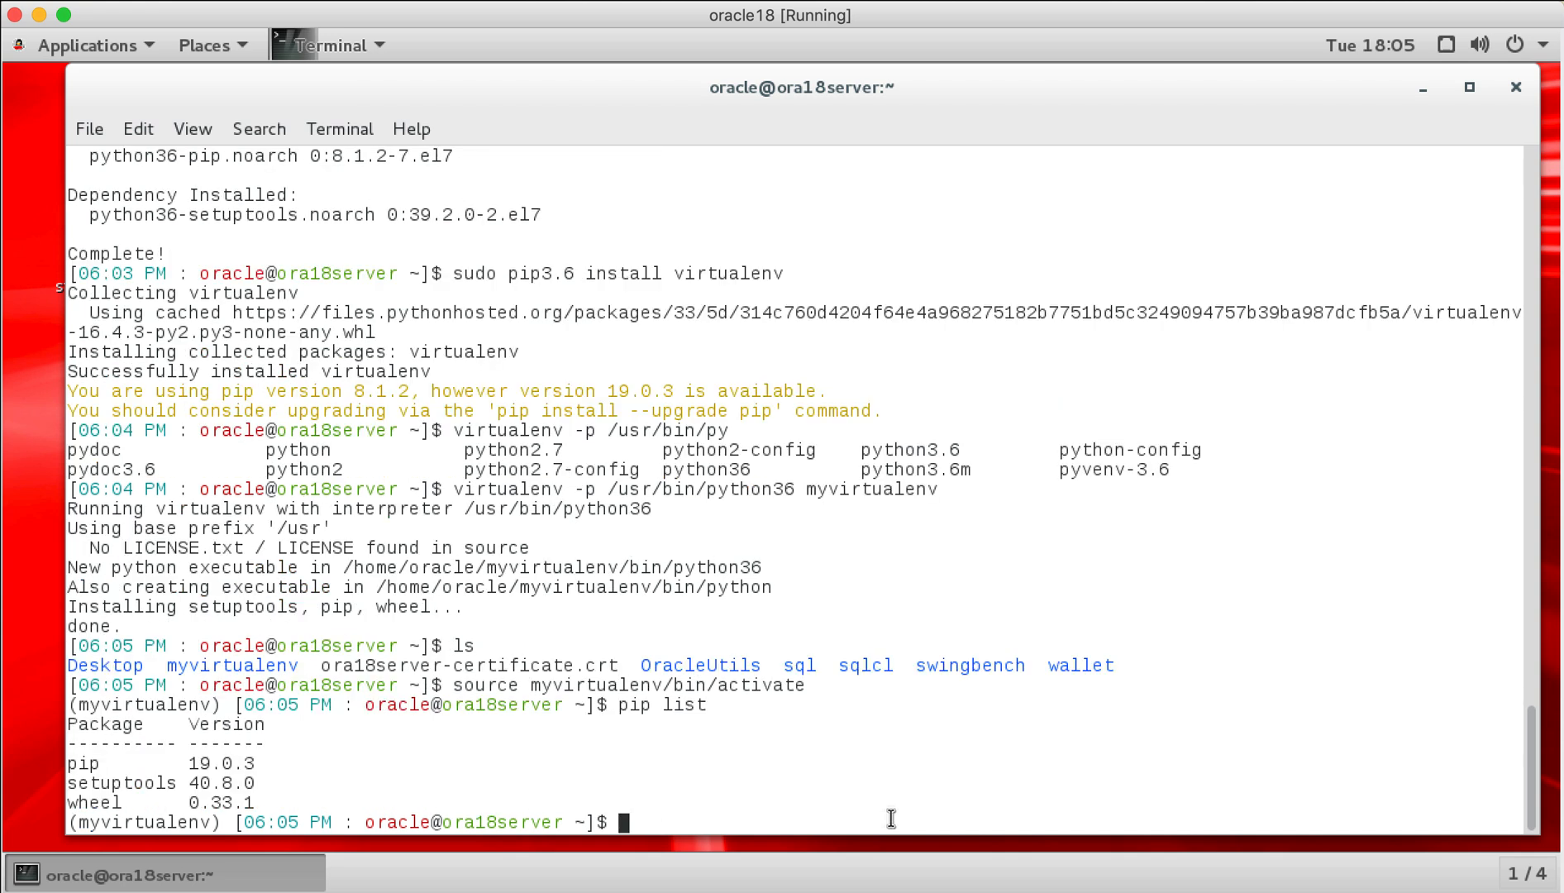
mouse_move(653, 710)
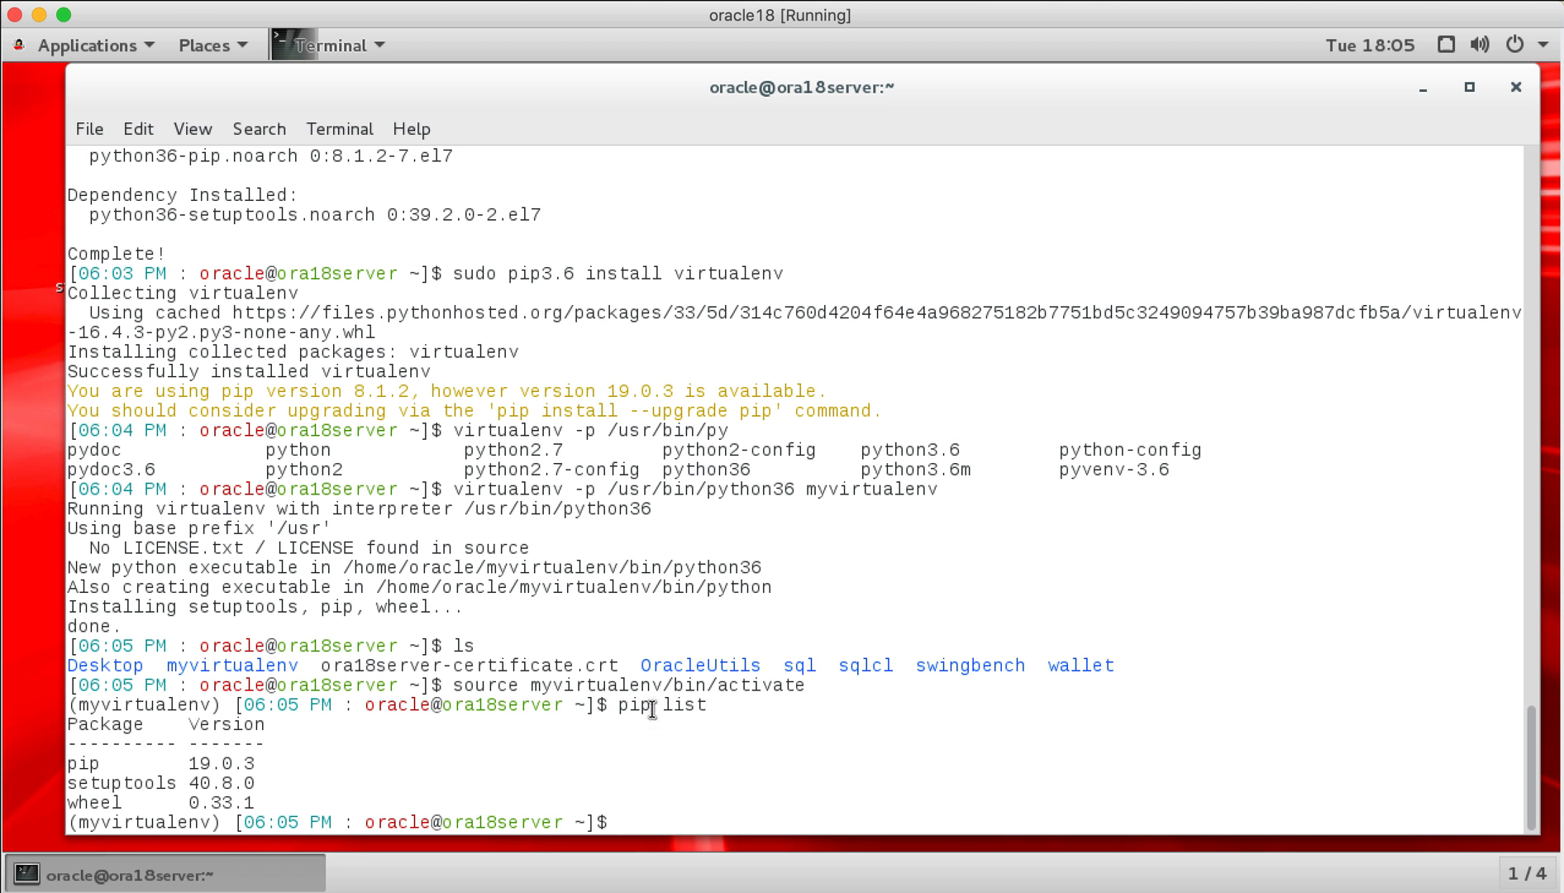
Step: Install git via sudo yum and stage the git clone command for JuypterLabWork
text(sudo)
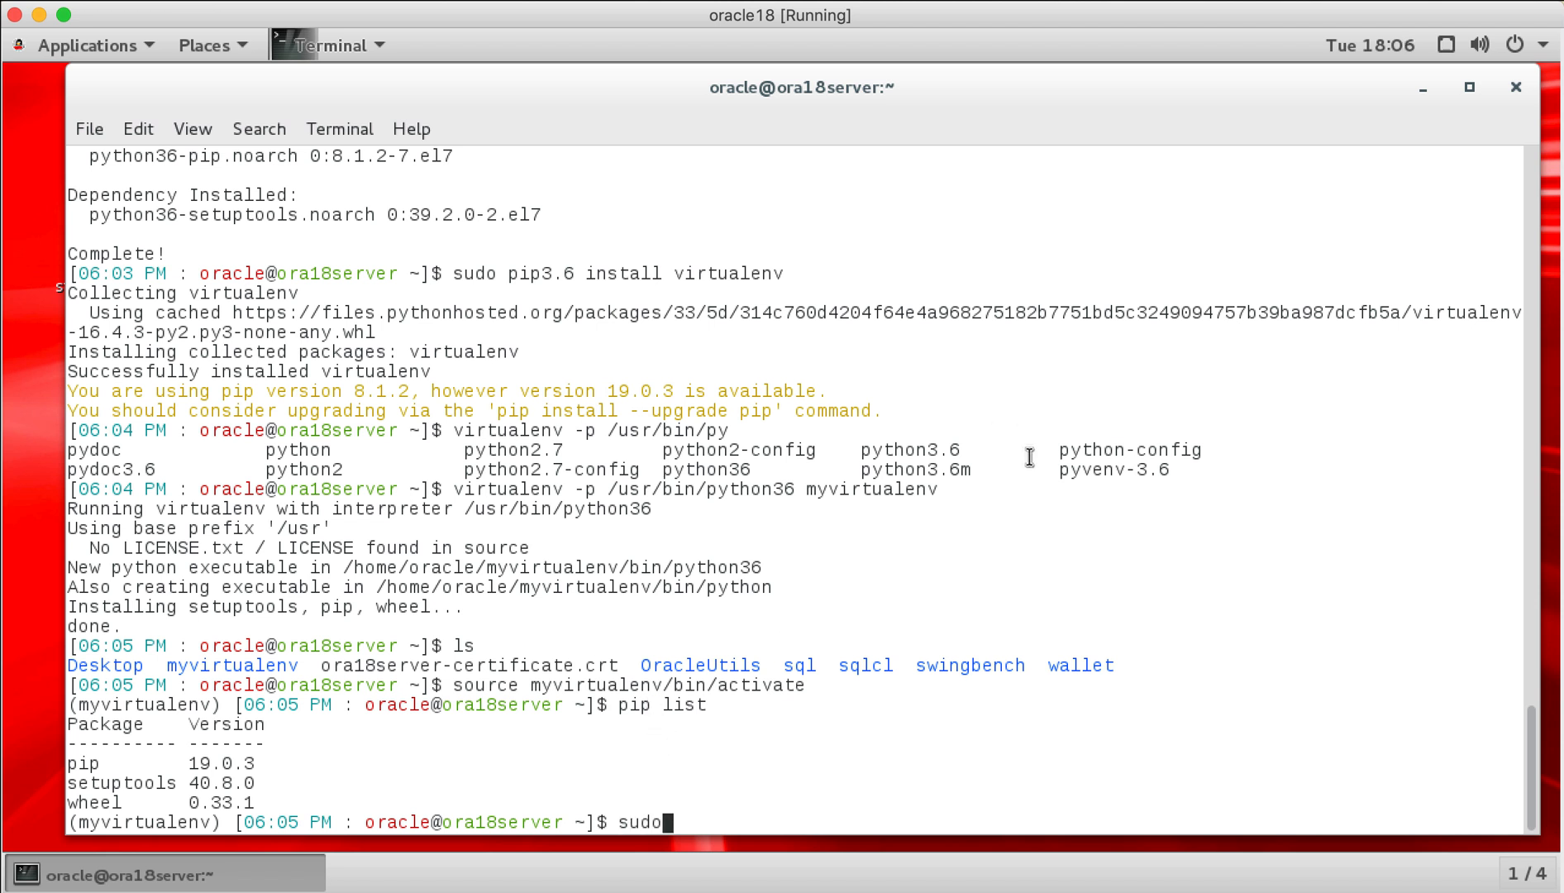
text(yum insral)
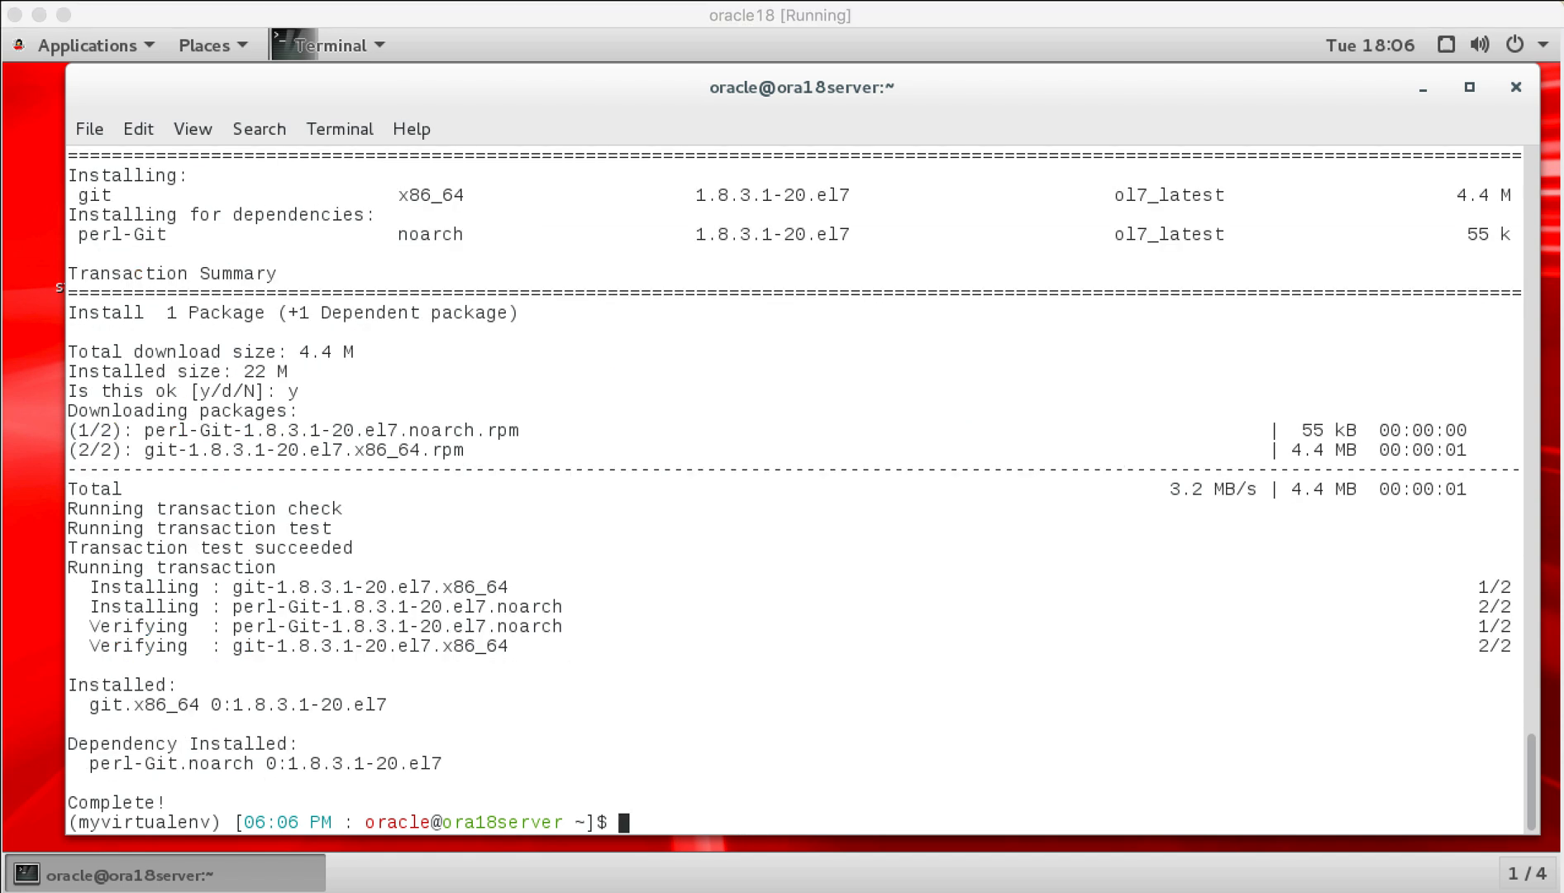
mouse_move(249, 777)
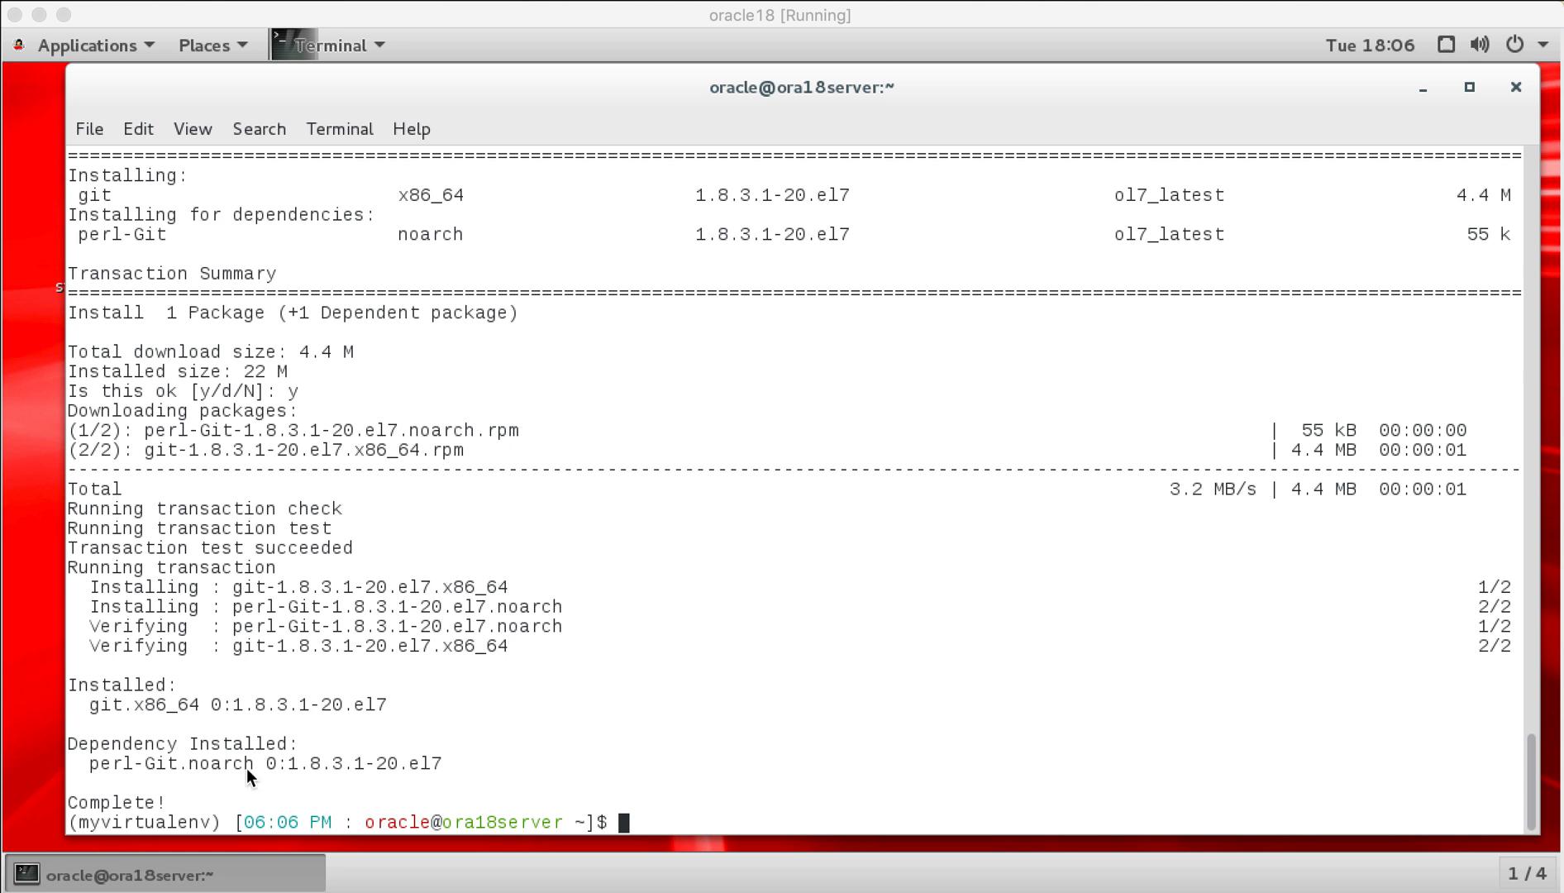
text(git clone https://github.com/domgiles/JuypterLabWork.git)
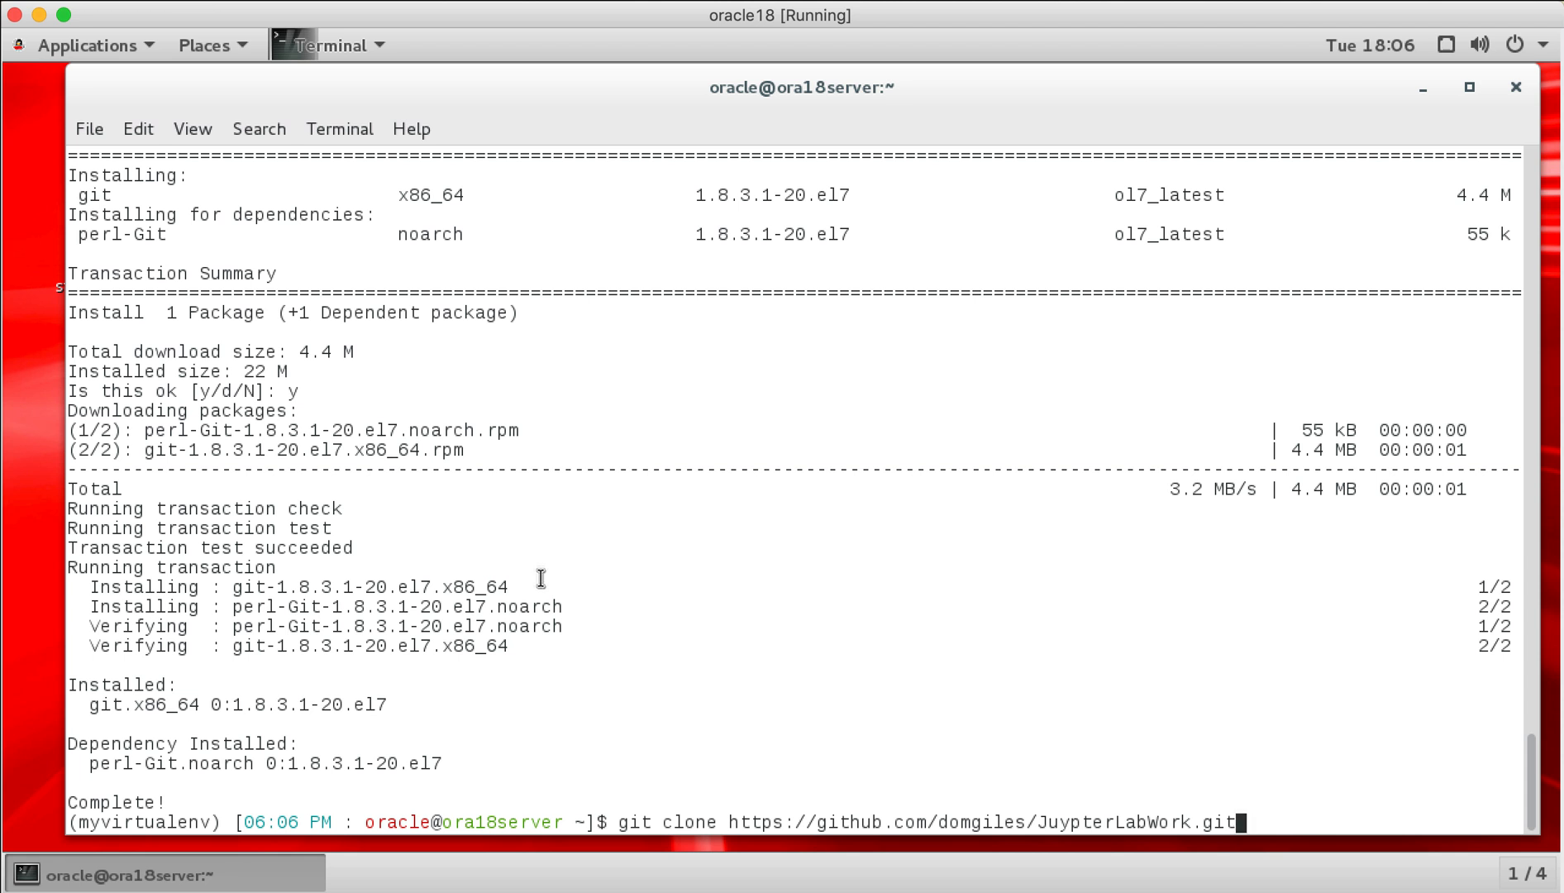
Step: Clone github.com/domgiles/JuypterLabWork.git and list its notebooks, README.md and requirements.txt
key(Return)
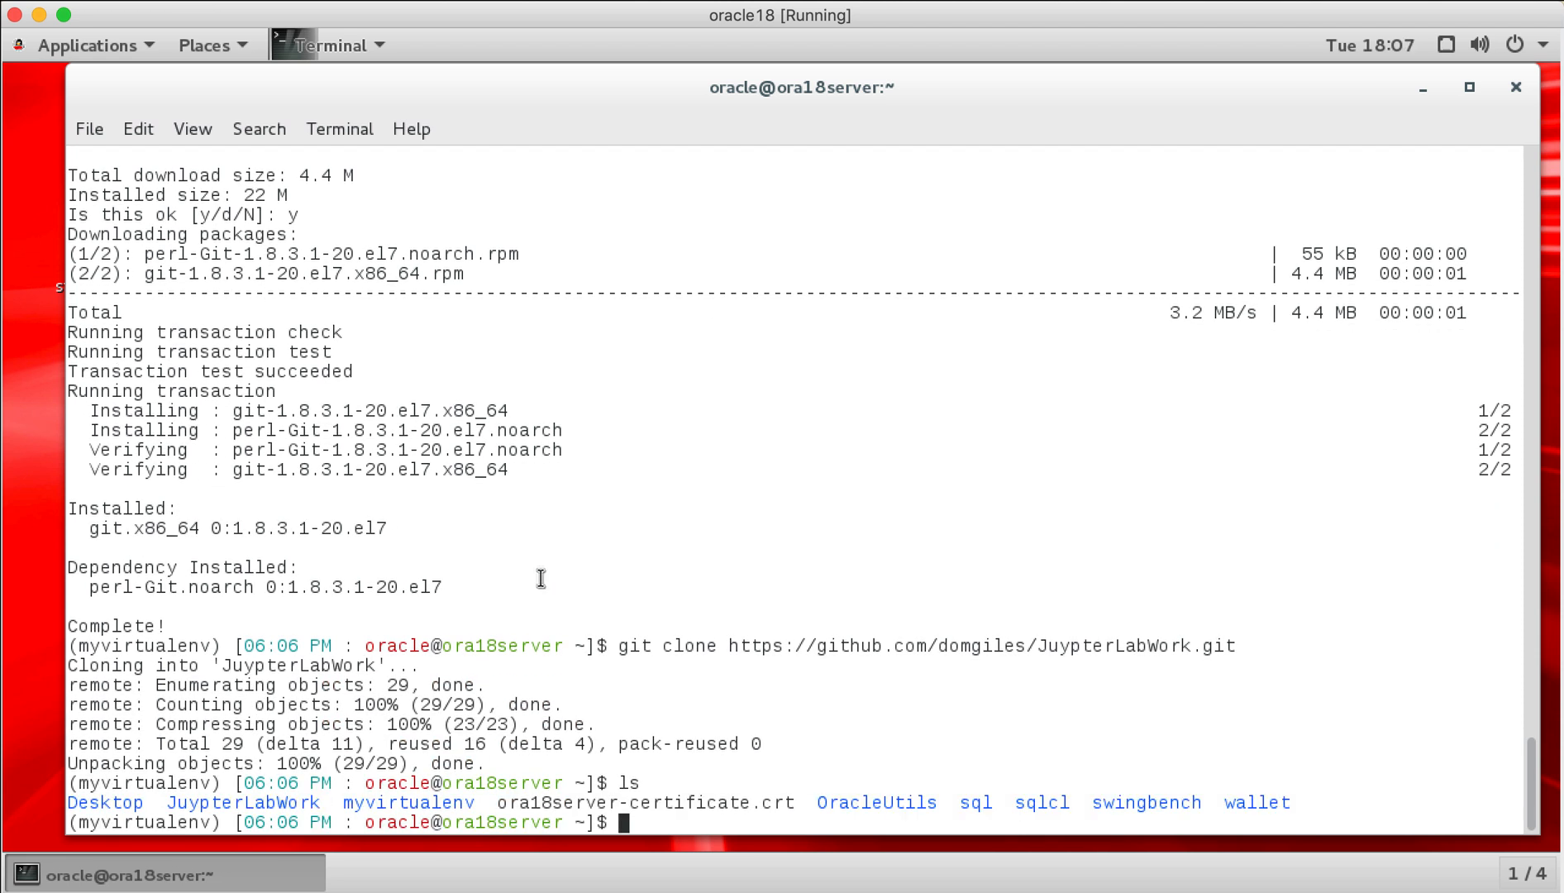
text(ls JuypterLabWork/)
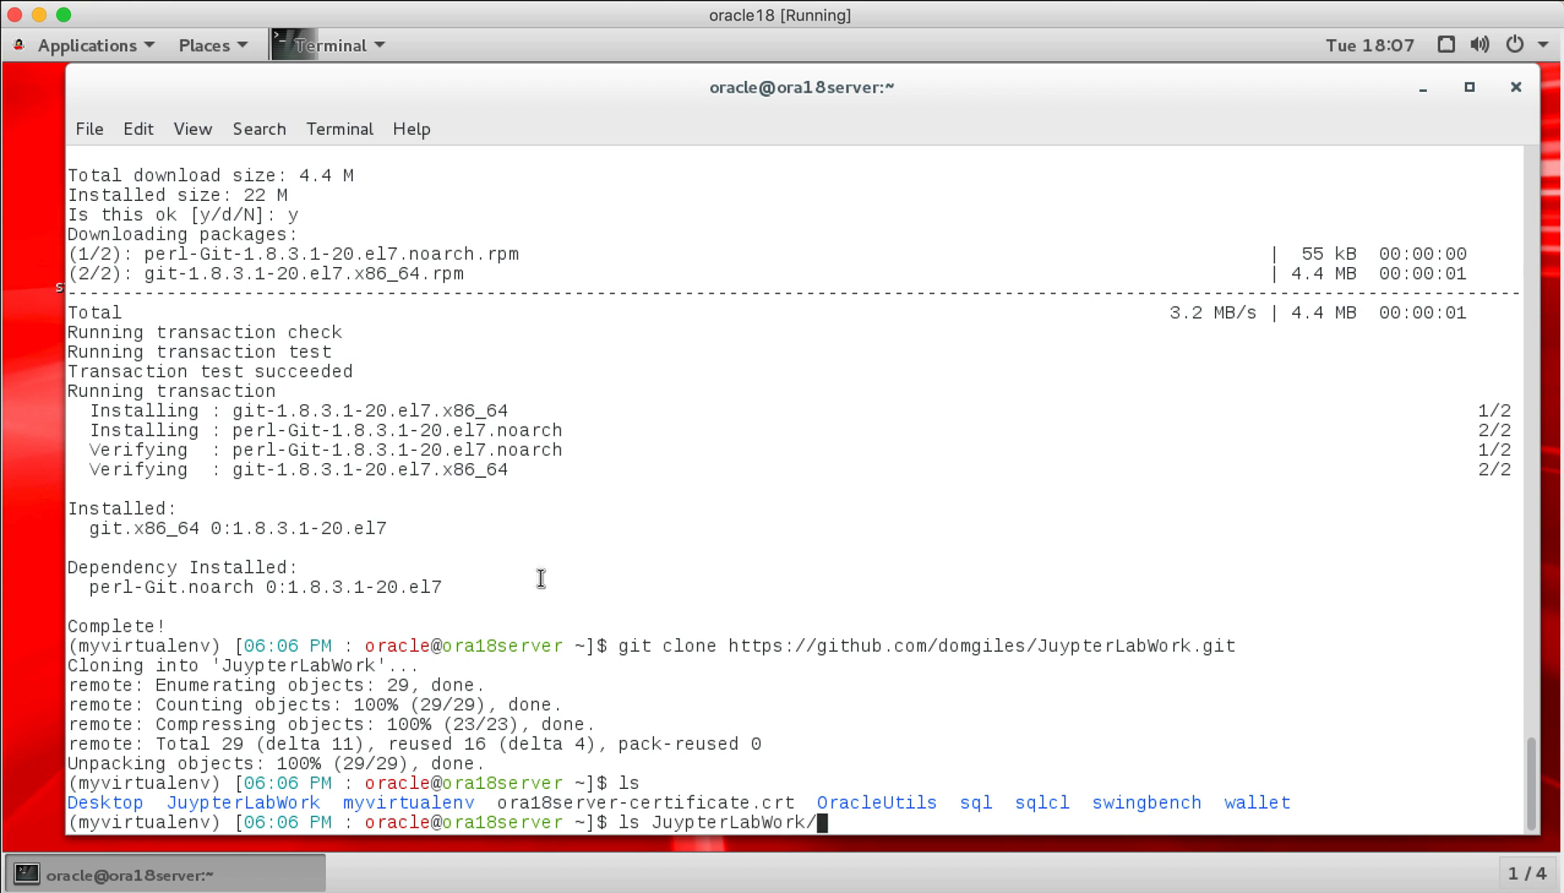
key(Return)
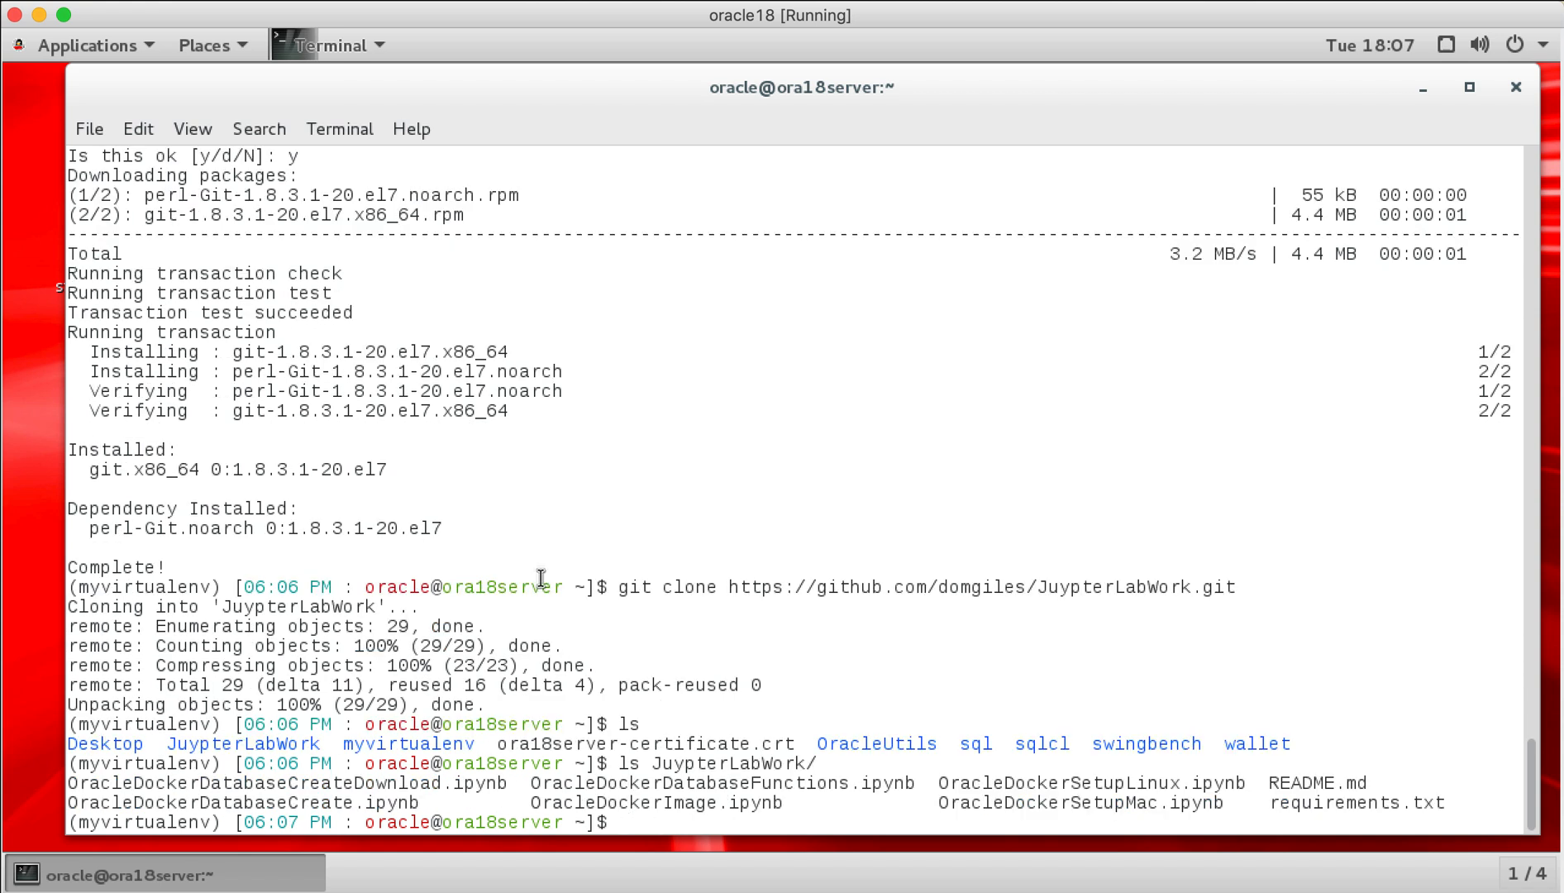
text(sudo yum install oracle-instantclient18.3-basic)
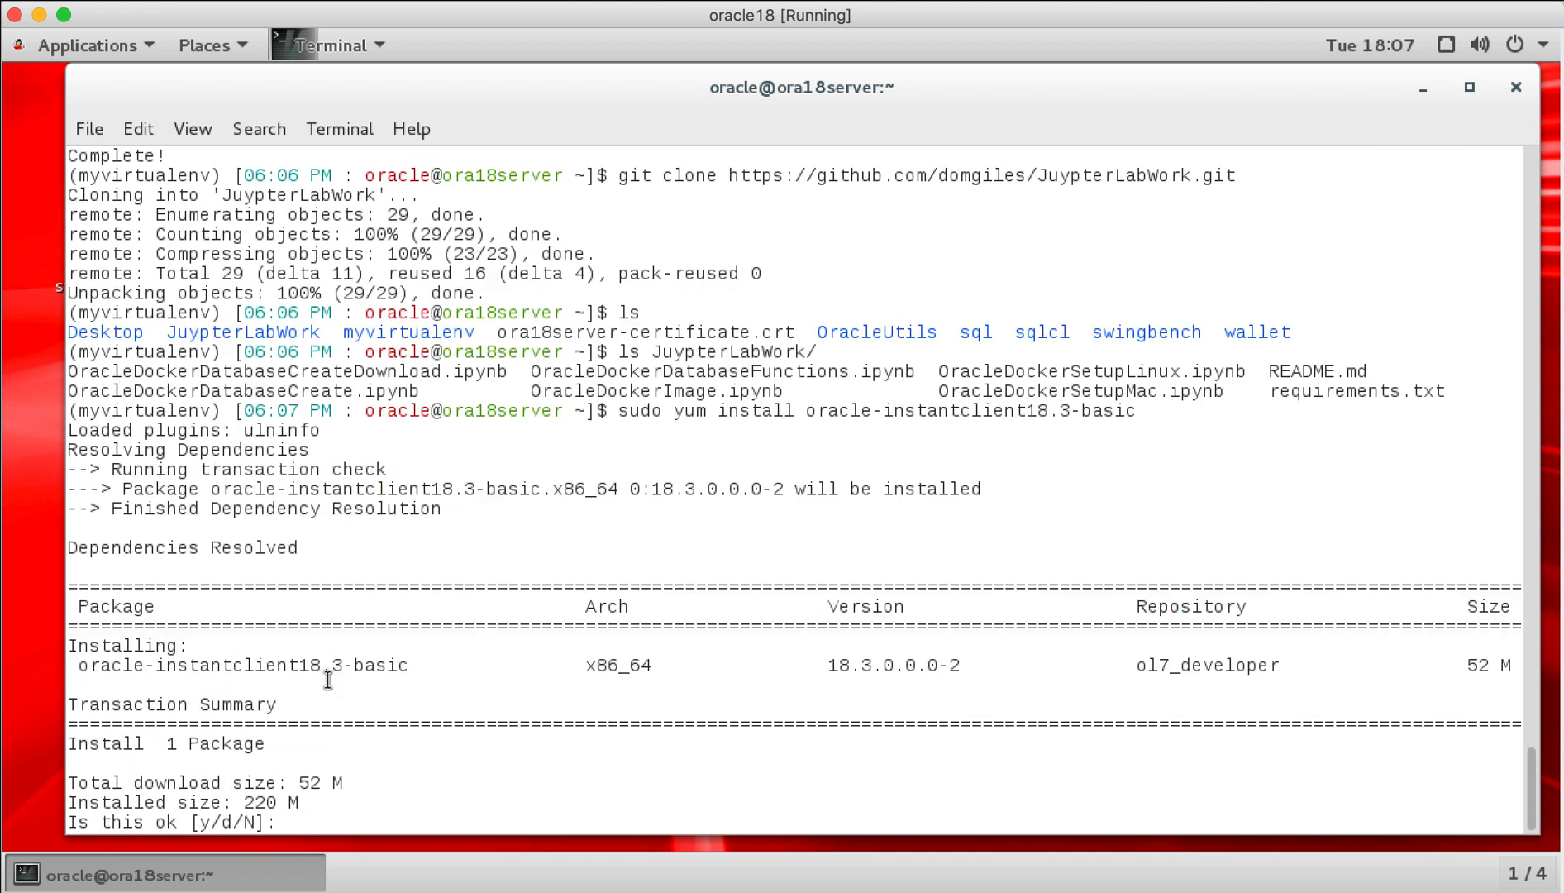
Step: Confirm the oracle-instantclient18.3-basic install, relist the repository, and clear the screen
text(y)
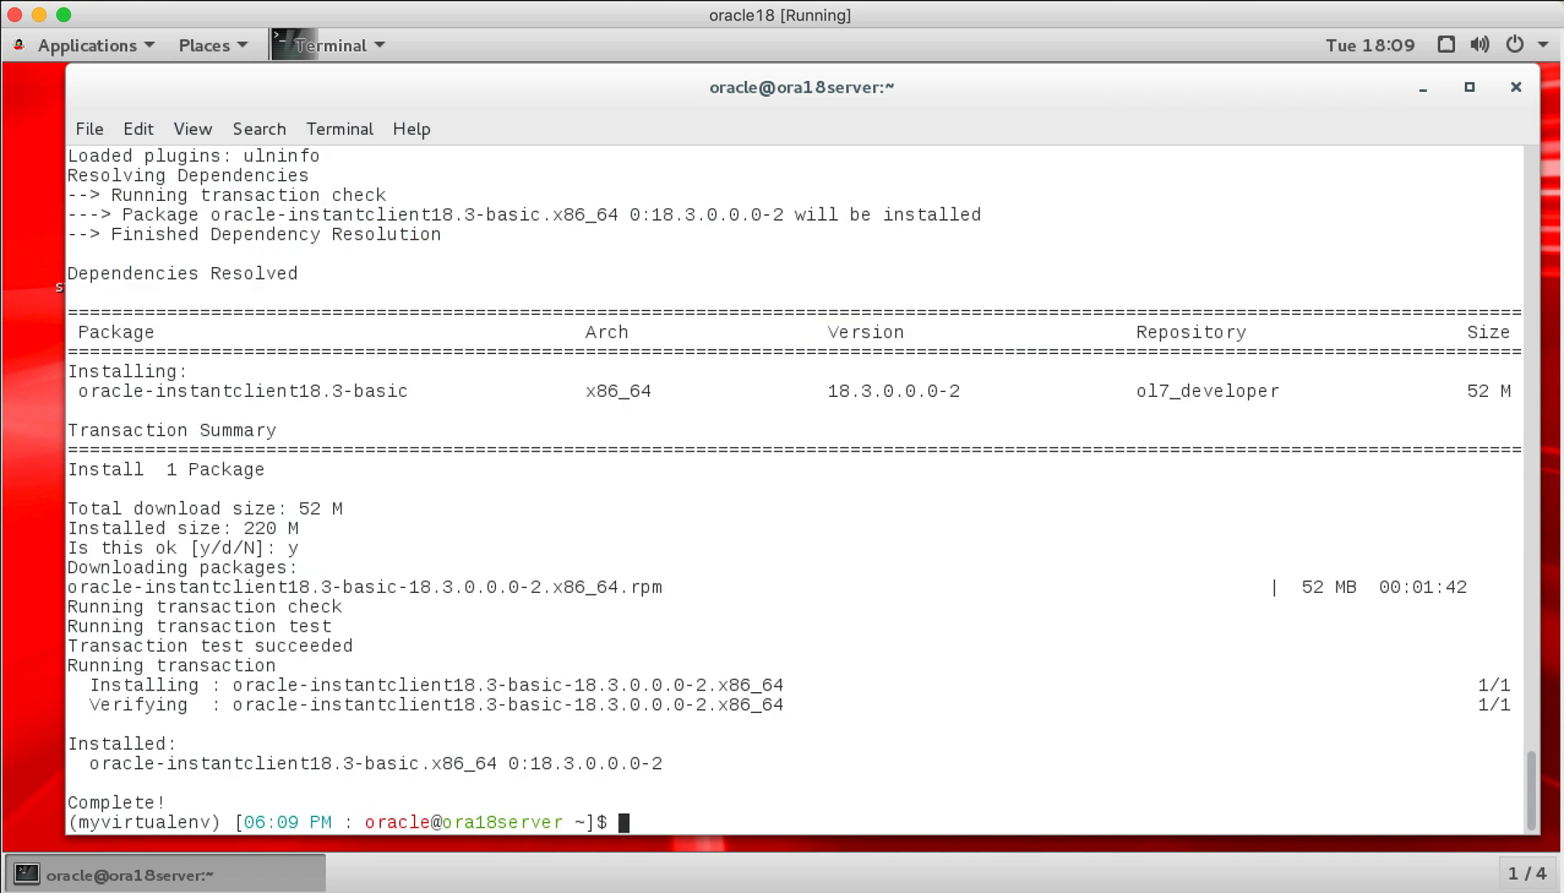
mouse_move(848, 612)
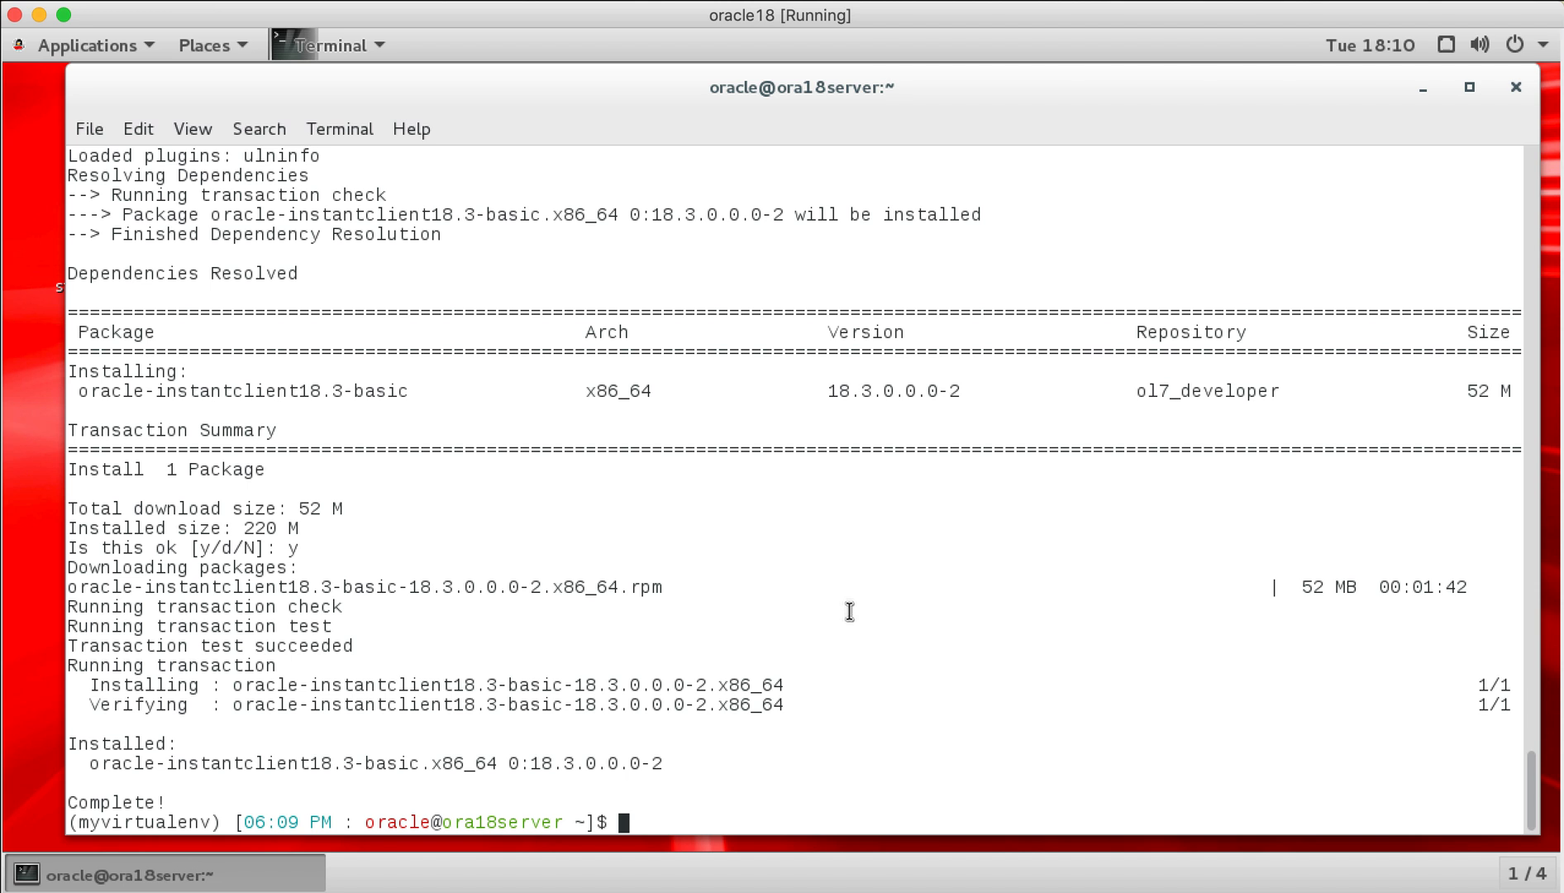
text(ls)
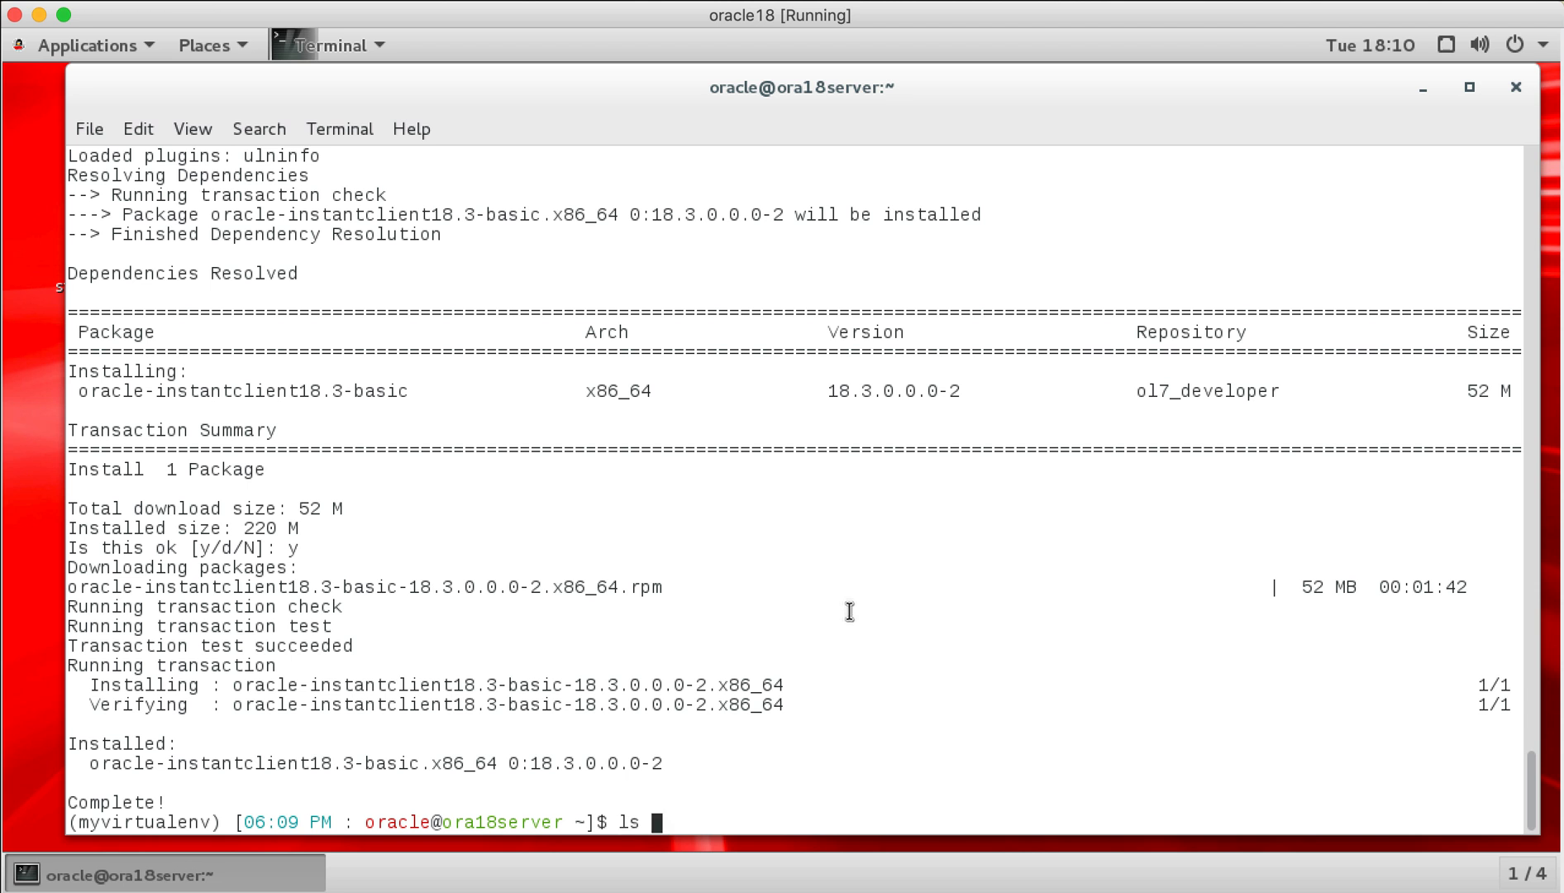
key(Return)
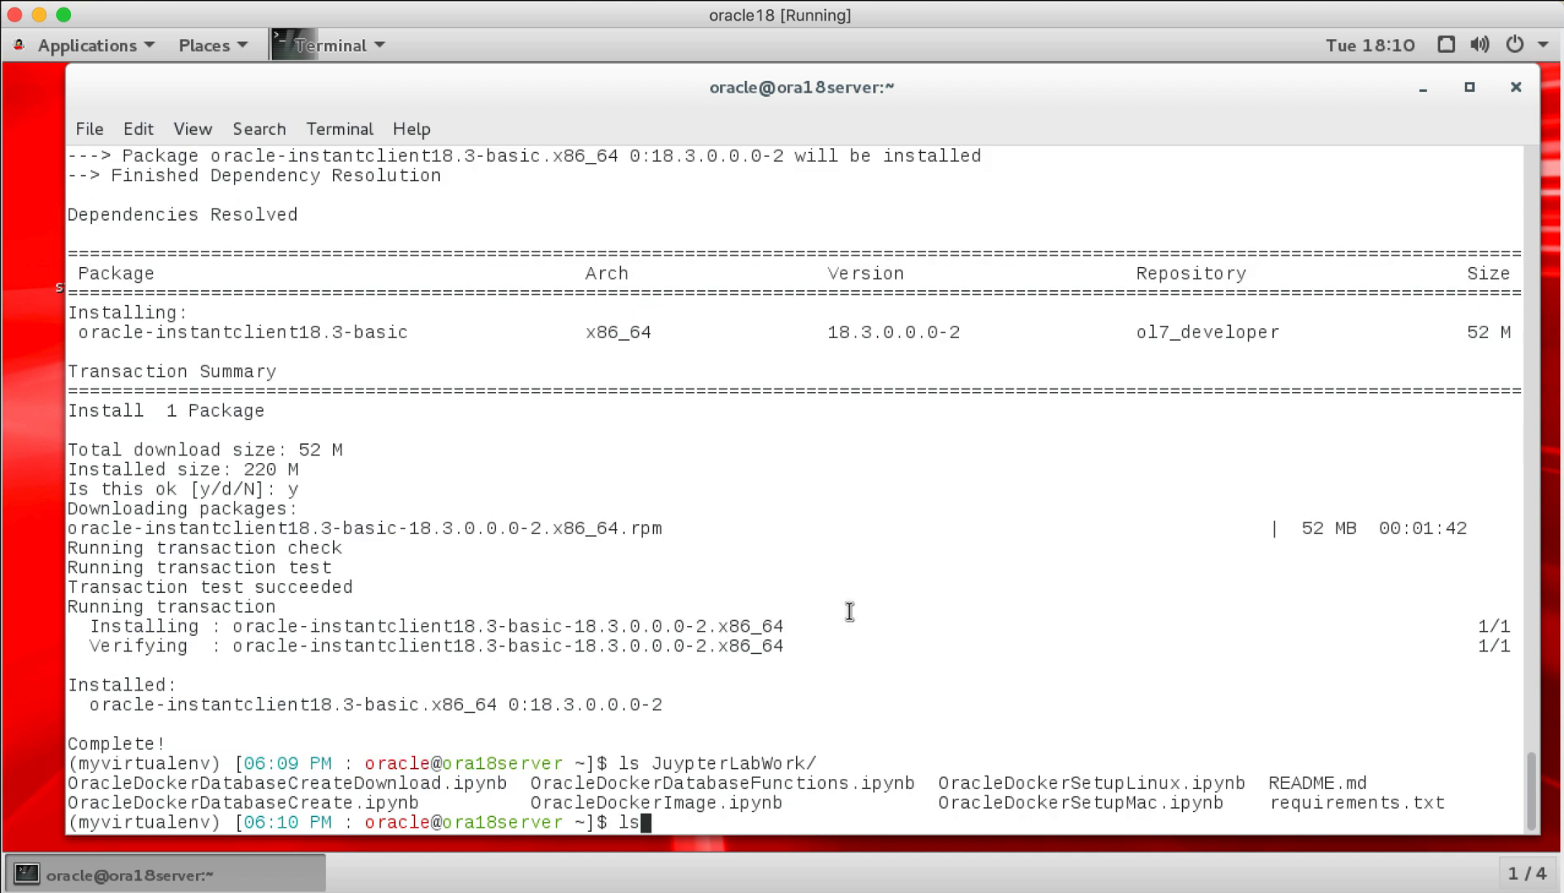
key(Return)
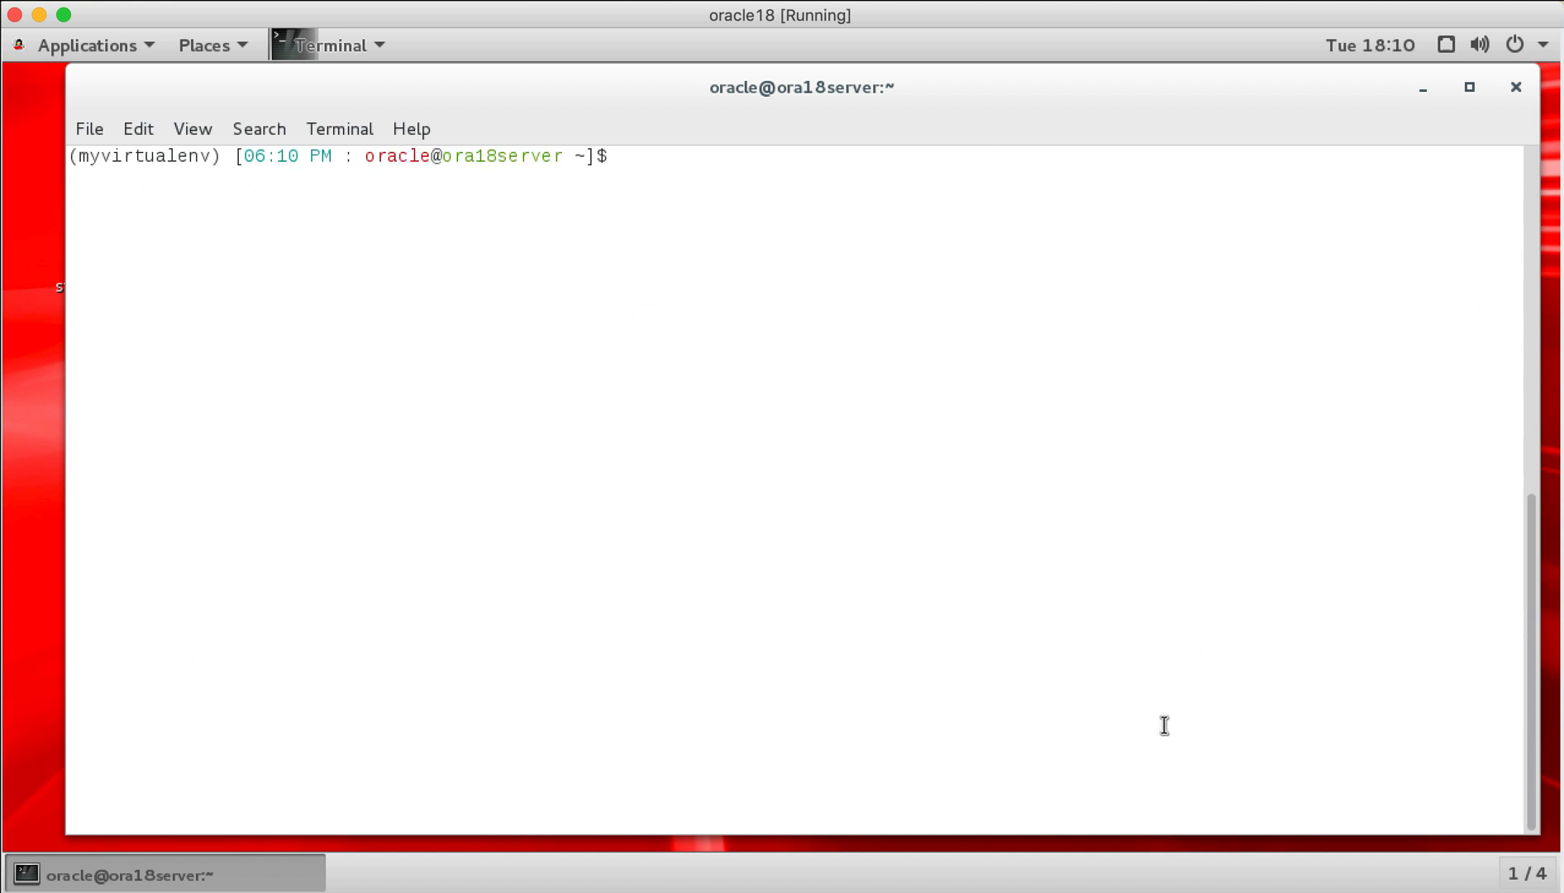
Step: List the home folder, then cd into JuypterLabWork
text(ls j)
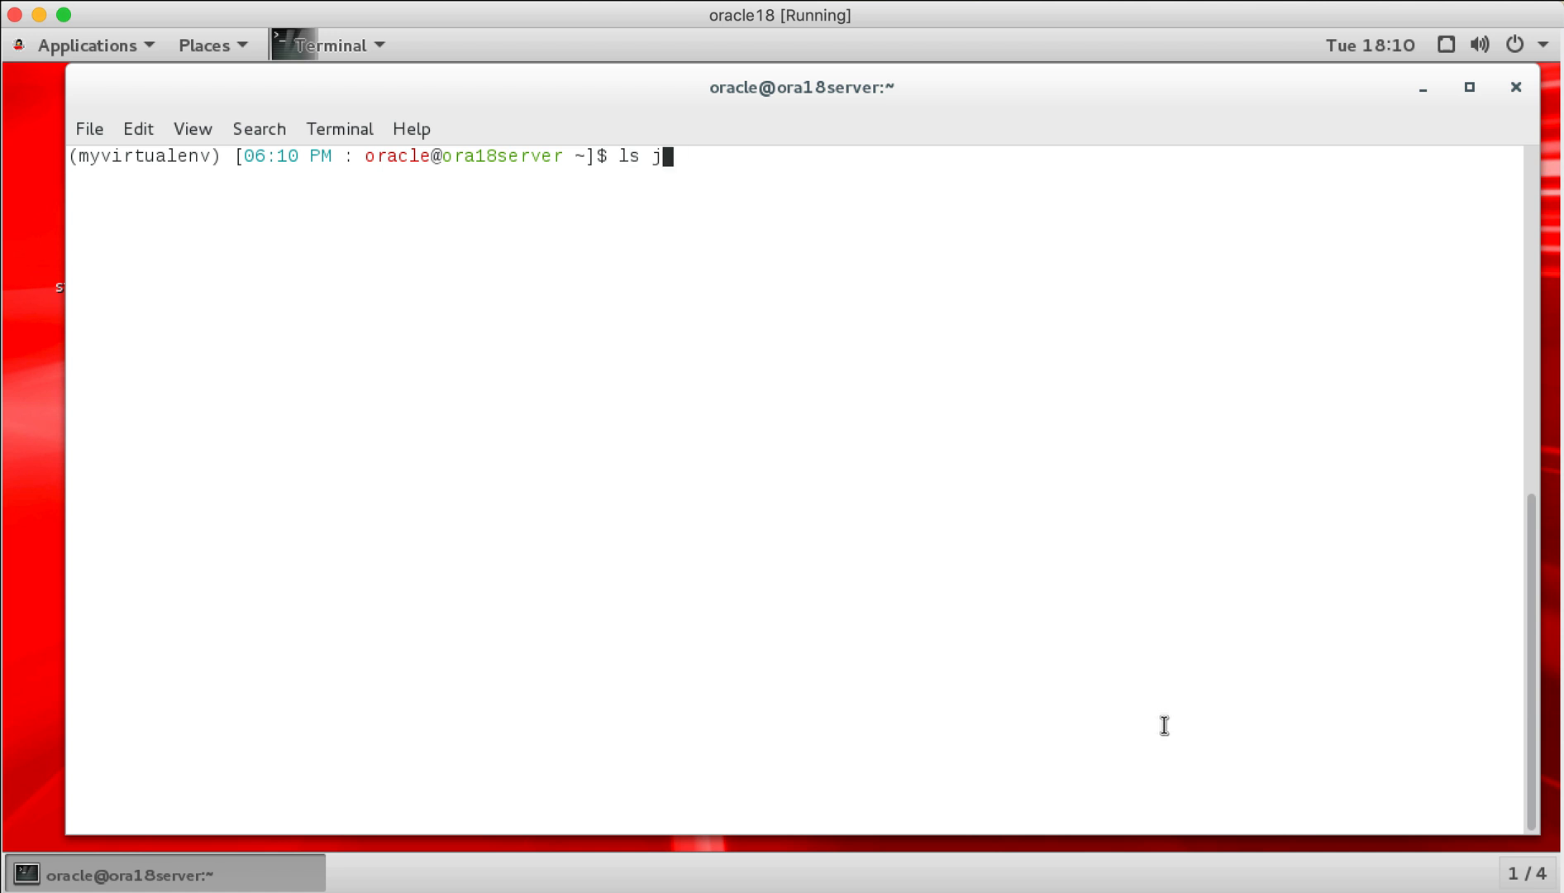
key(Return)
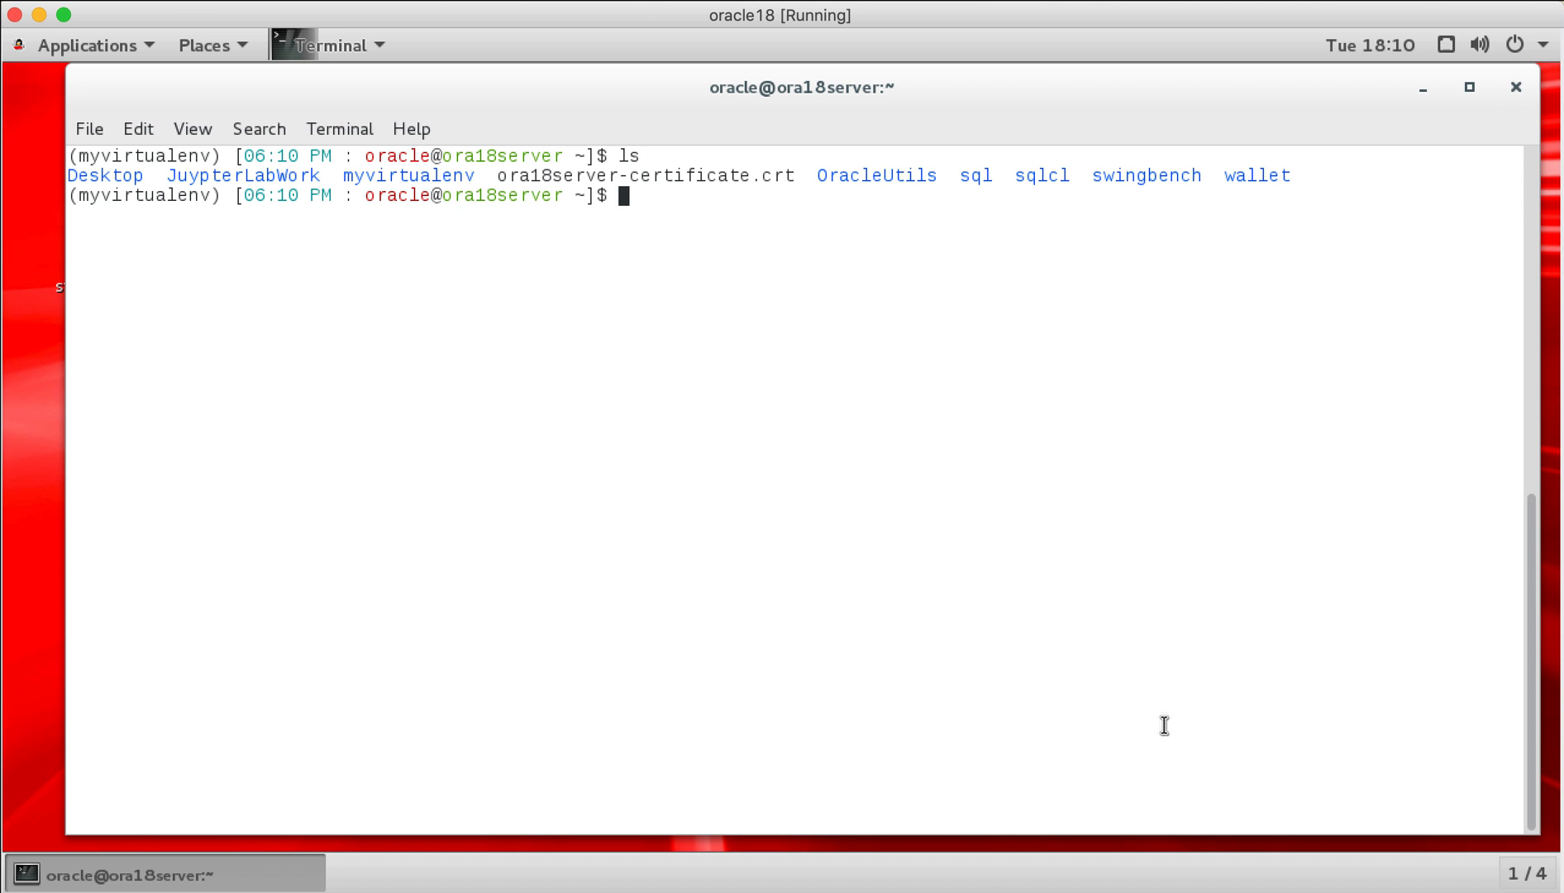
text(cd)
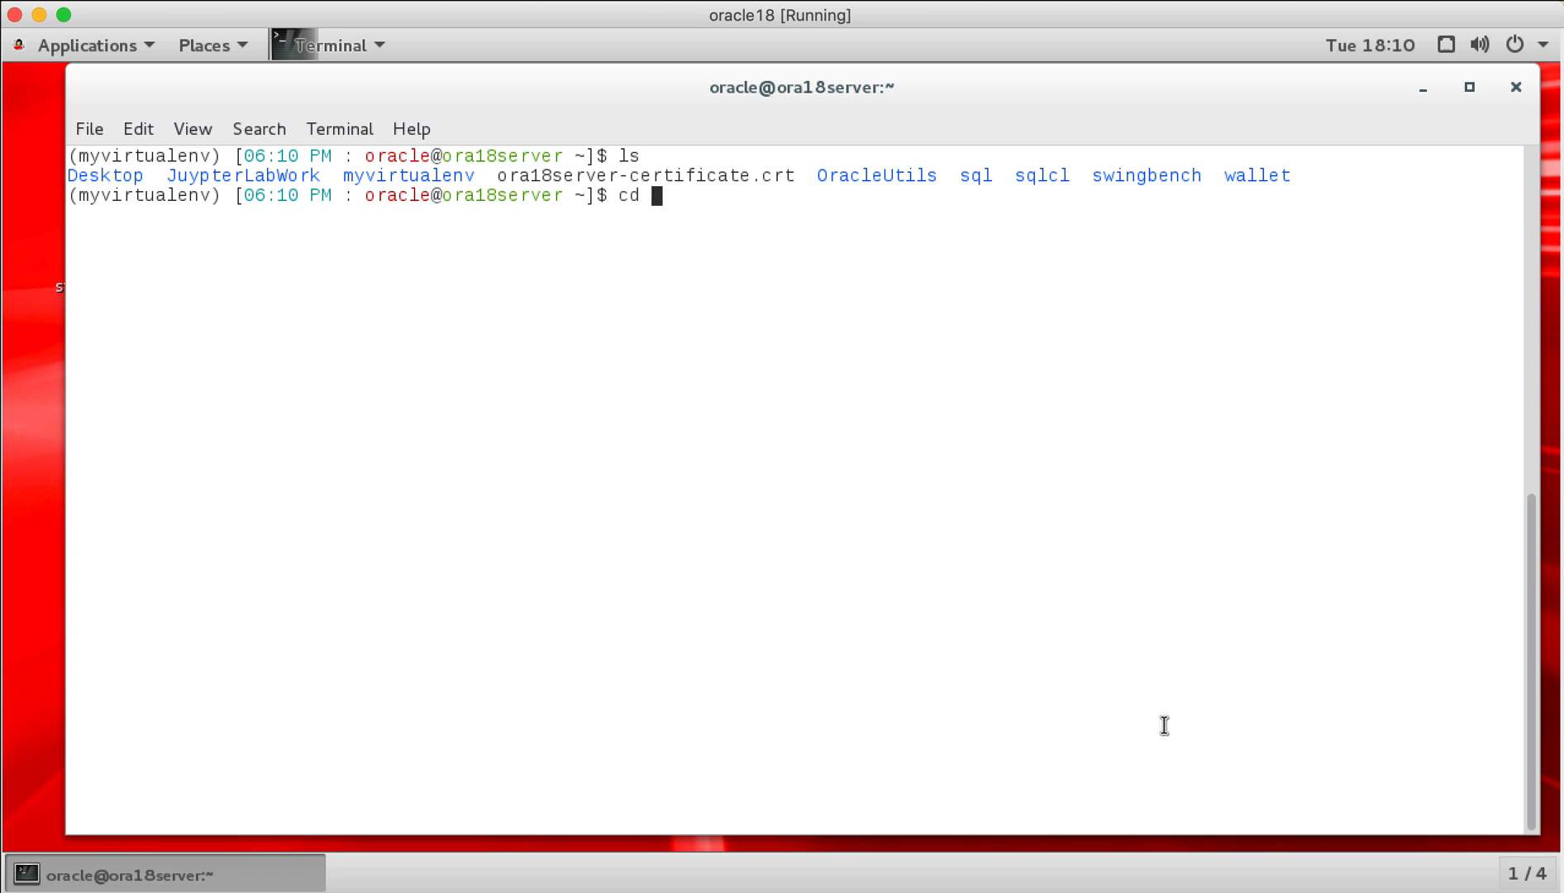
text(Jup)
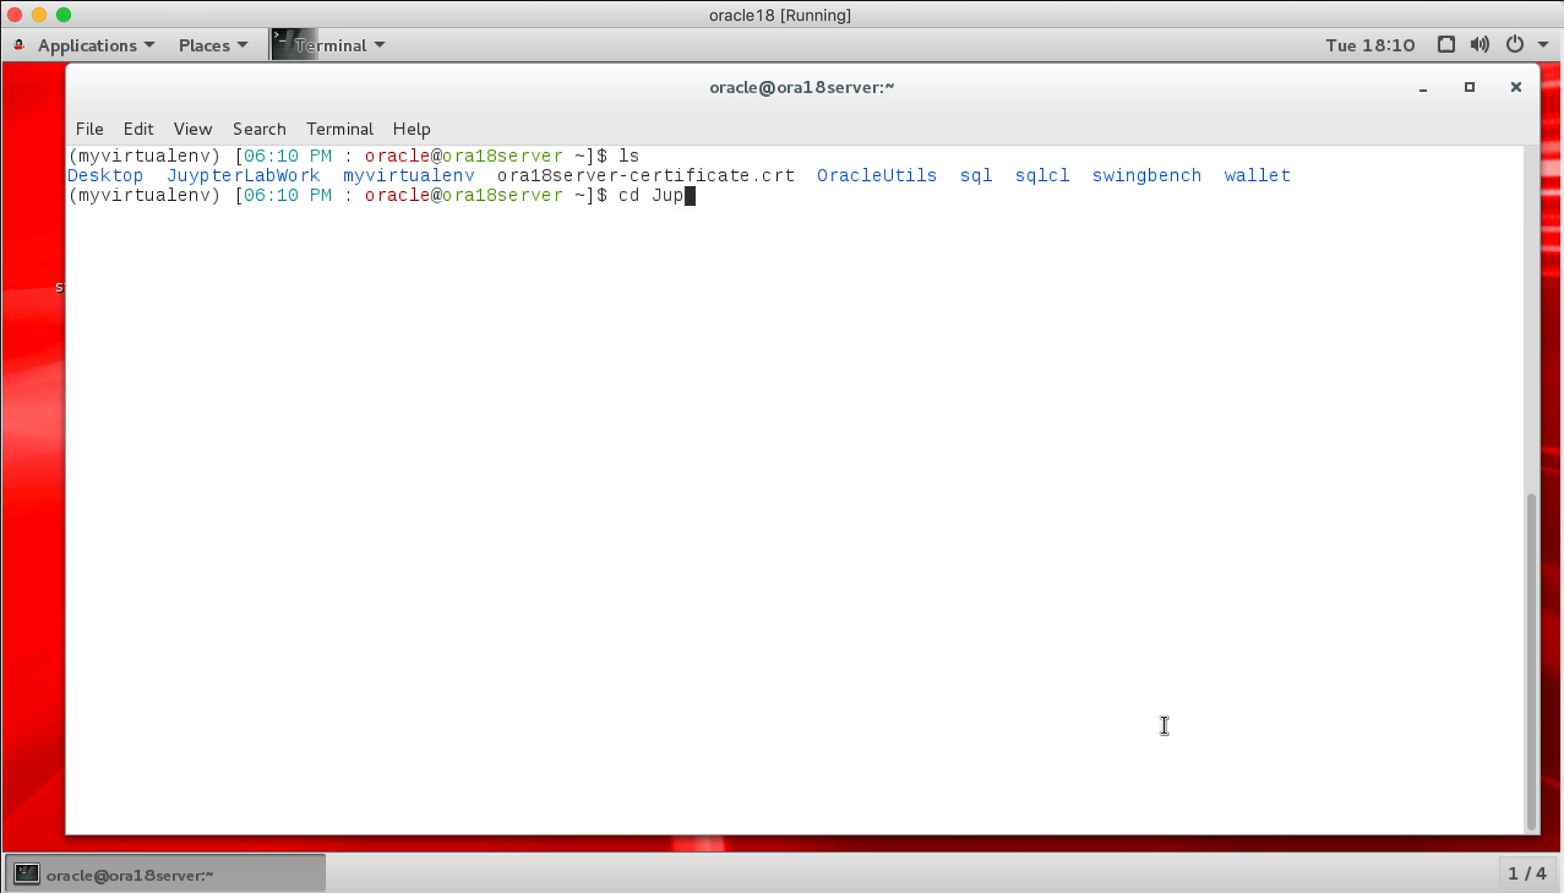
text(p)
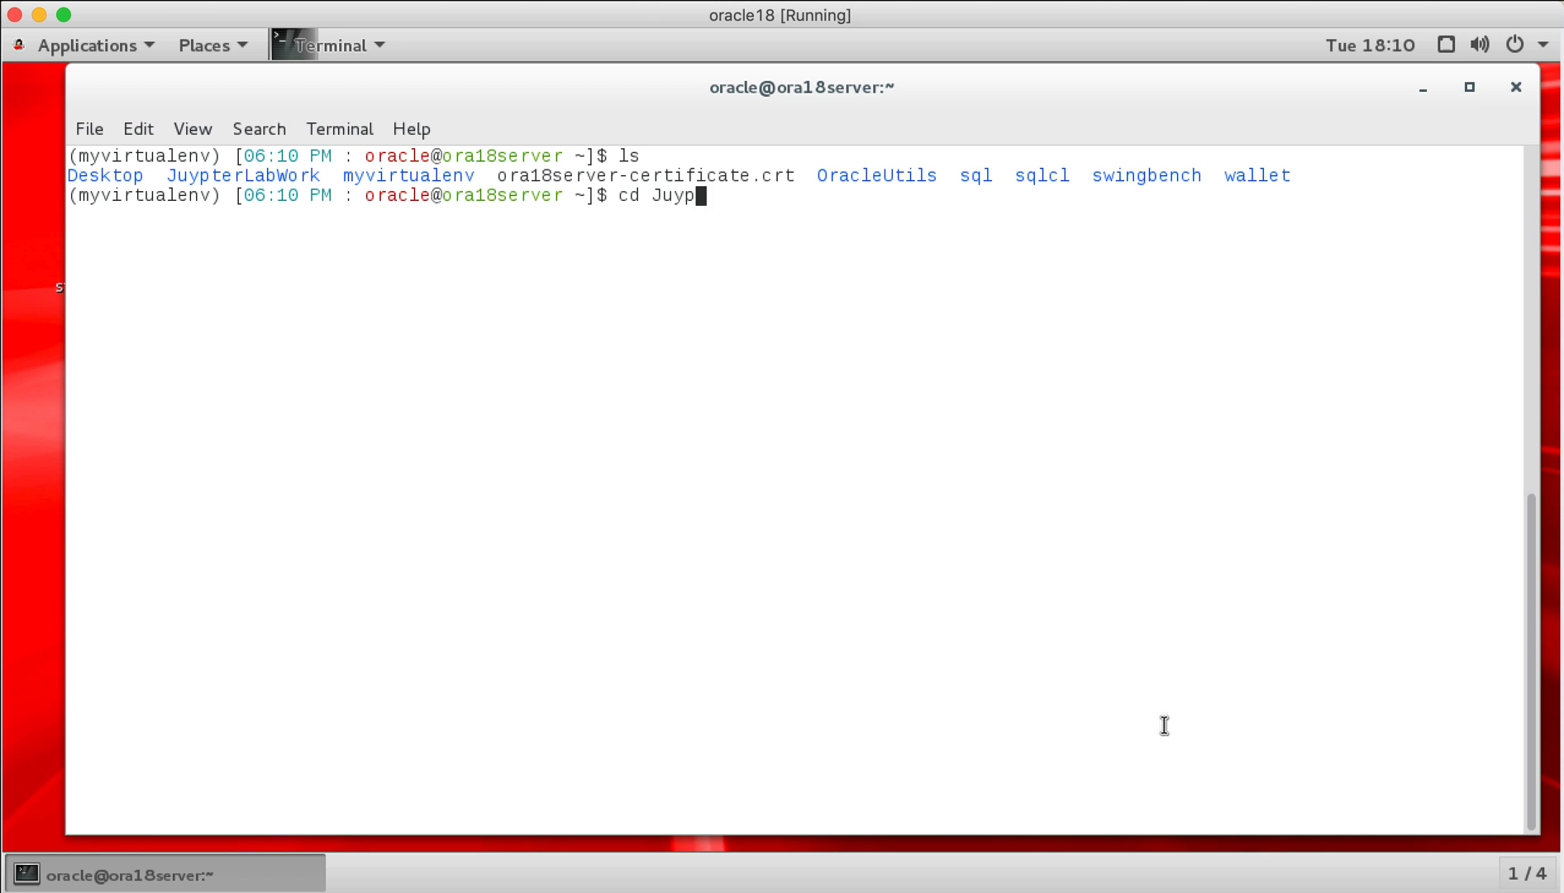
key(Return)
text(ls)
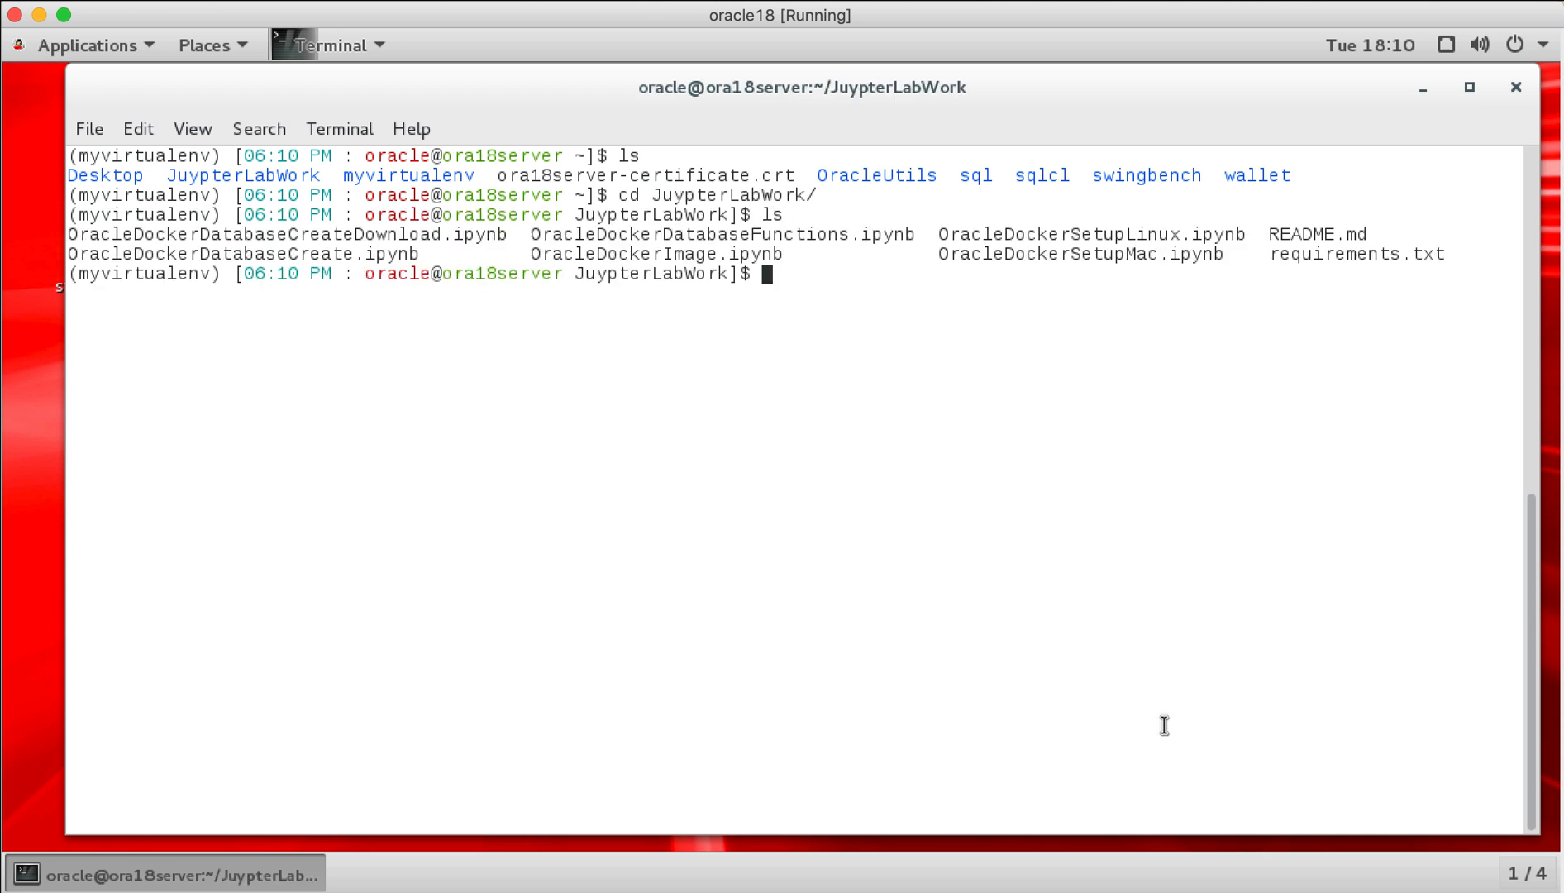
Step: Run pip install -r requirements.txt in myvirtualenv, then begin pip list to check versions
text(pip i)
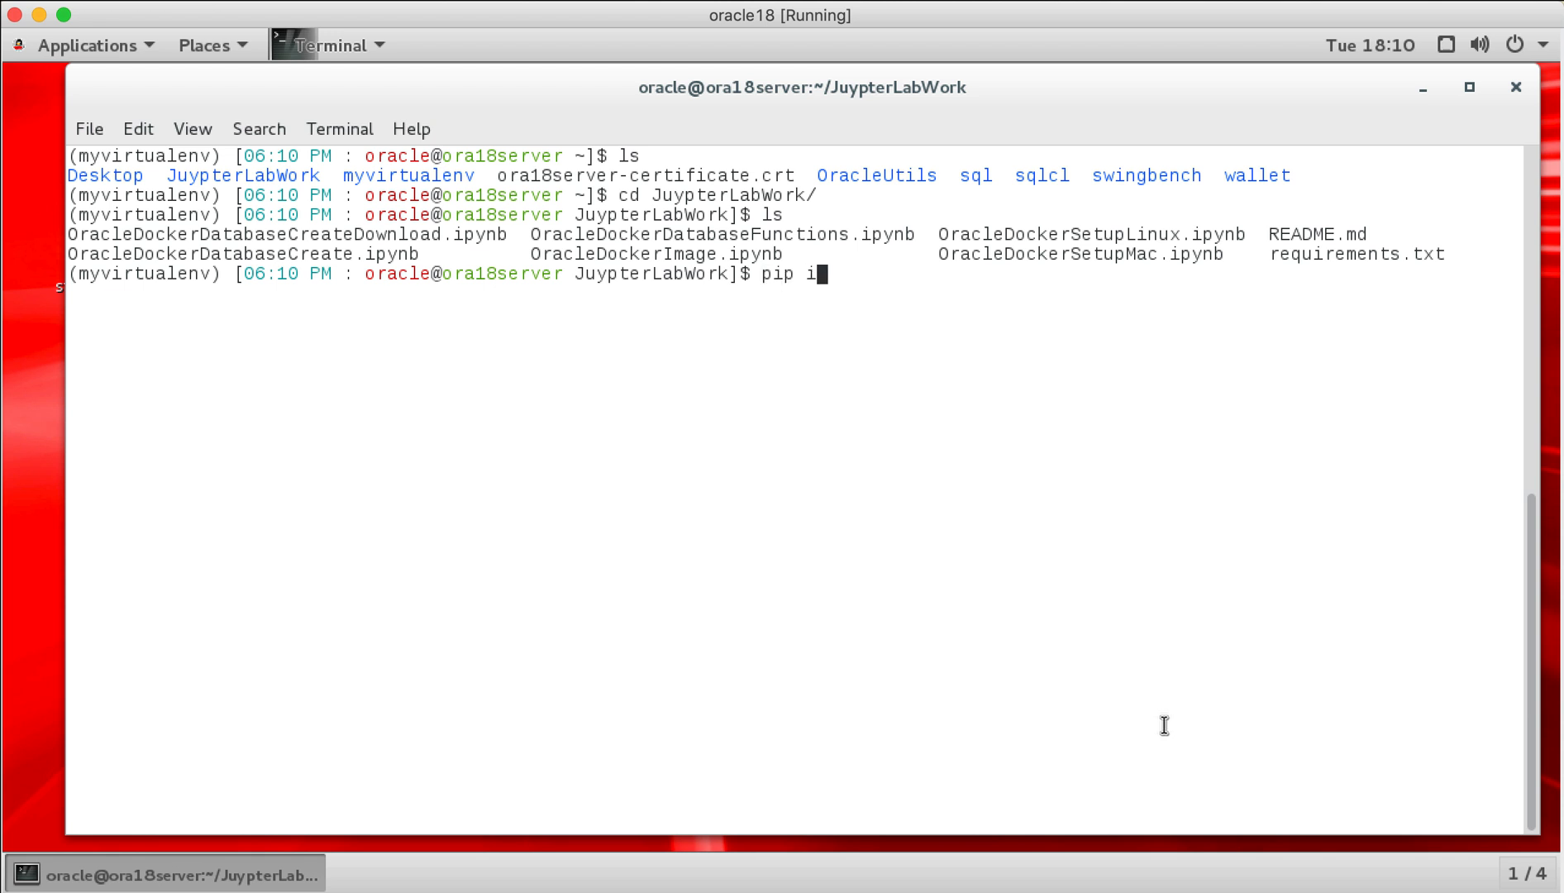
text(nstall)
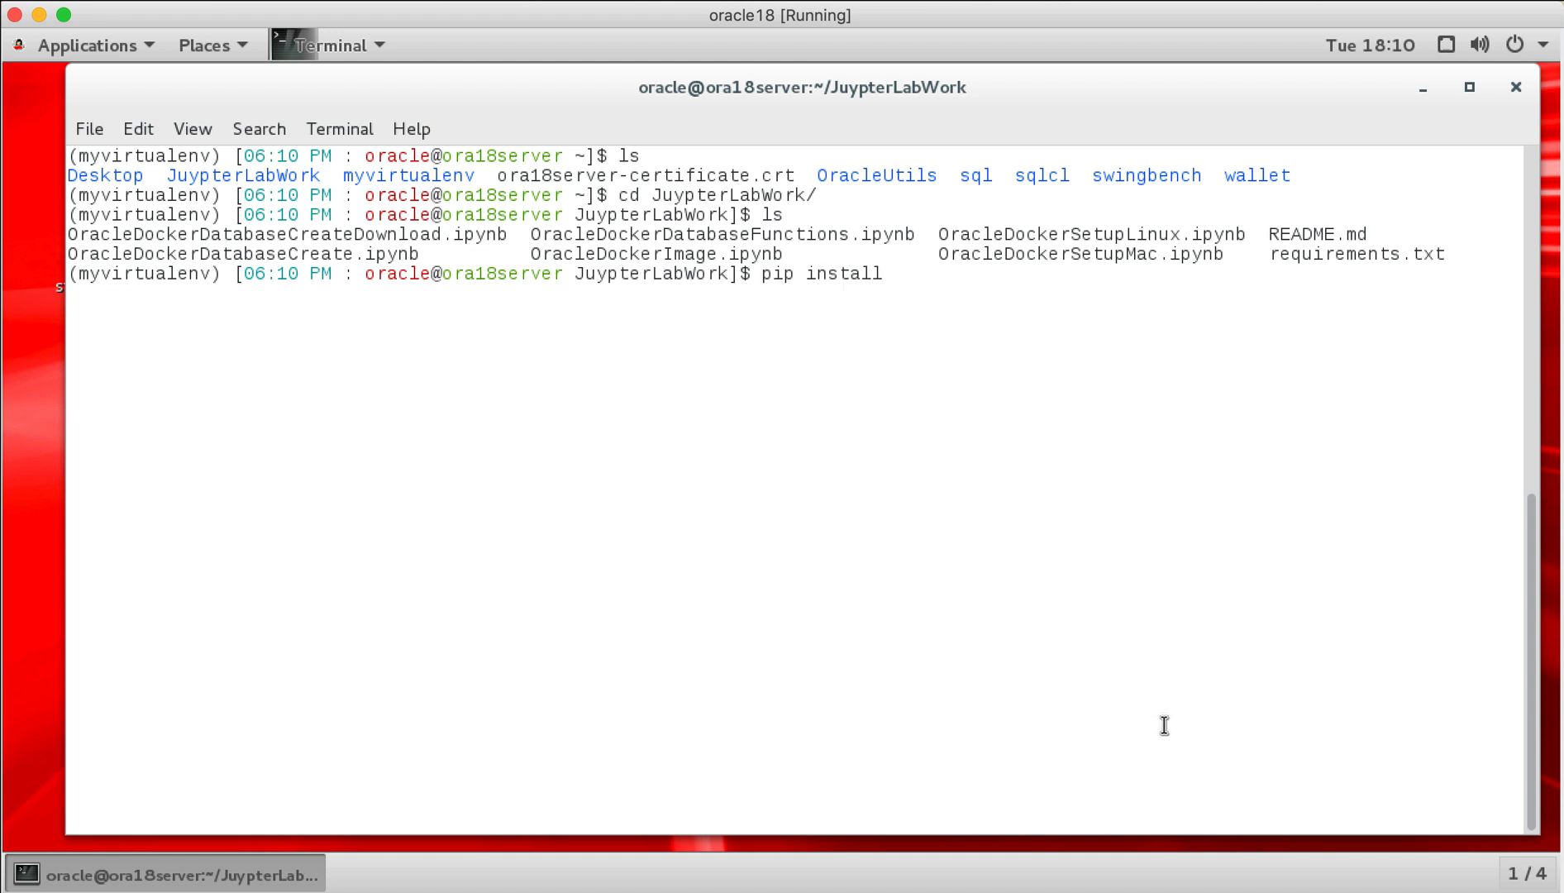
text(-)
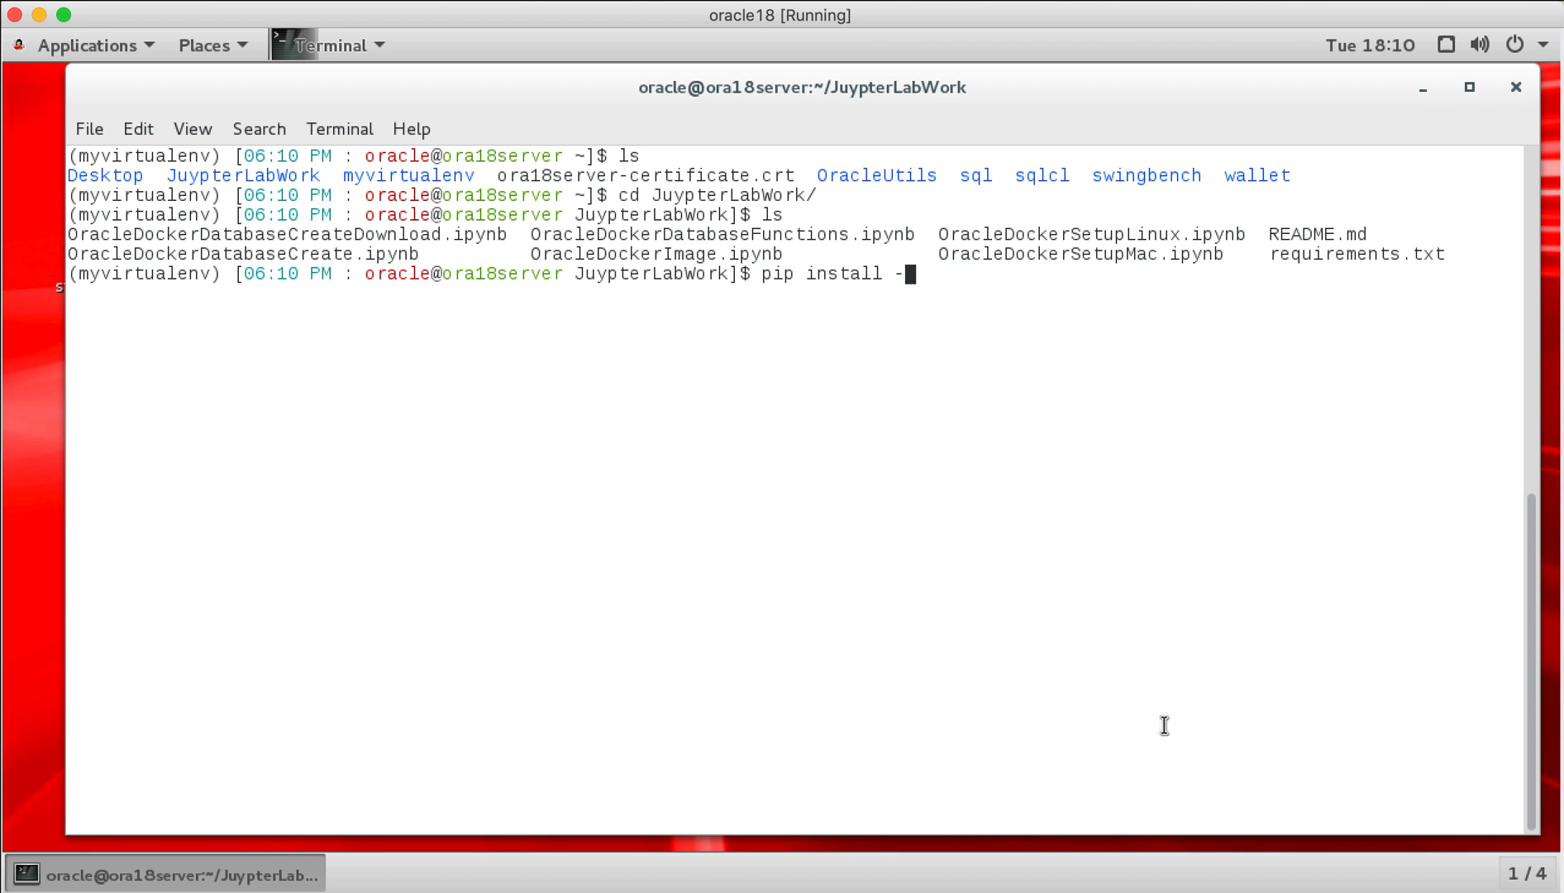
text(r)
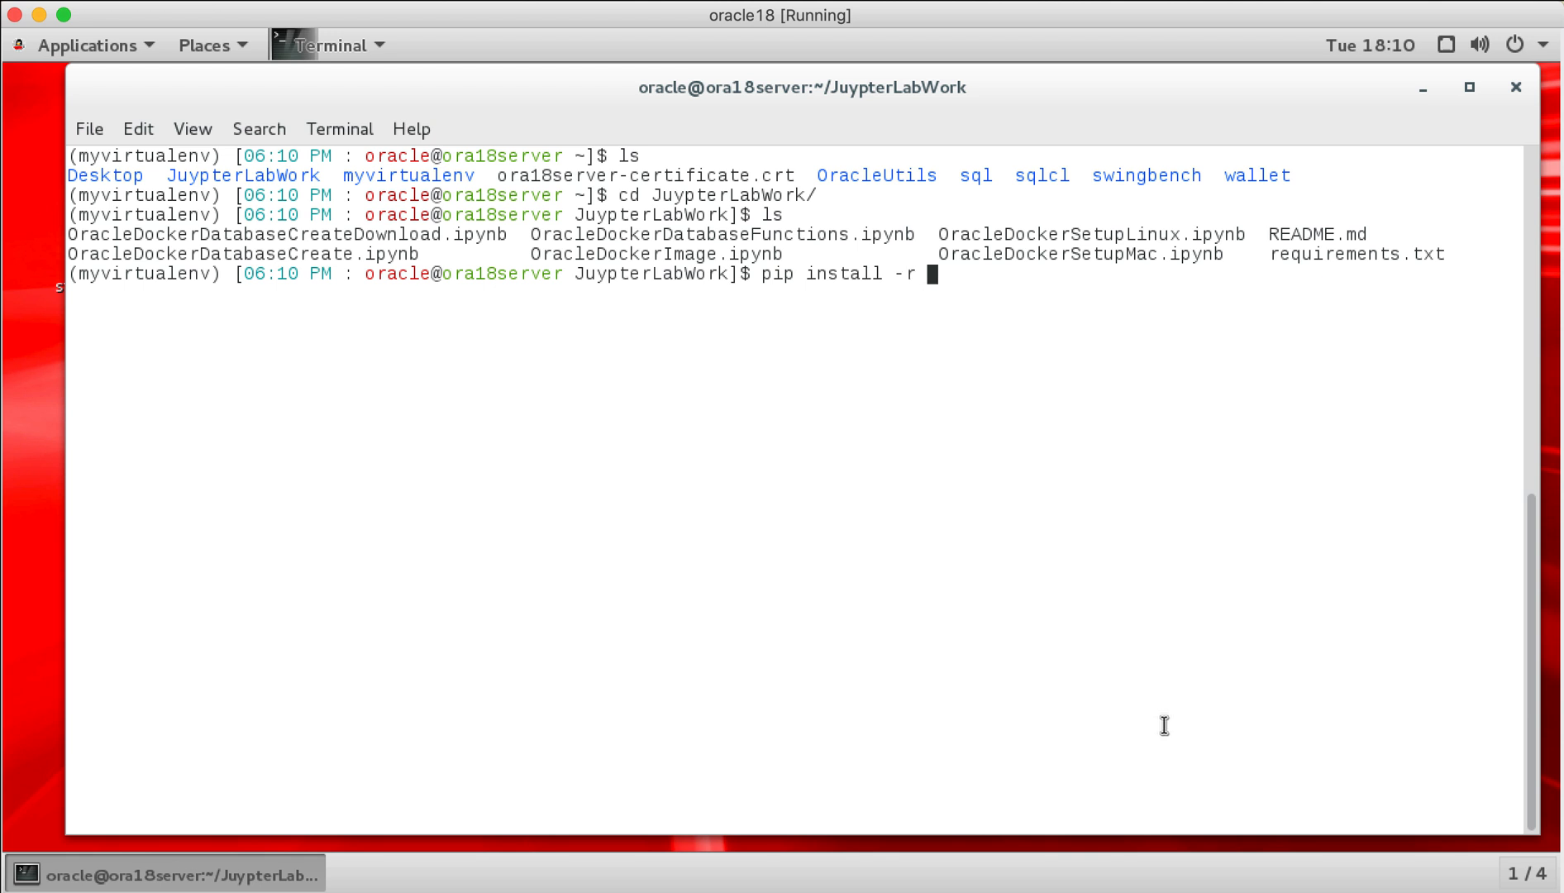
text(requirements.txt)
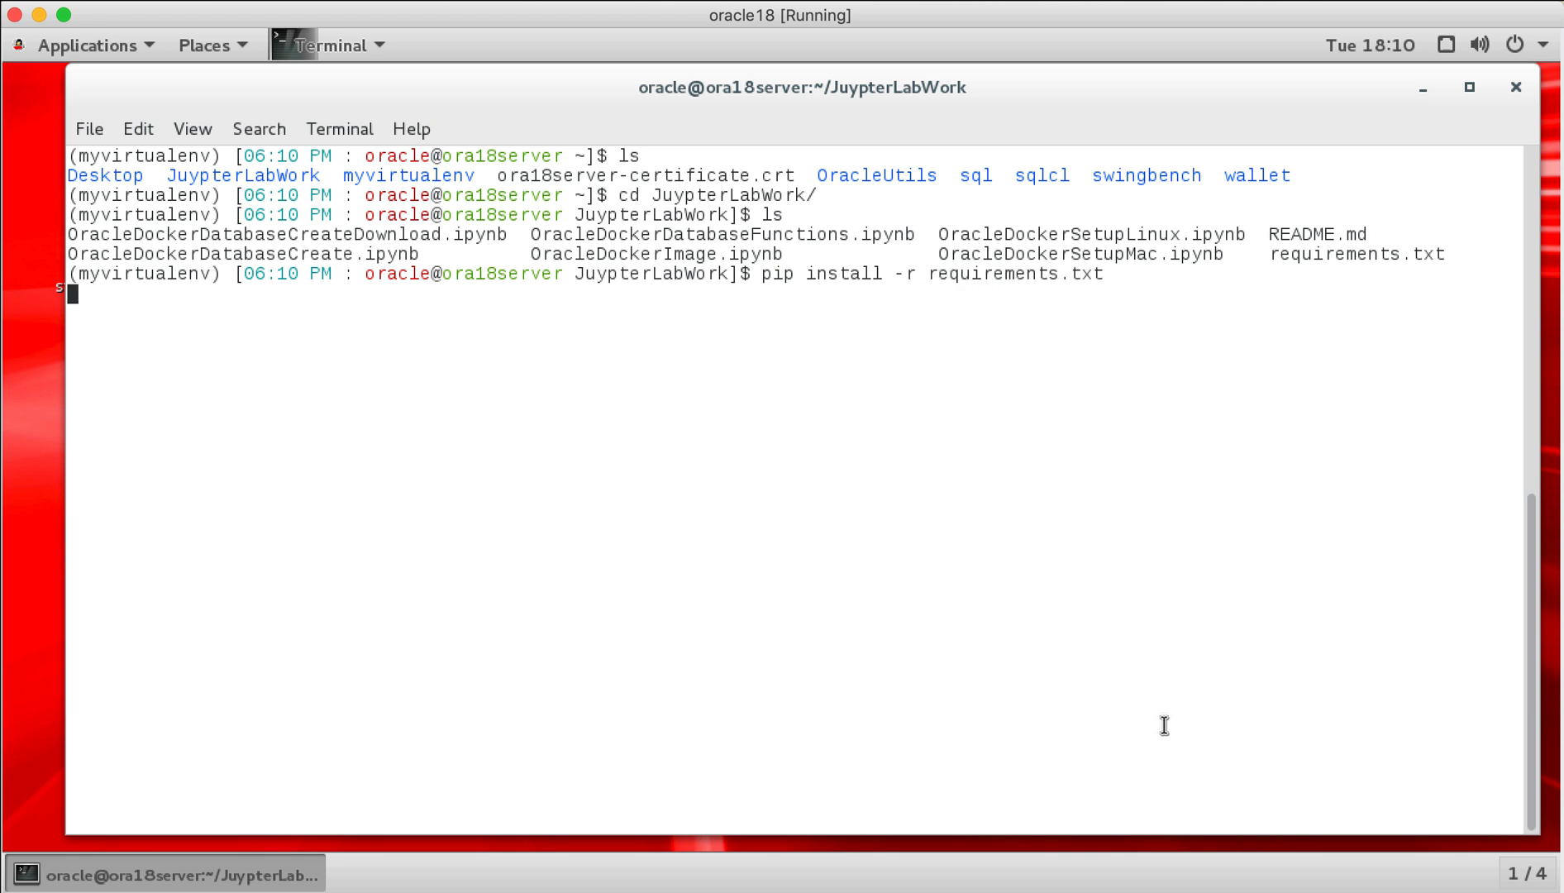
key(Return)
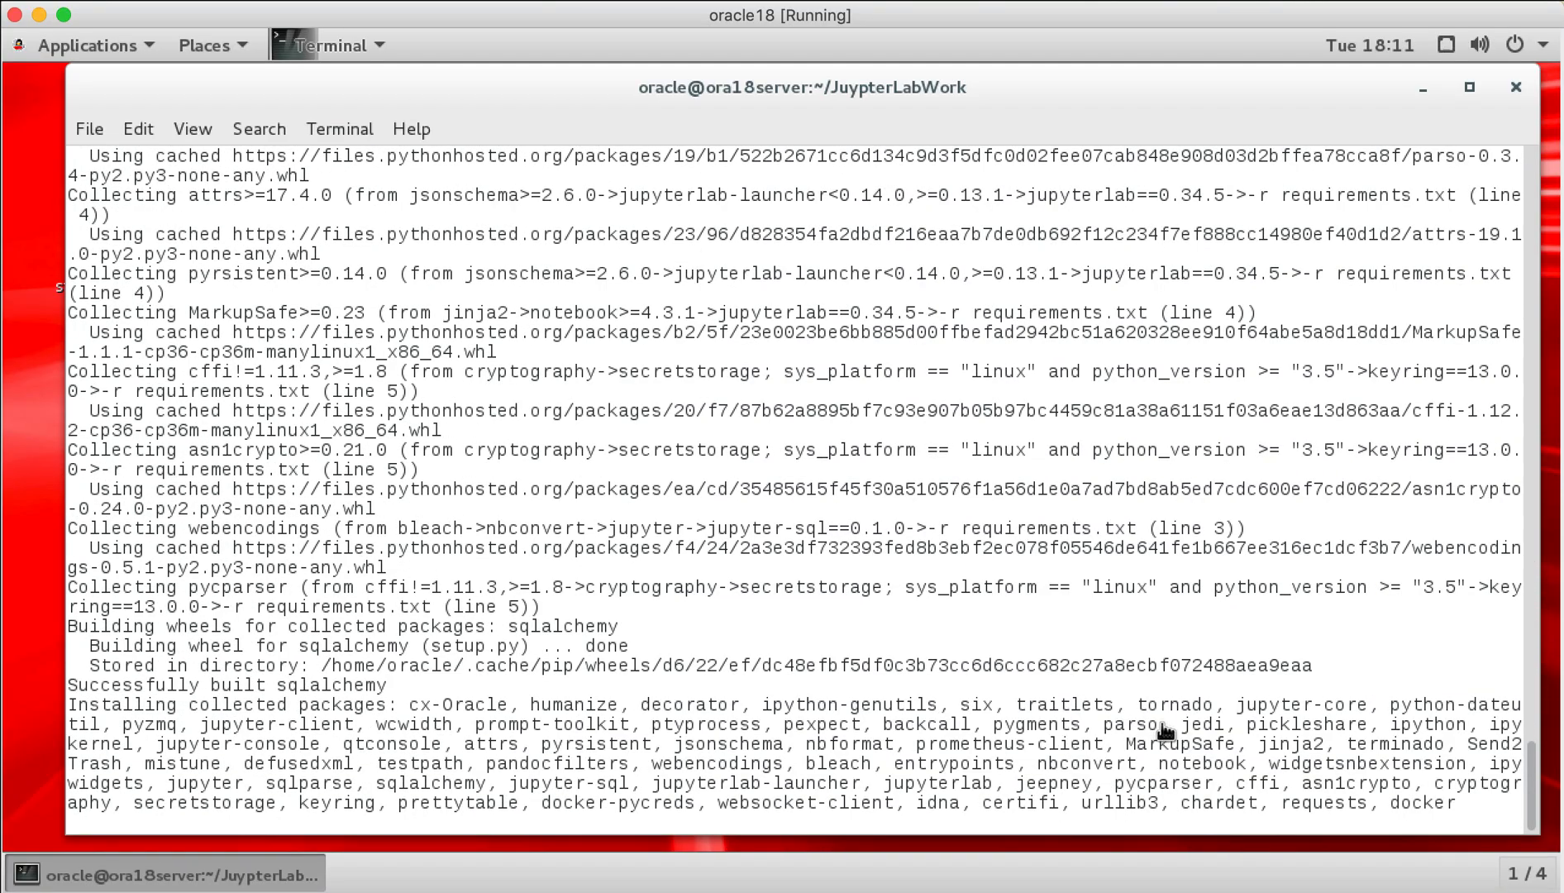
scroll(down, 3)
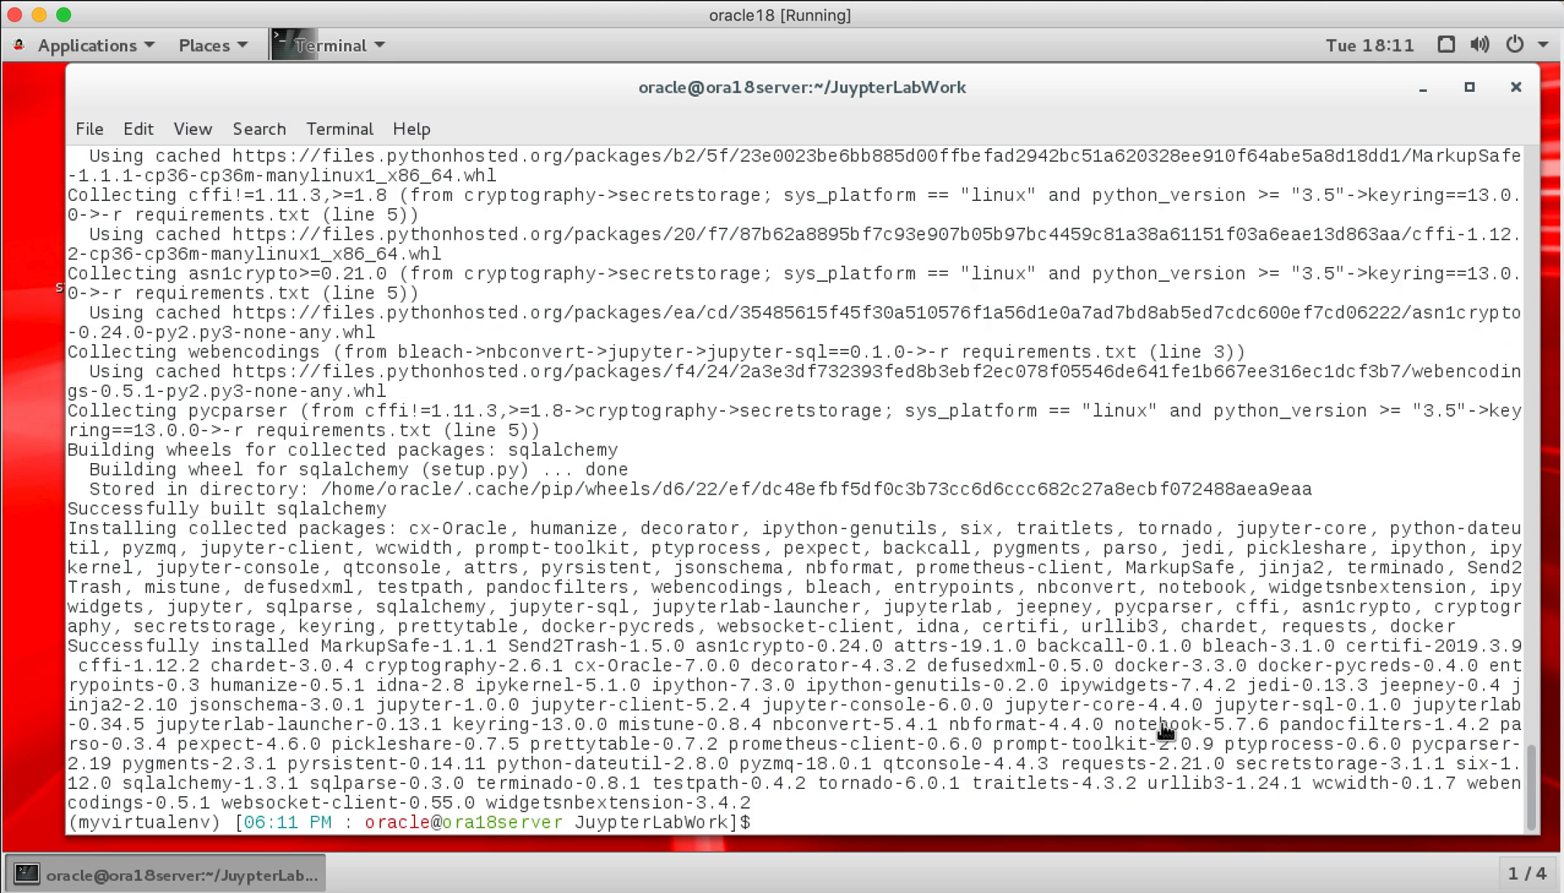
text(pip)
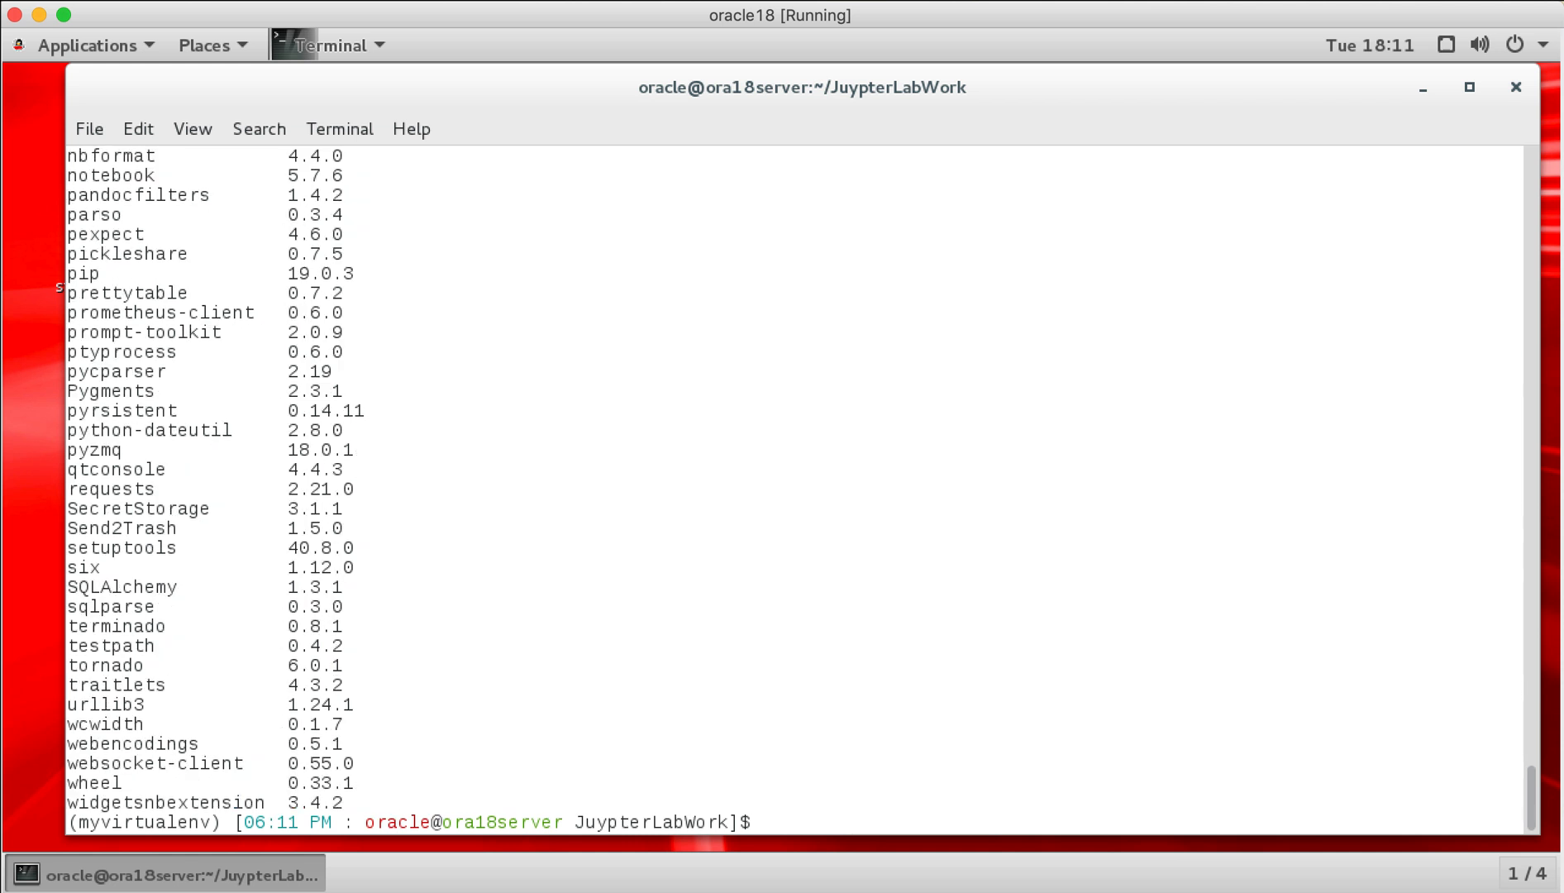
mouse_move(660, 576)
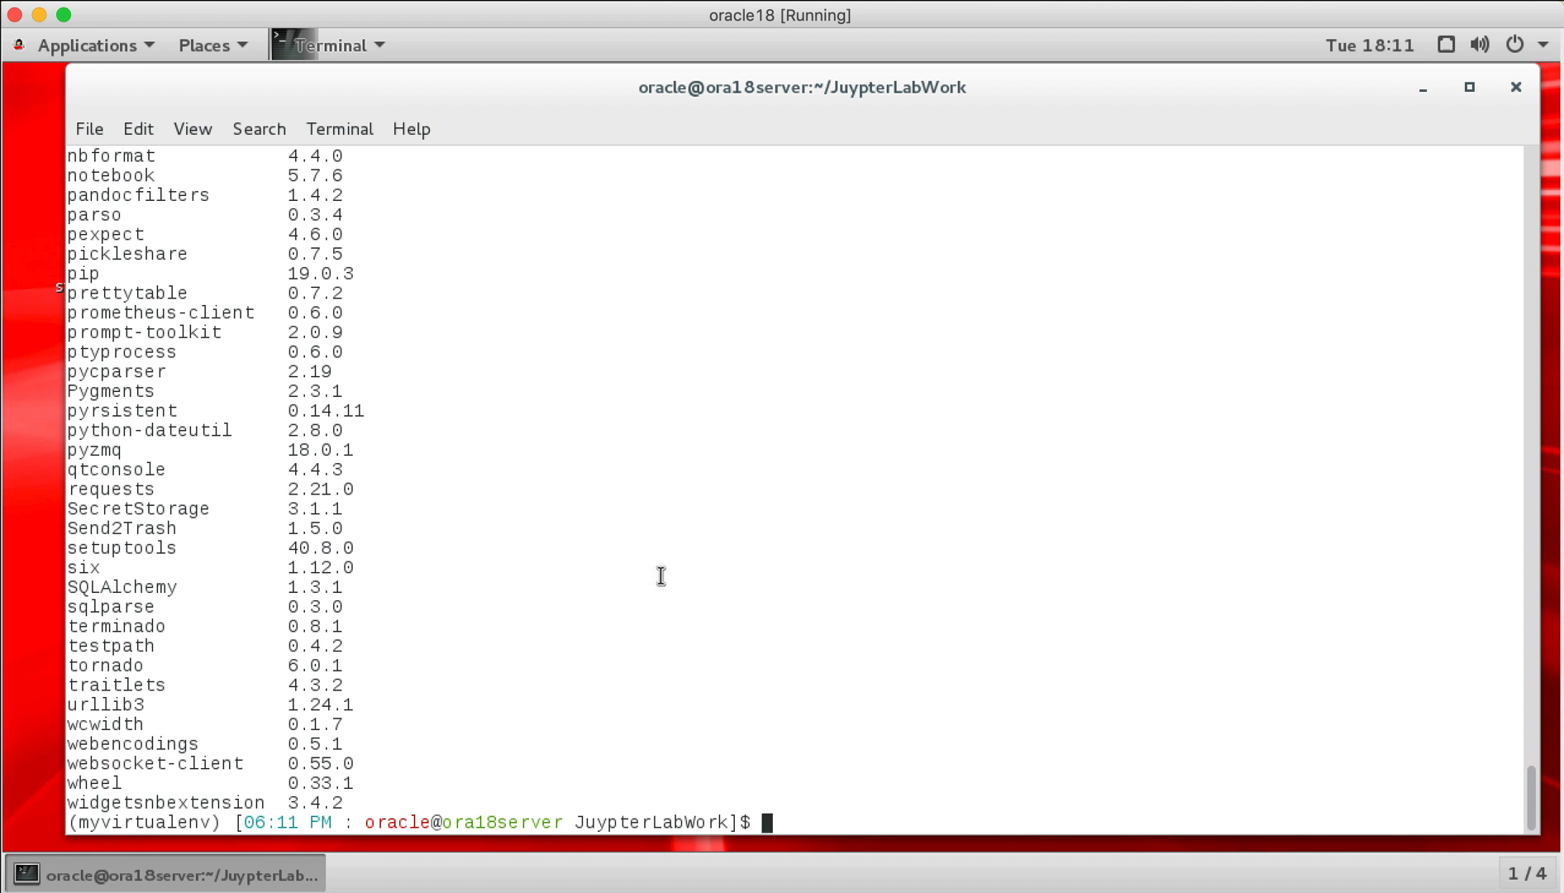
Step: List the available jupyter commands via Tab completion and point out jupyter-lab
text(jup)
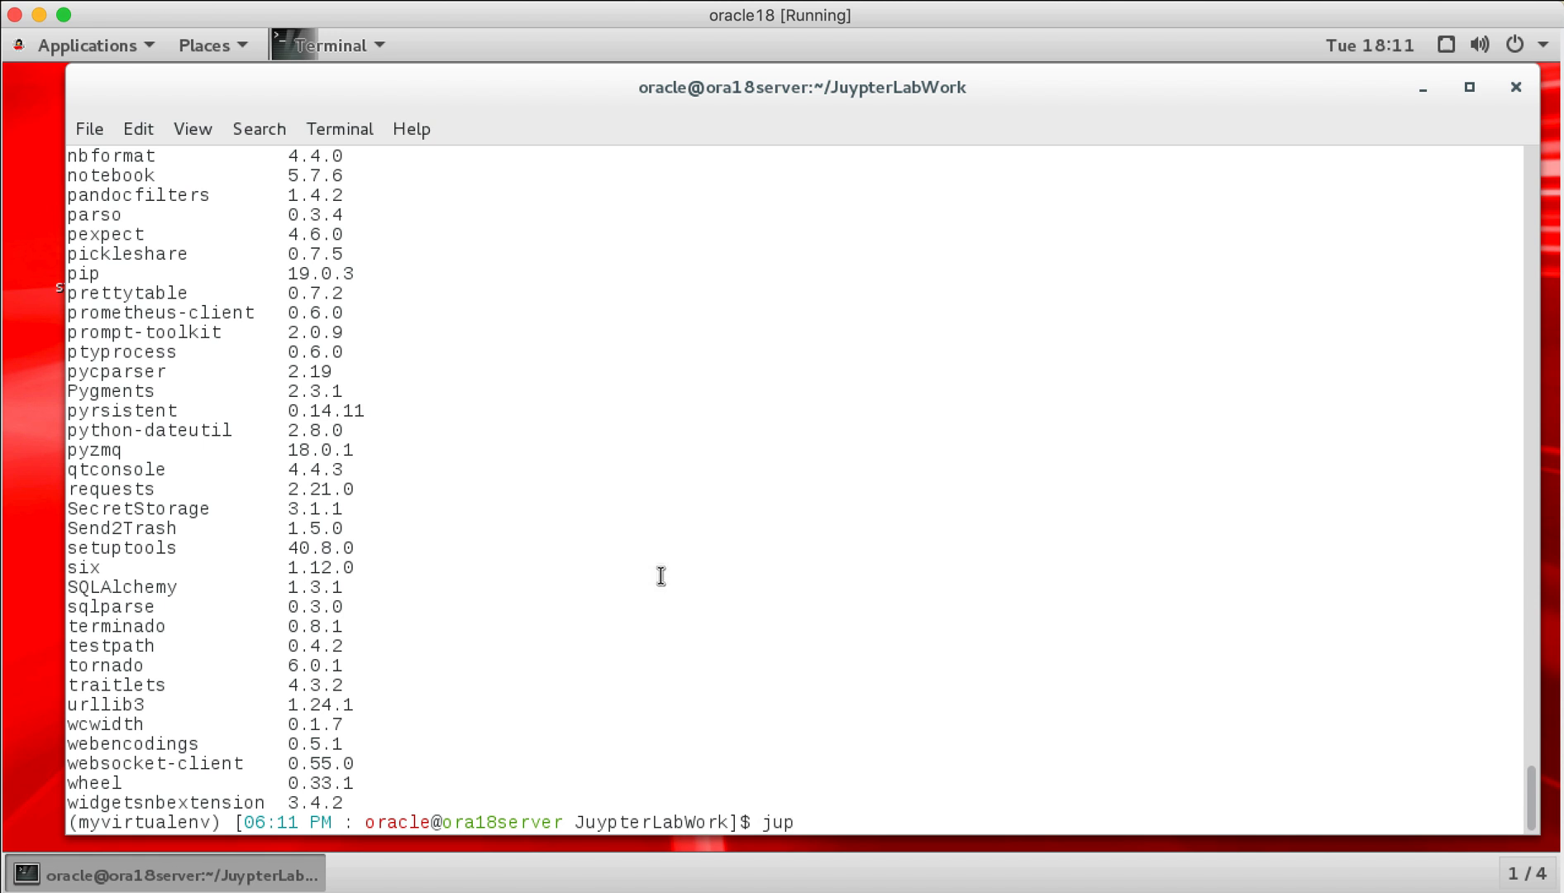
text(yter)
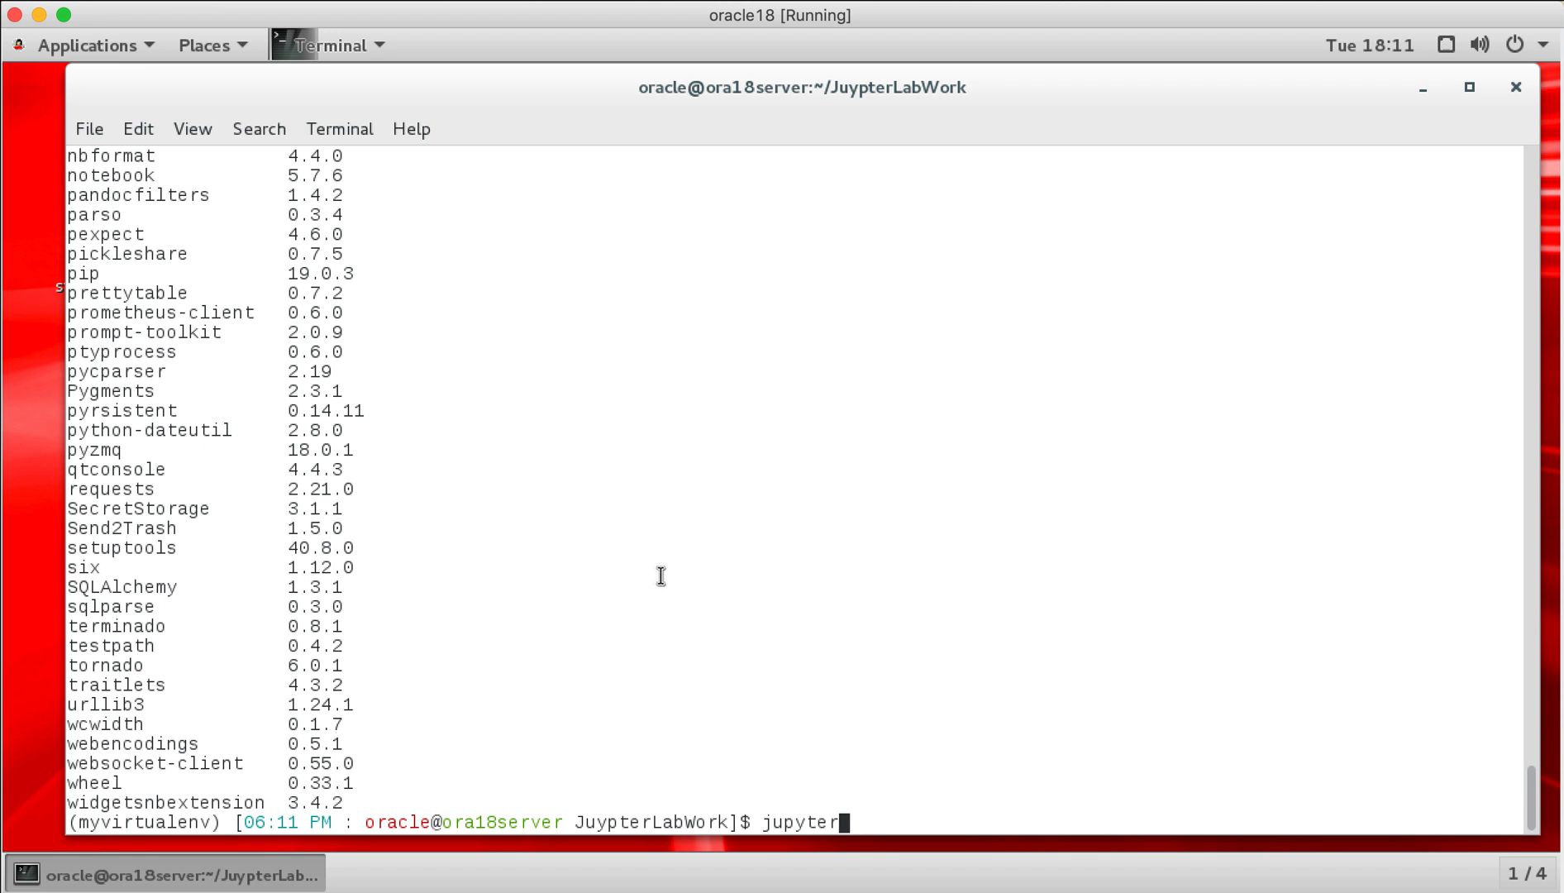
key(Tab)
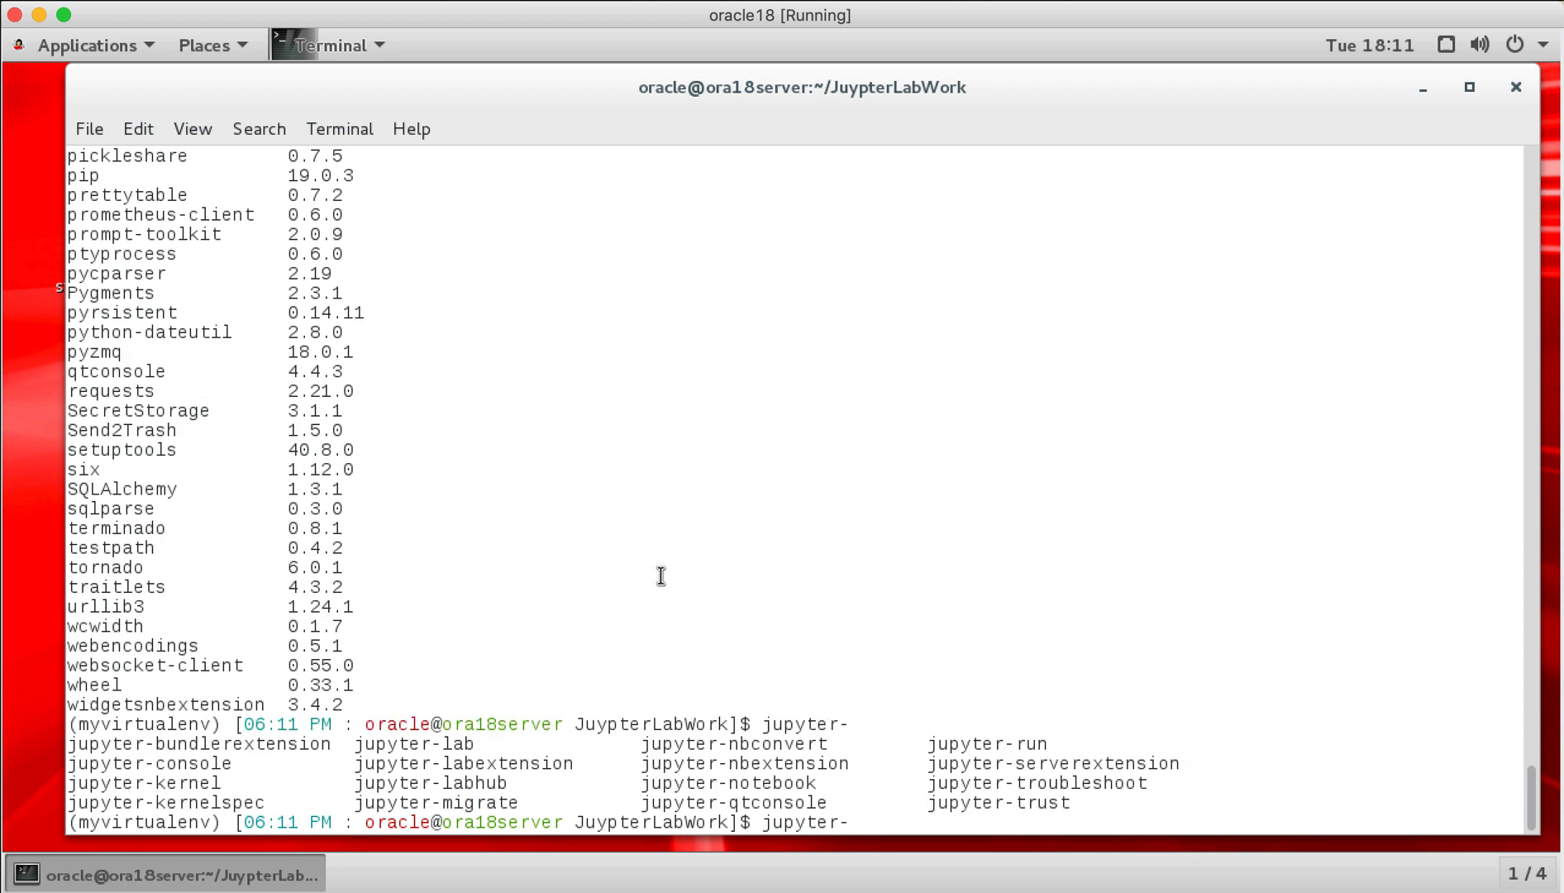
double_click(728, 782)
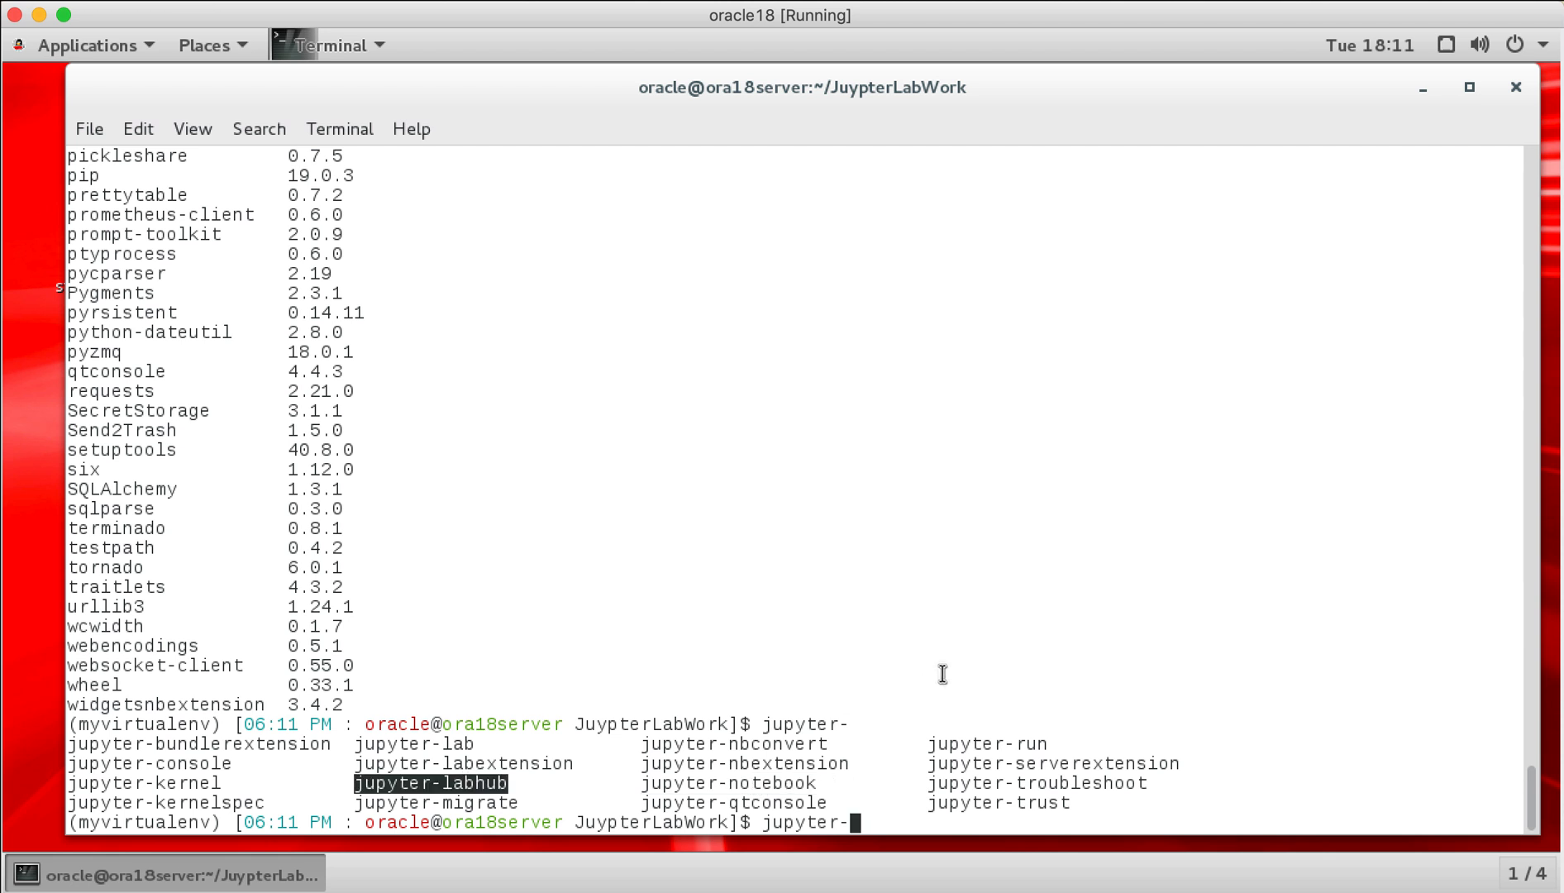
Step: Run jupyter-lab from the repository folder to start the JupyterLab server
key(Tab)
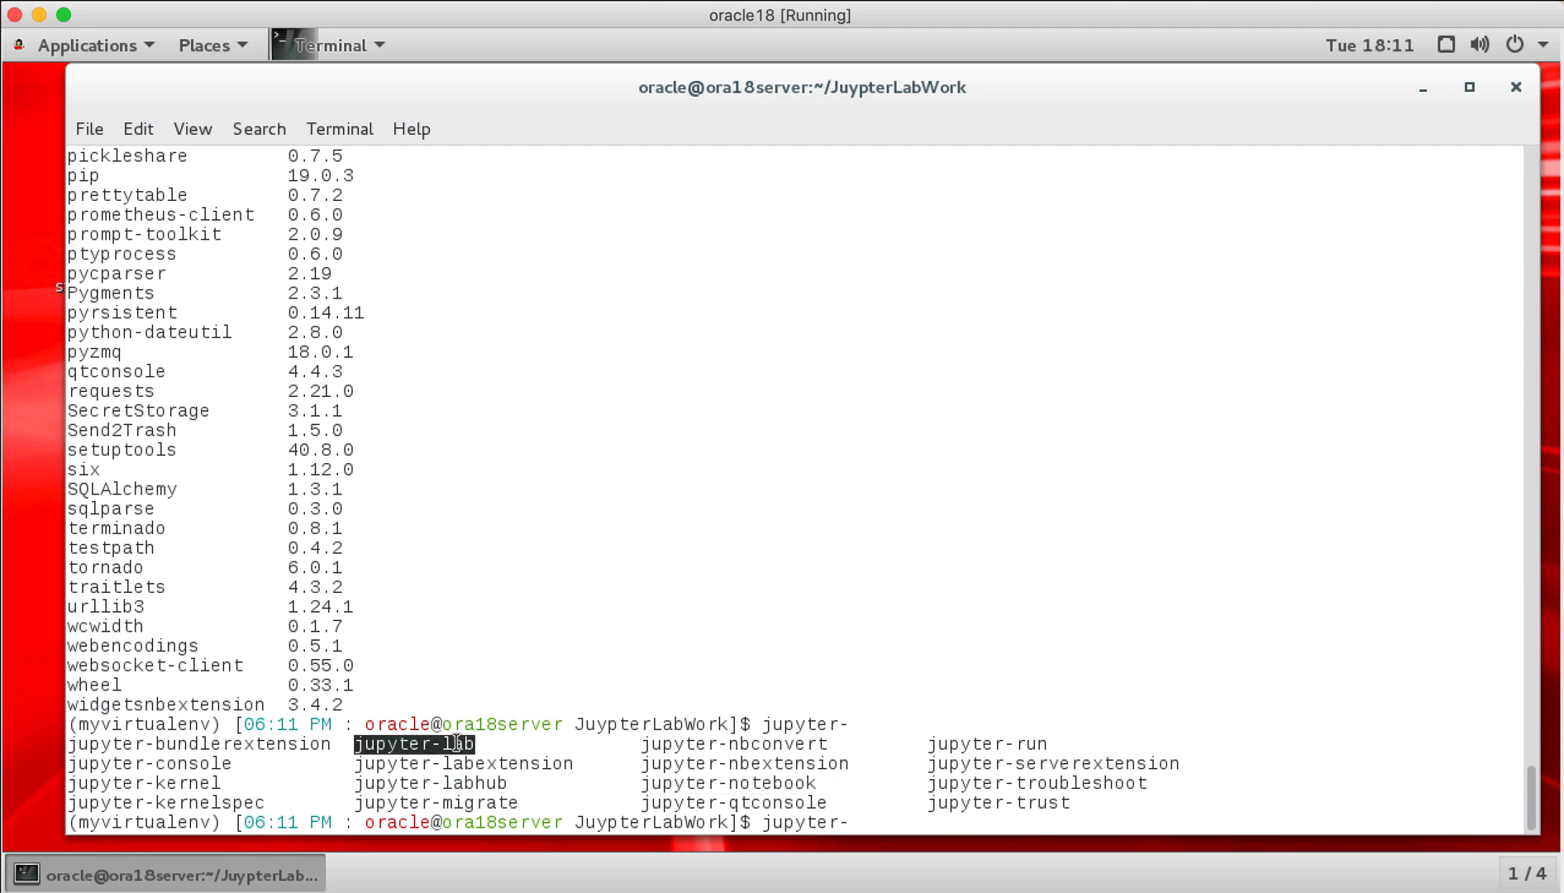
text(la)
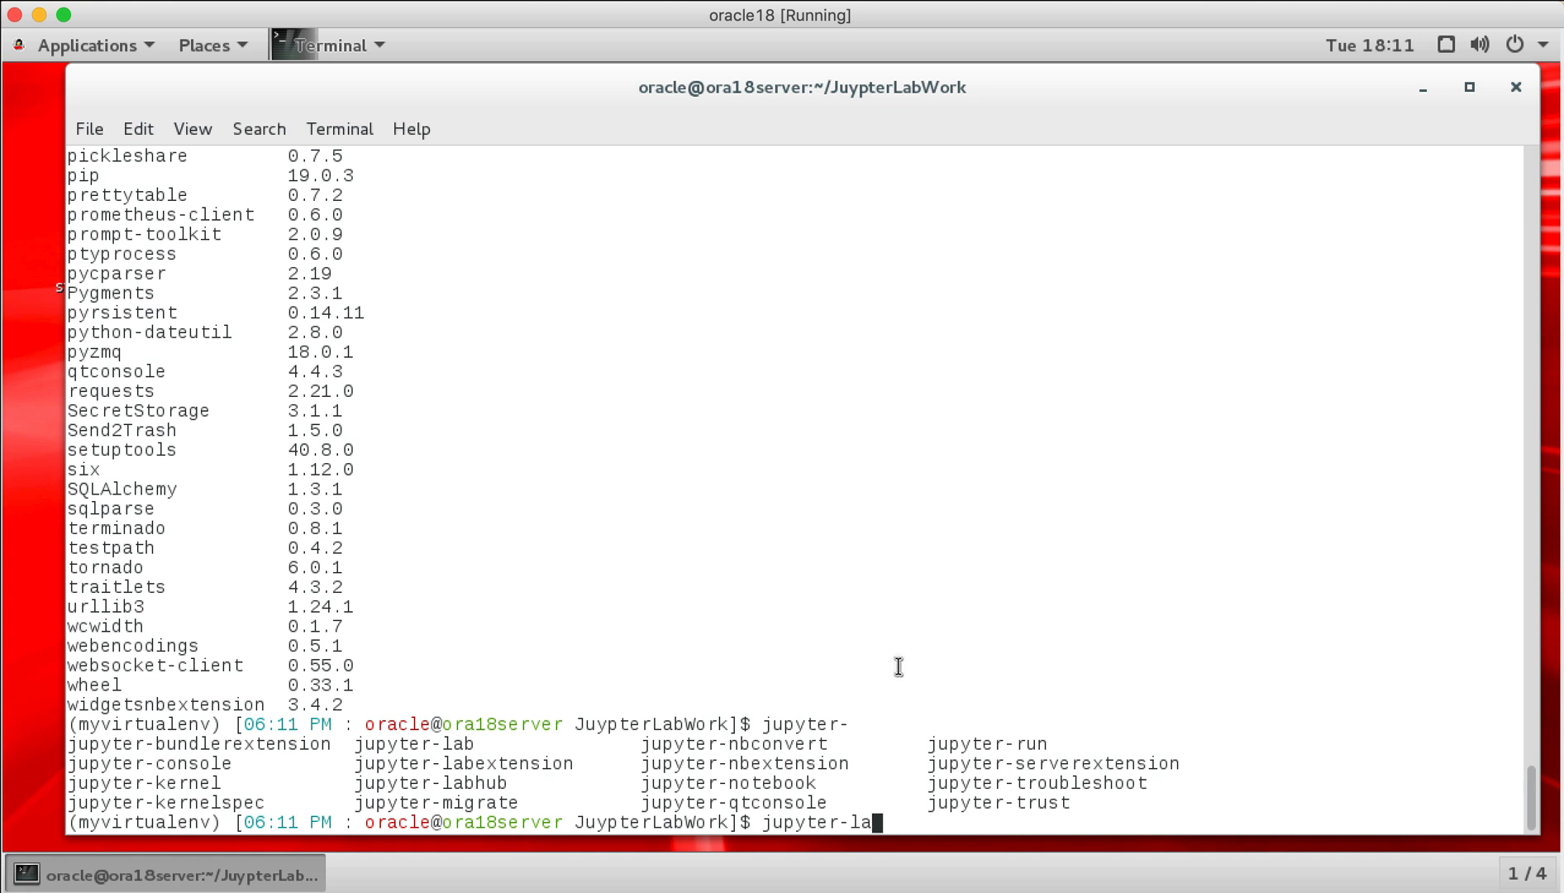
text(b)
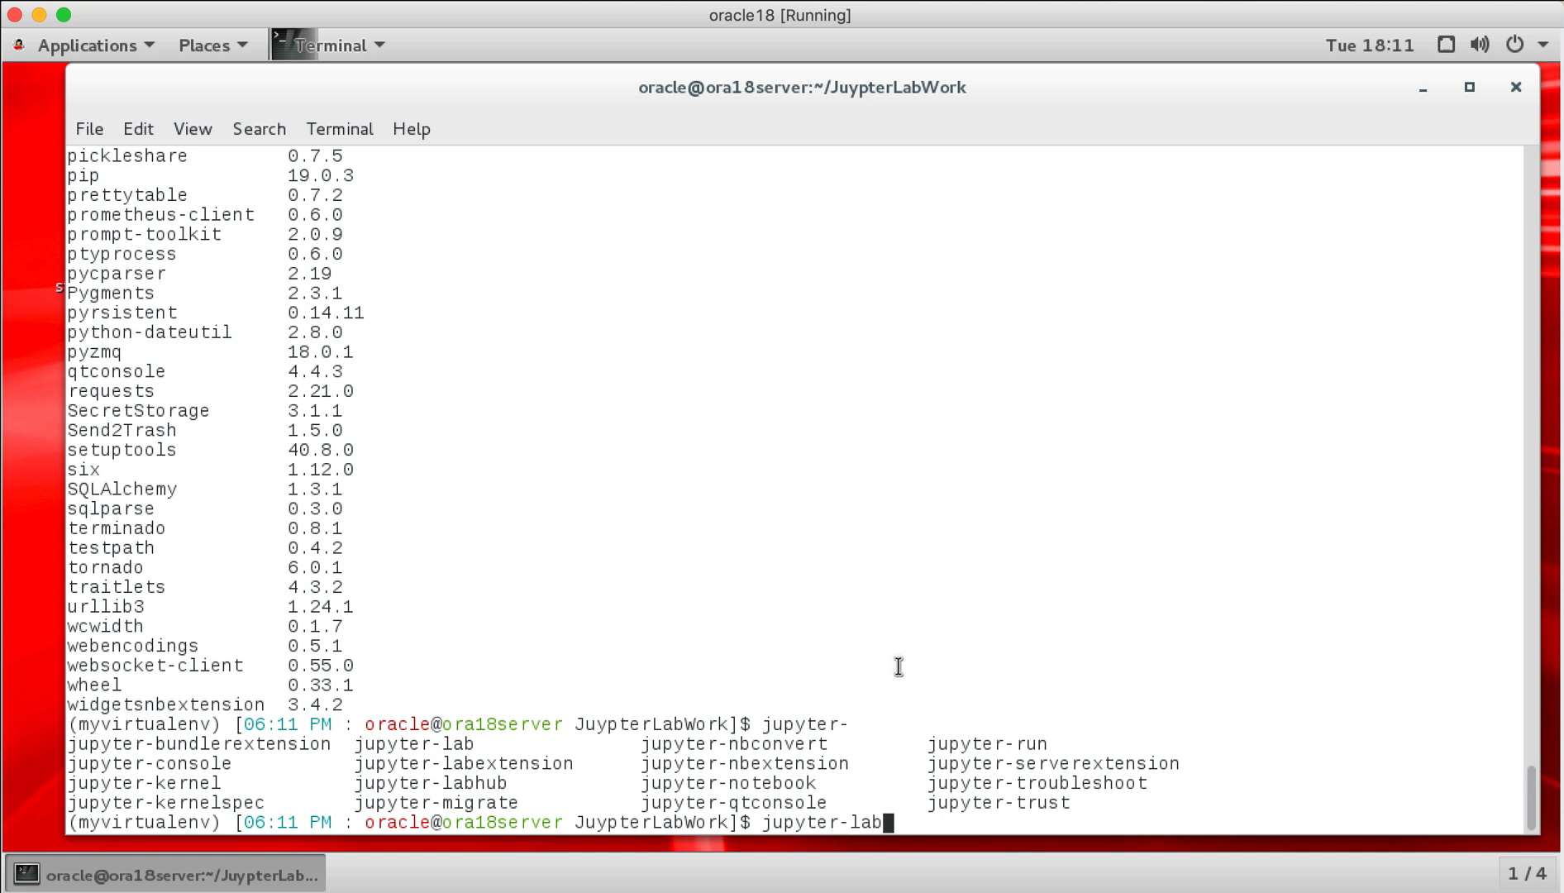
key(Return)
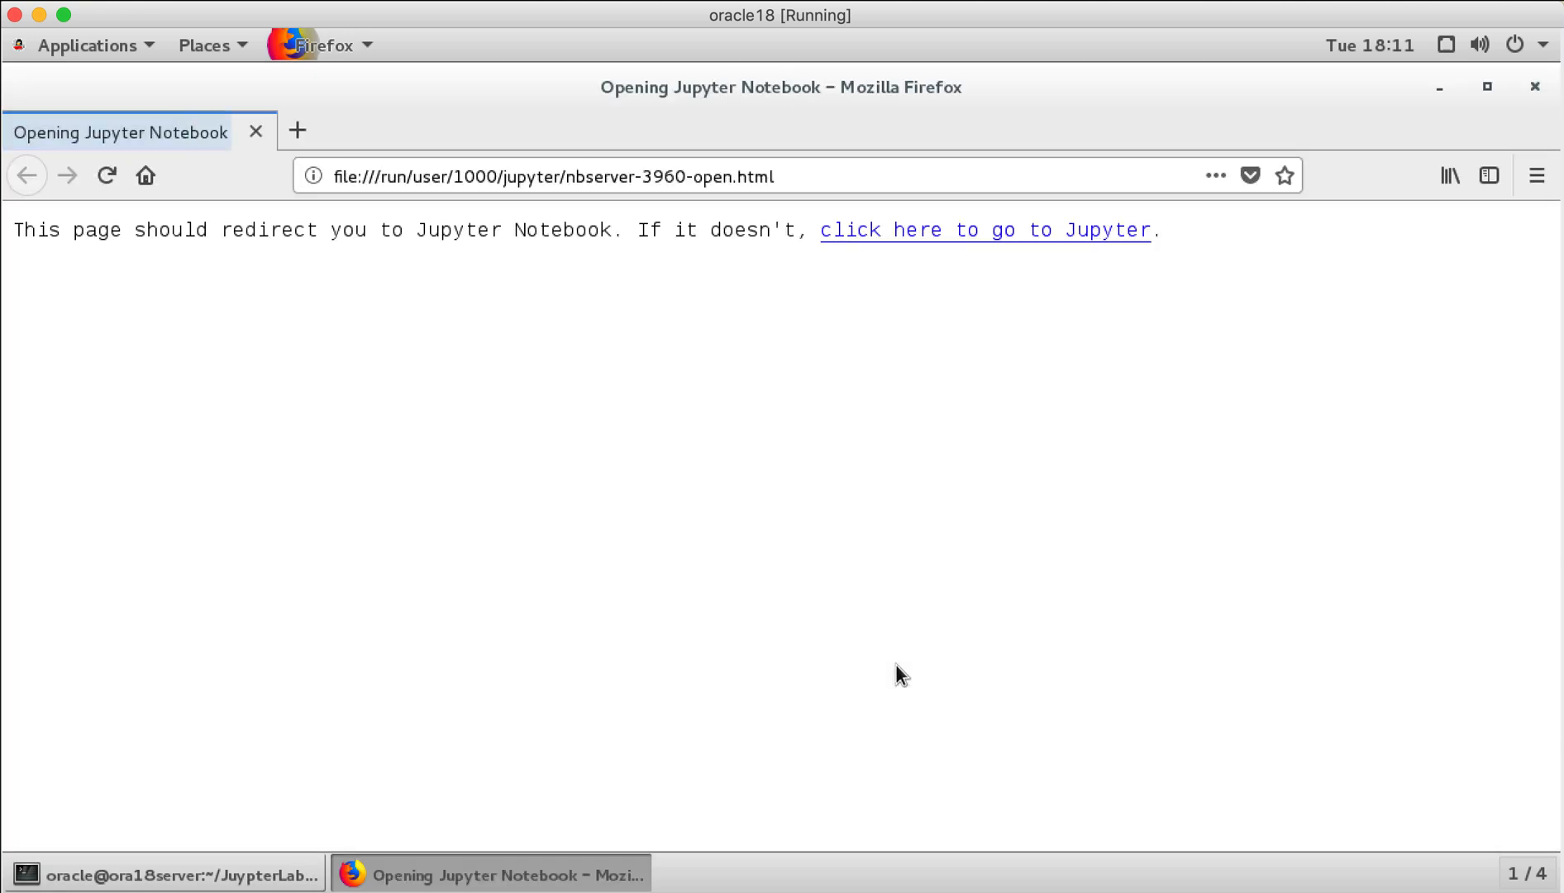
Step: Open the OracleDockerDatabaseCreation notebook in JupyterLab and scroll through its Docker Setup code
click(984, 230)
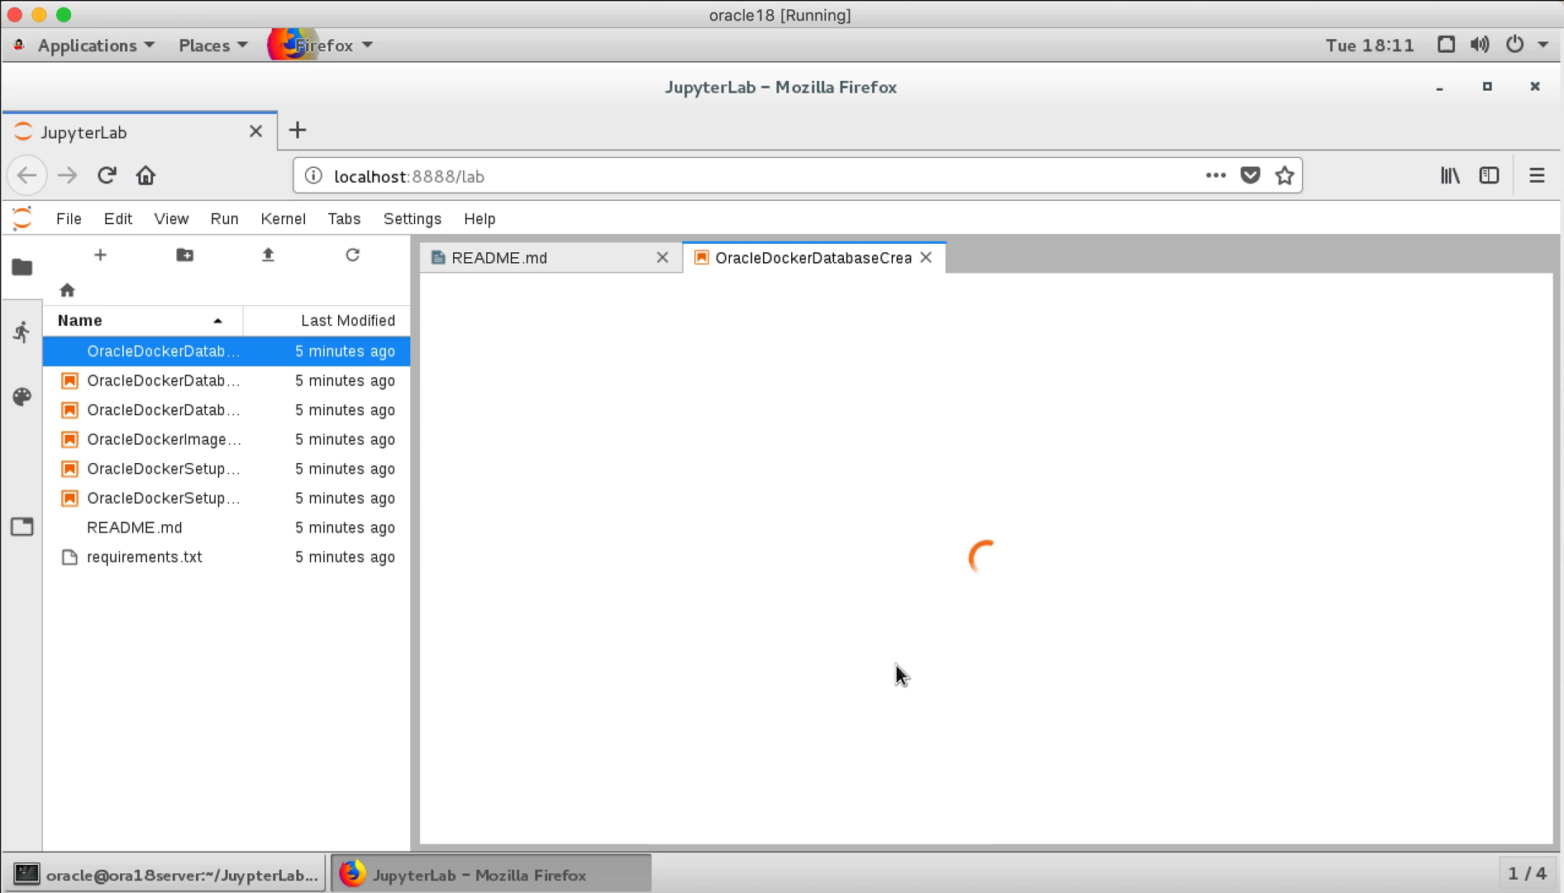
mouse_move(589, 560)
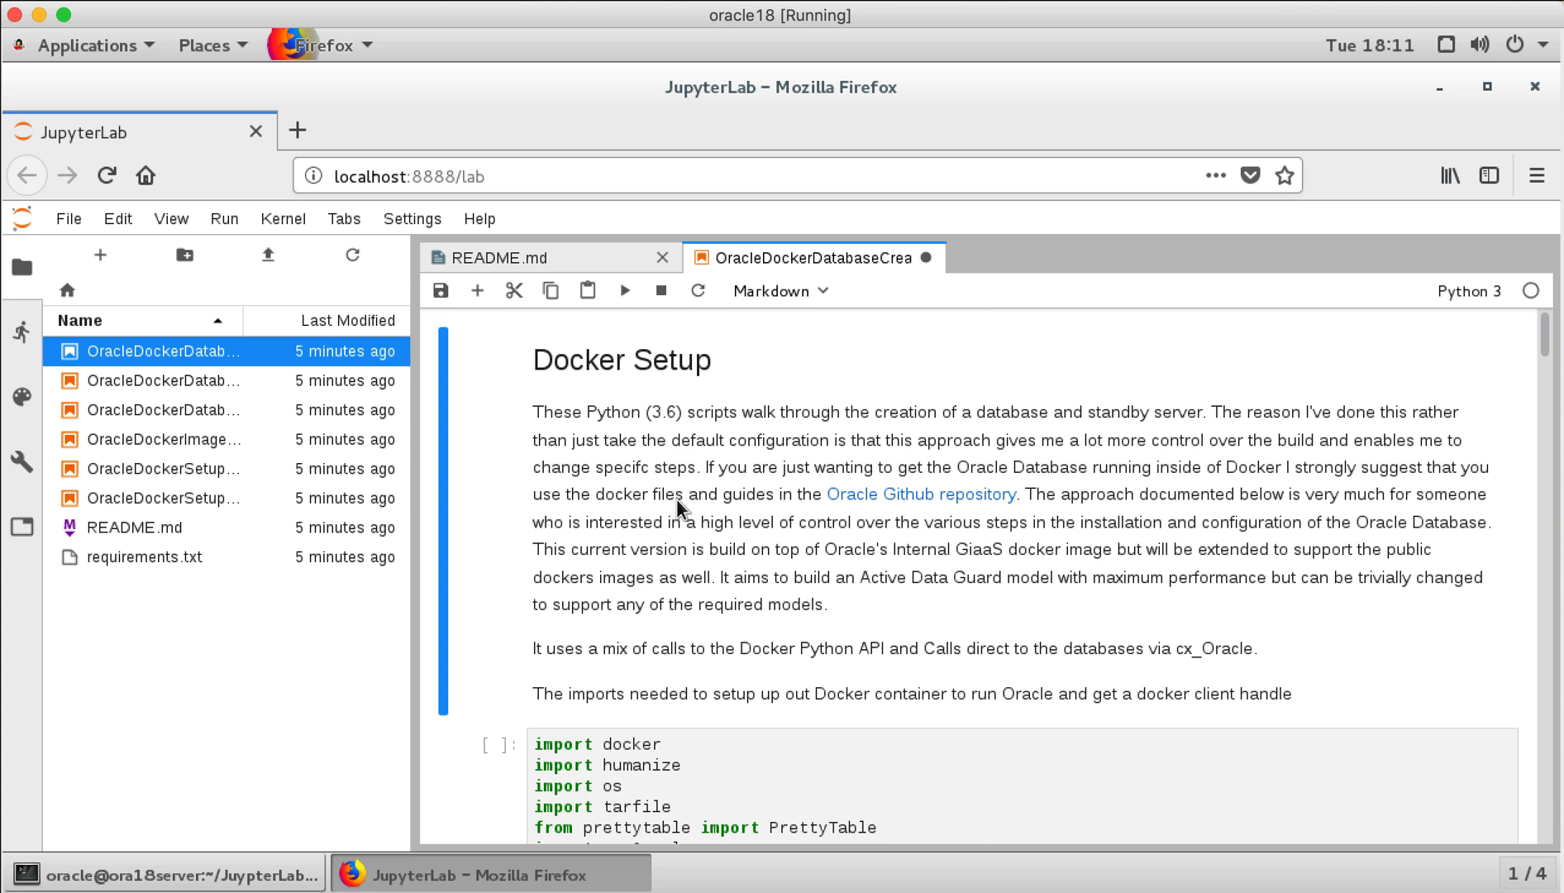
scroll(down, 3)
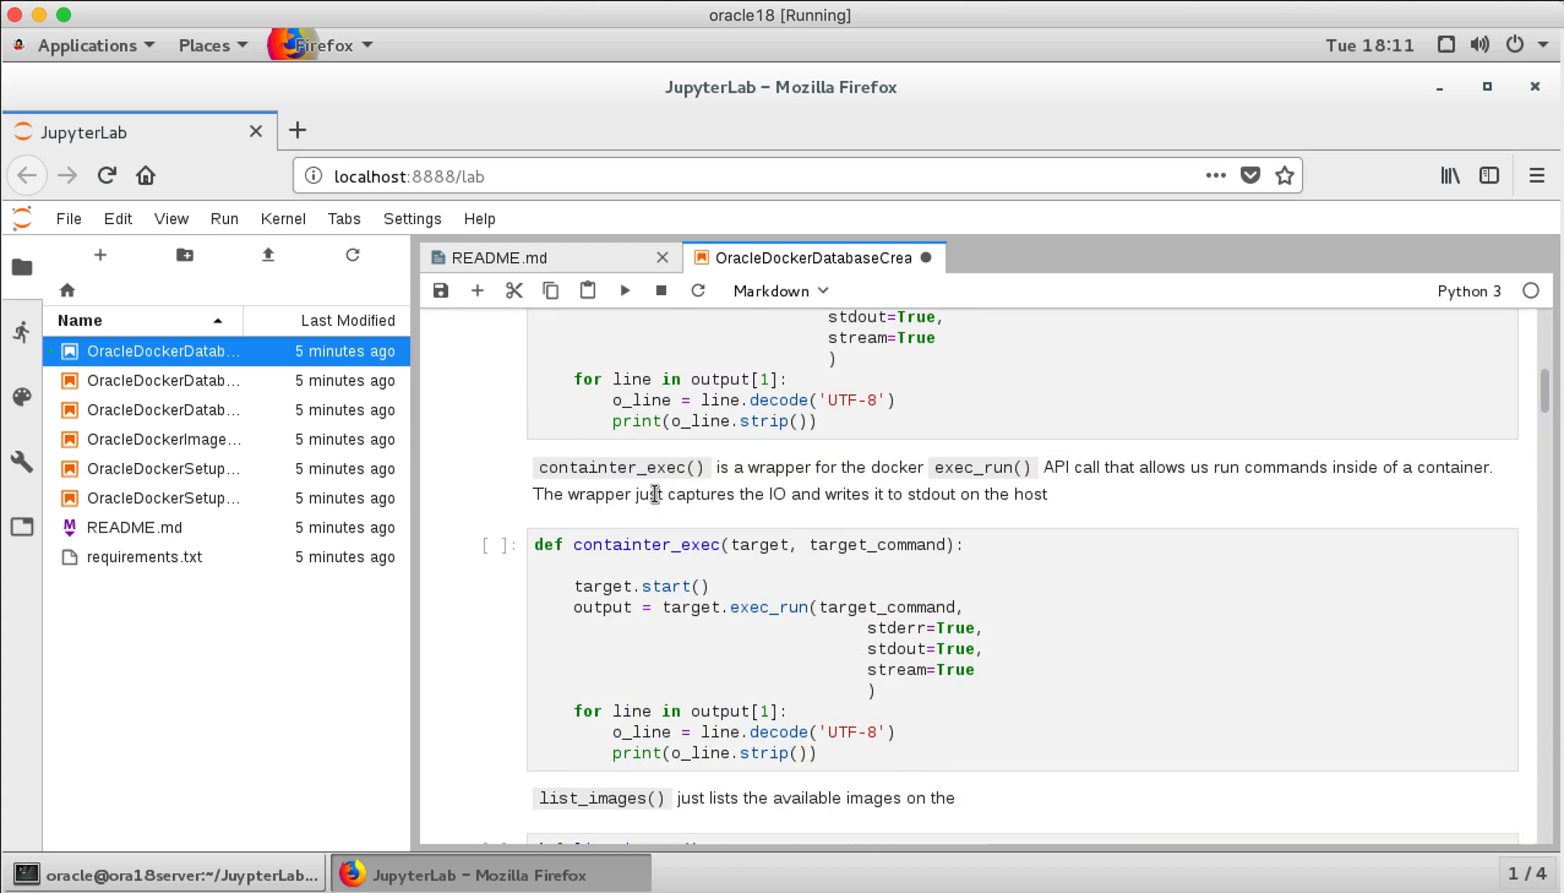
scroll(up, 3)
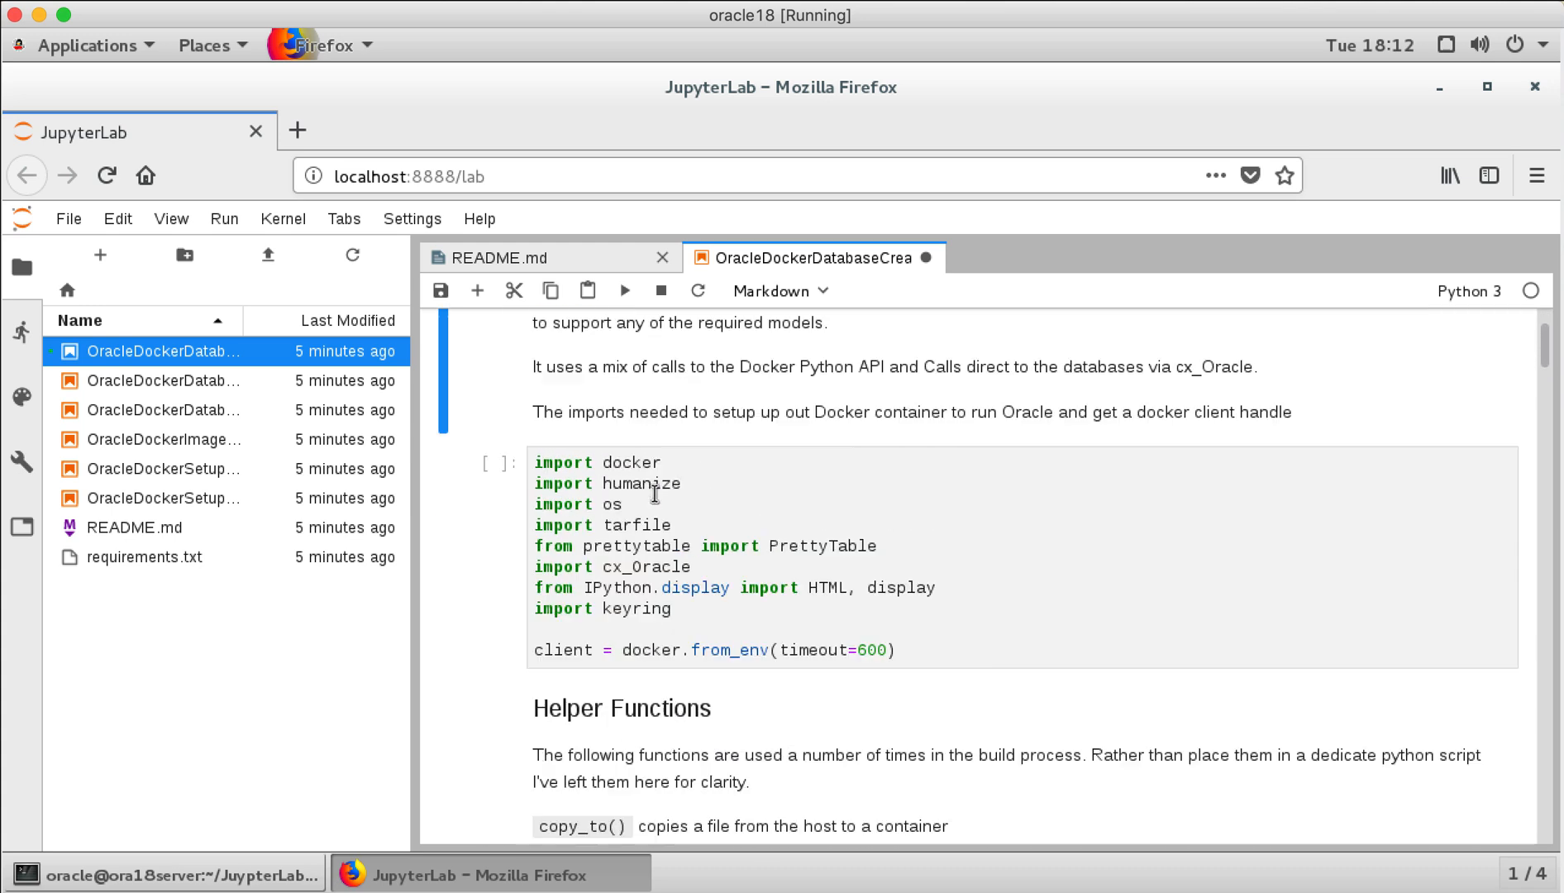
scroll(up, 3)
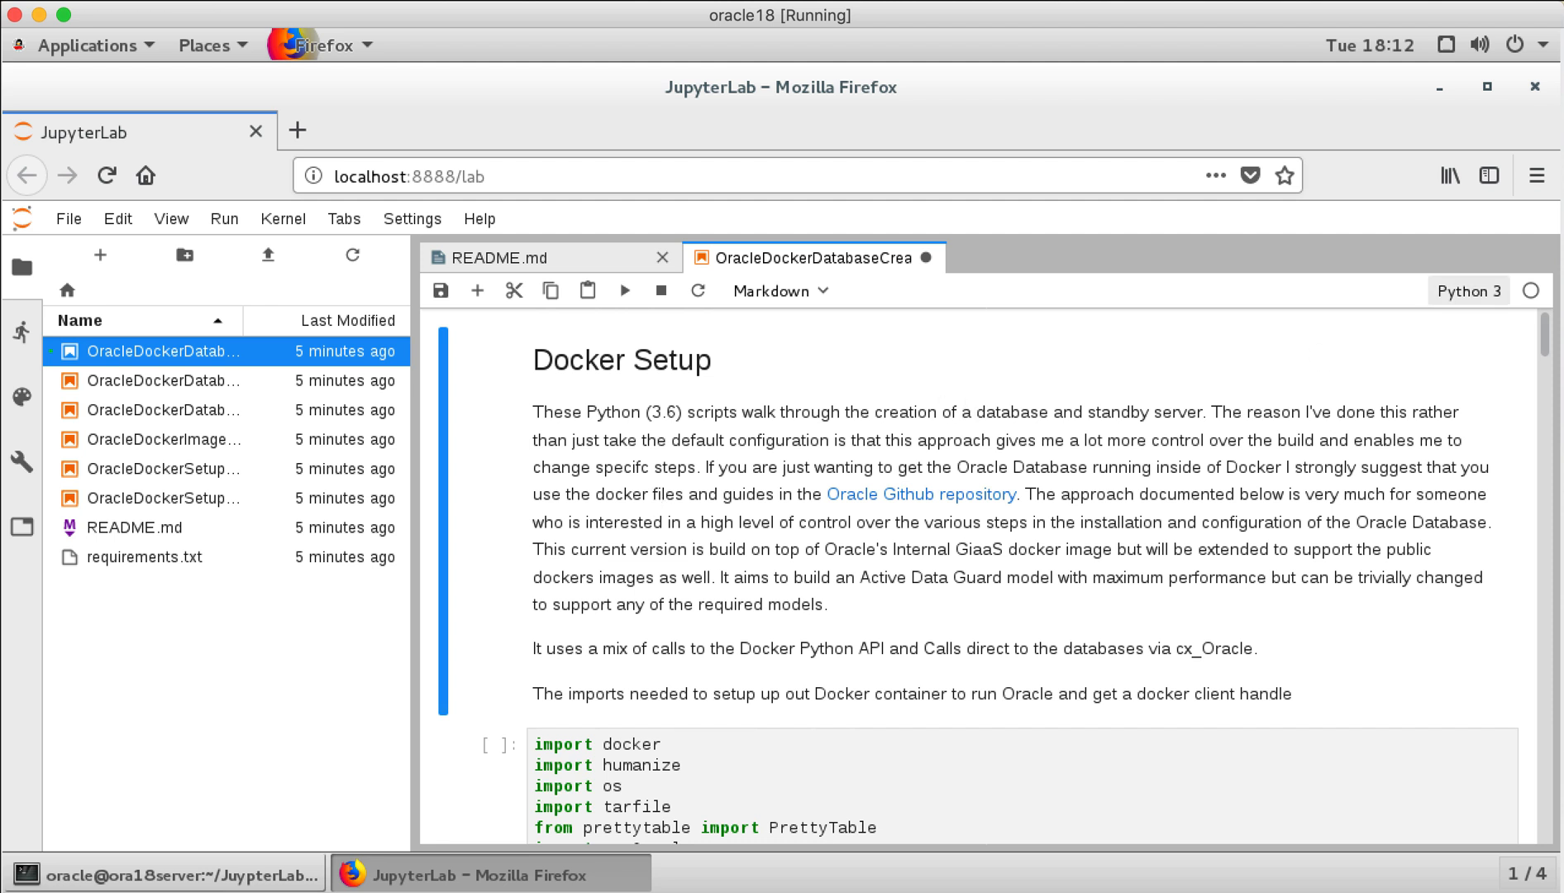